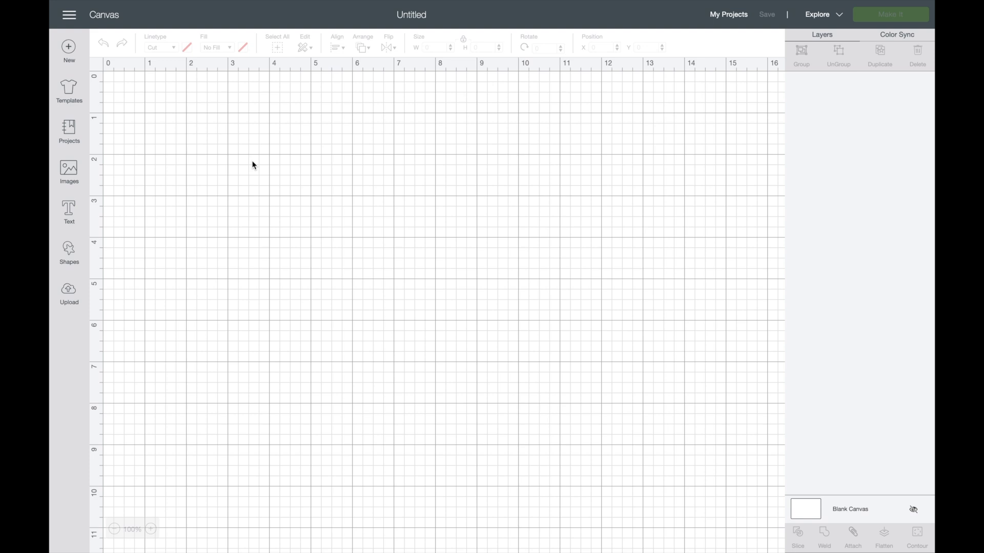
pyautogui.moveTo(285, 165)
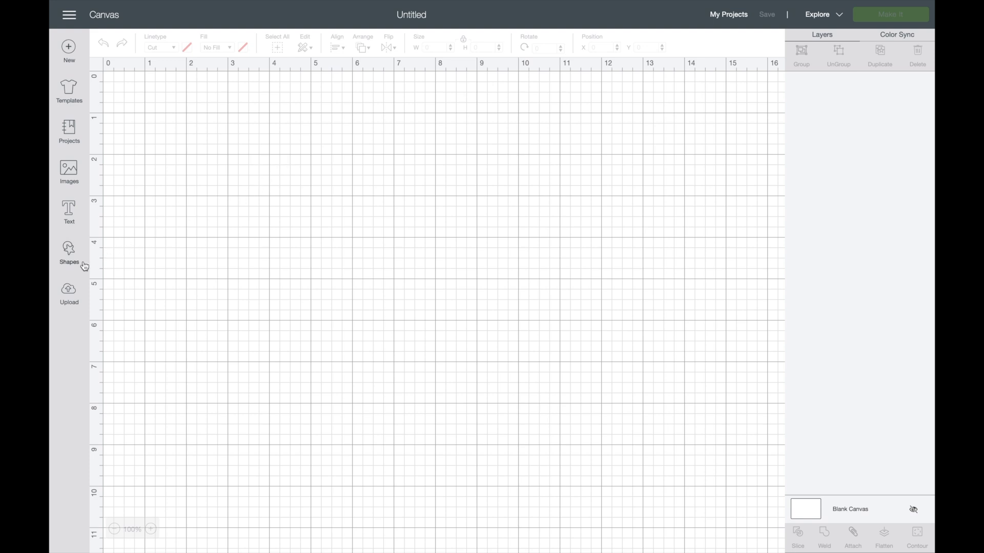
pyautogui.moveTo(62, 268)
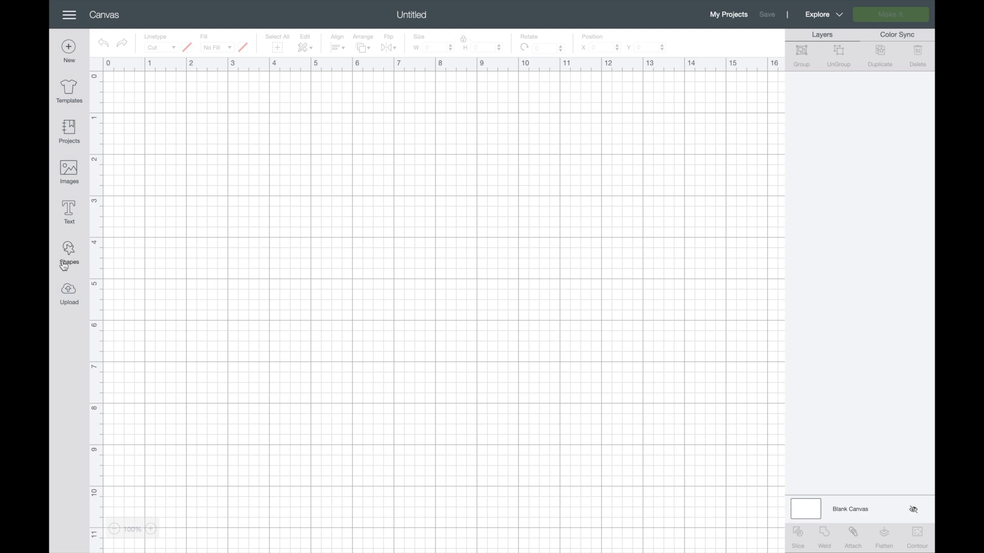
# Step: Add a square, circle and triangle as the first row of shapes
pyautogui.click(68, 252)
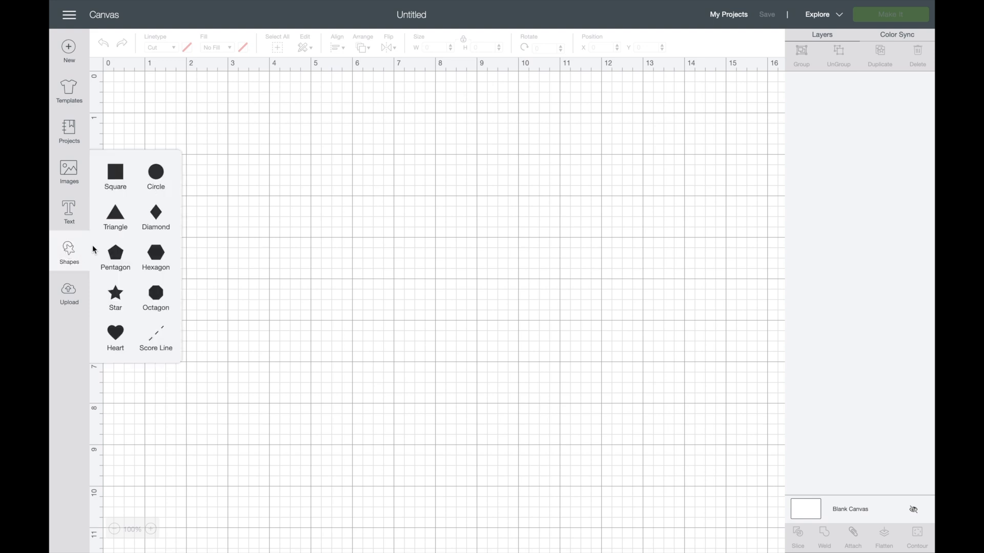
pyautogui.moveTo(122, 320)
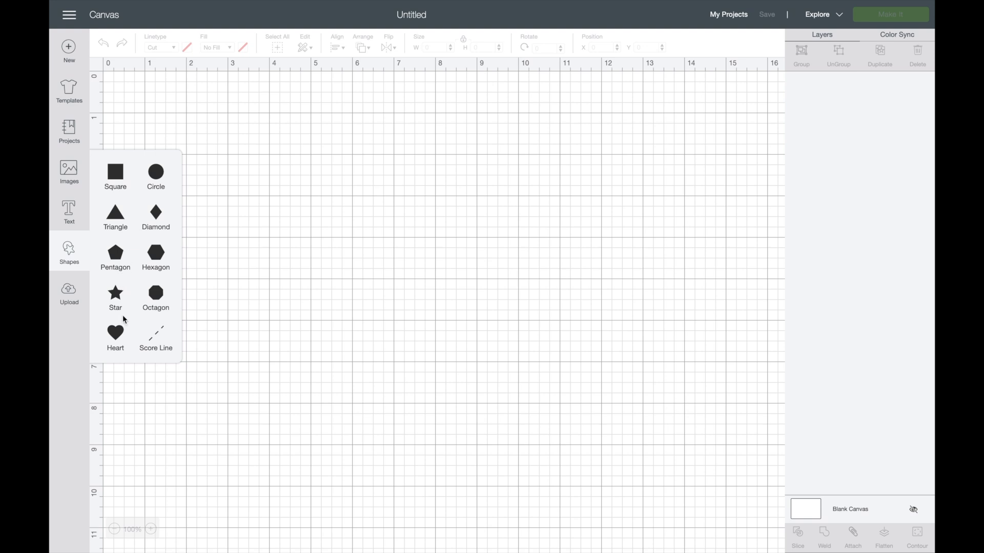
pyautogui.moveTo(134, 176)
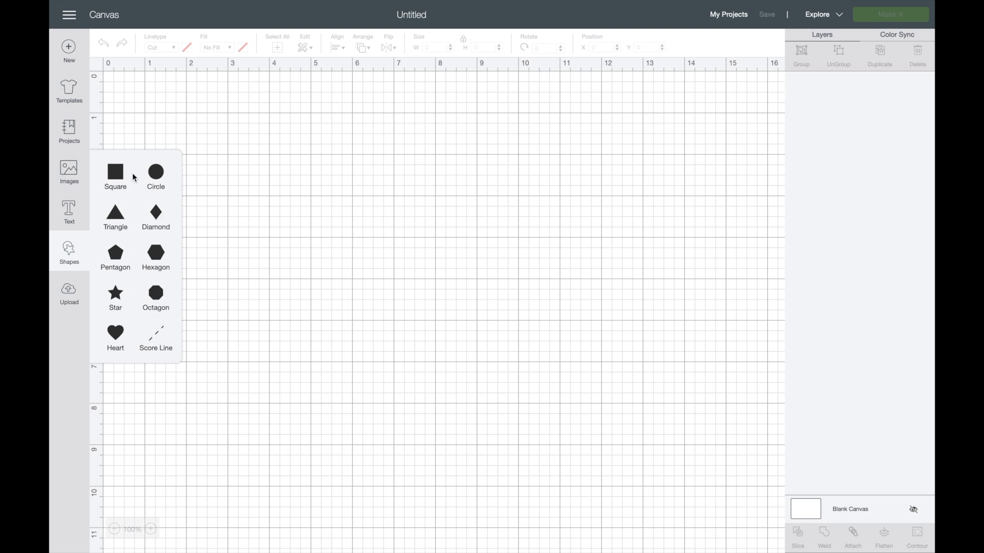
pyautogui.click(115, 173)
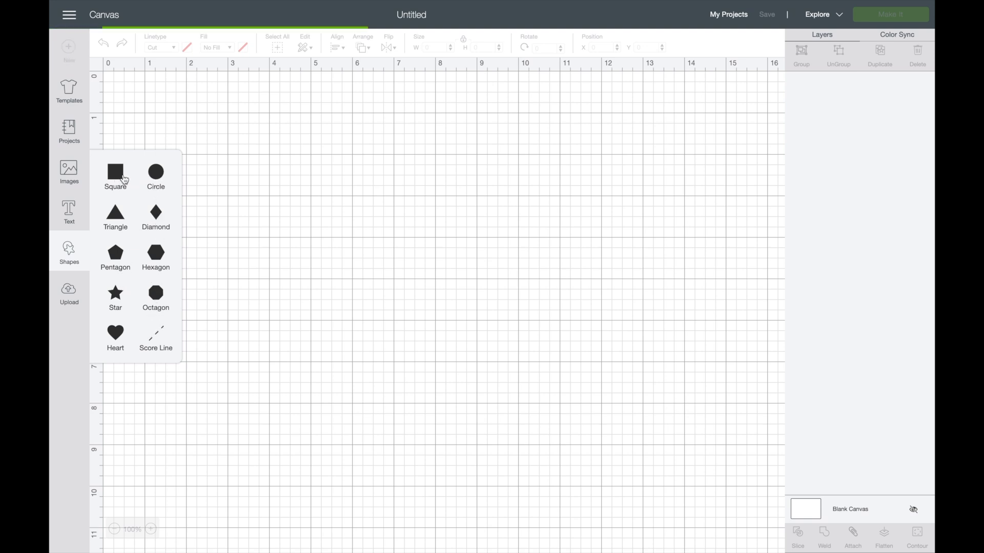
pyautogui.click(115, 171)
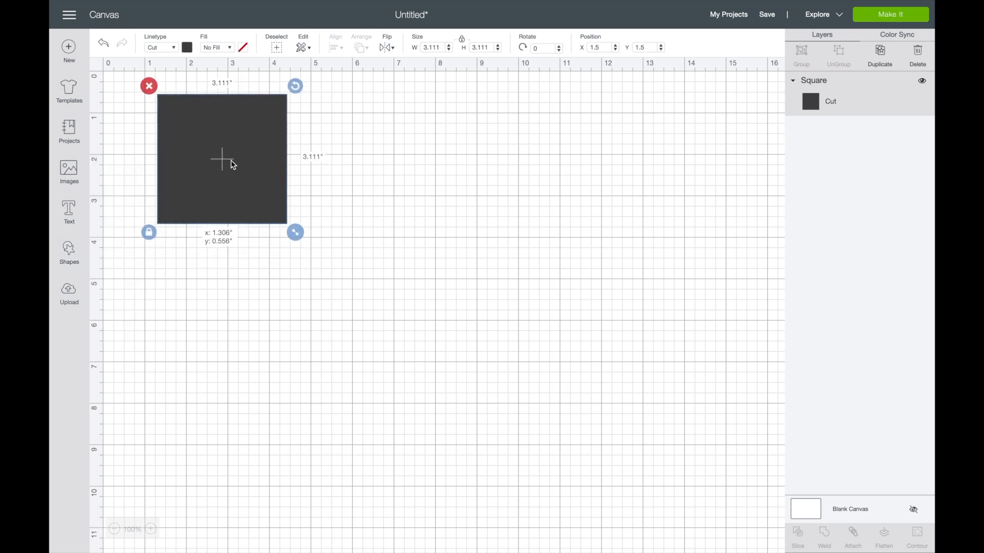
pyautogui.click(68, 250)
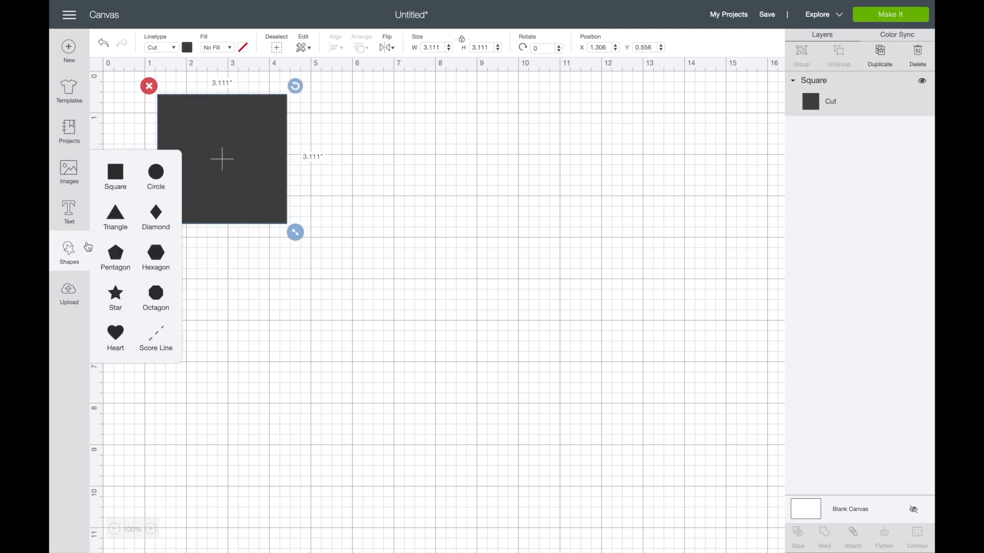
pyautogui.click(155, 171)
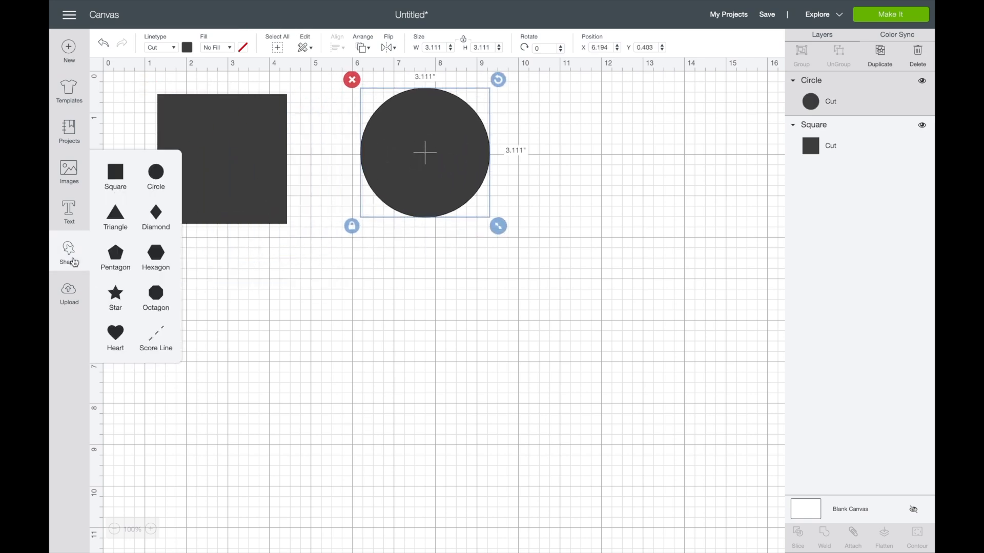
pyautogui.click(115, 214)
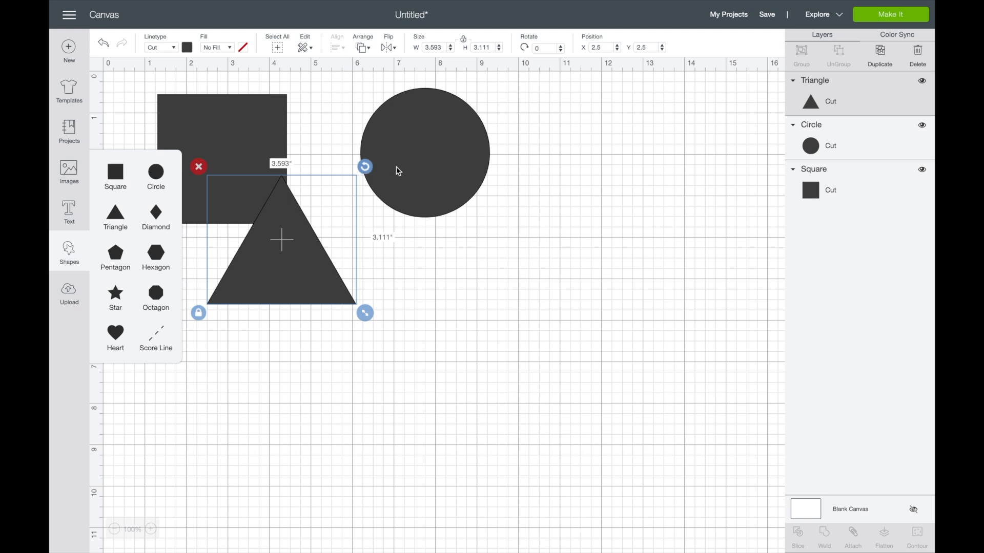
pyautogui.moveTo(281, 238); pyautogui.dragTo(595, 157)
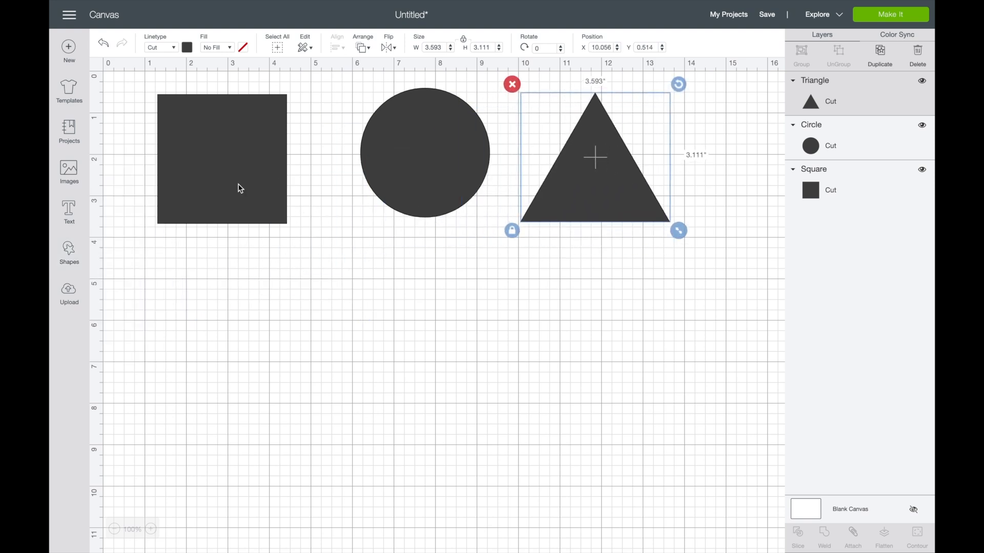
# Step: Add a diamond, pentagon and hexagon to the canvas
pyautogui.click(68, 249)
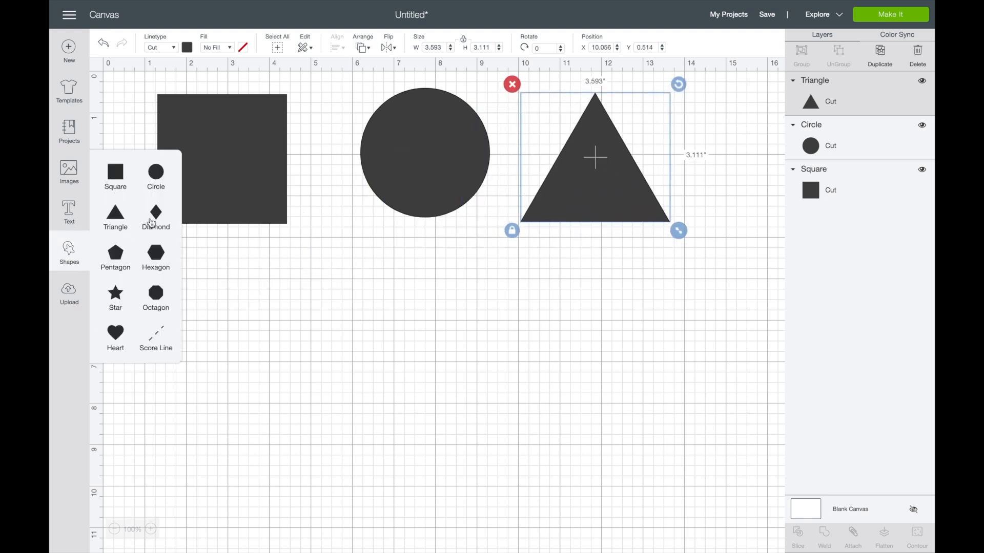
pyautogui.click(155, 217)
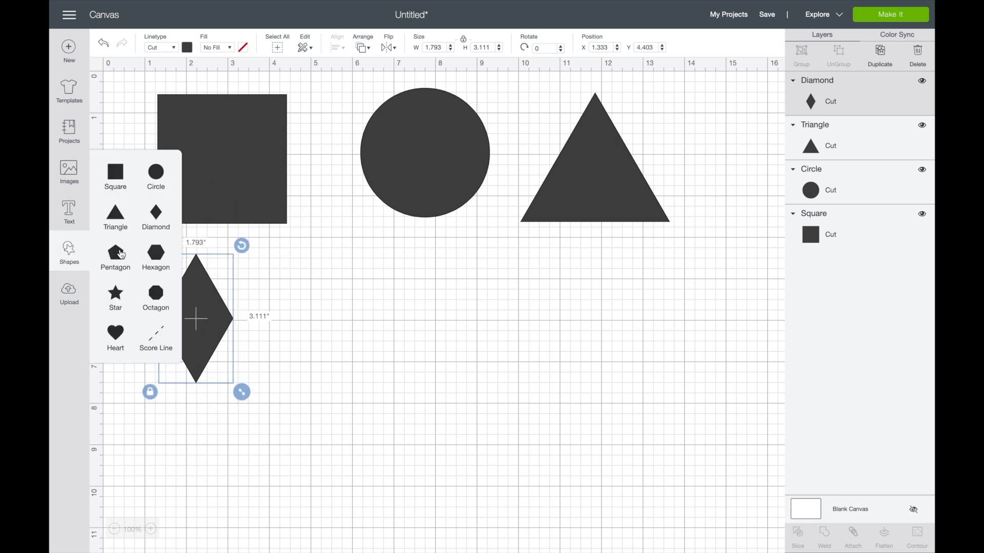
pyautogui.click(115, 257)
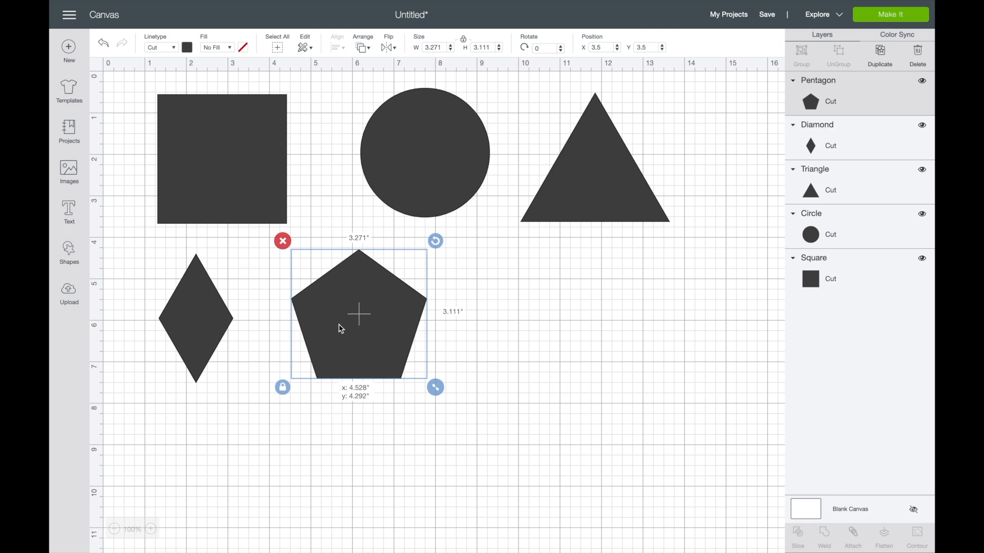
pyautogui.click(69, 249)
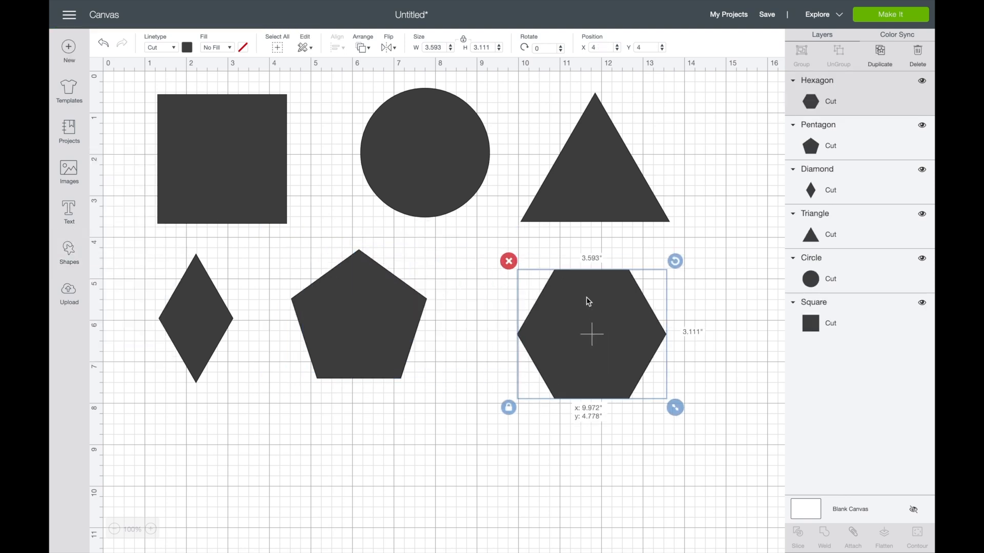
# Step: Add a star, octagon and heart, placing the octagon and heart on the bottom row
pyautogui.click(69, 251)
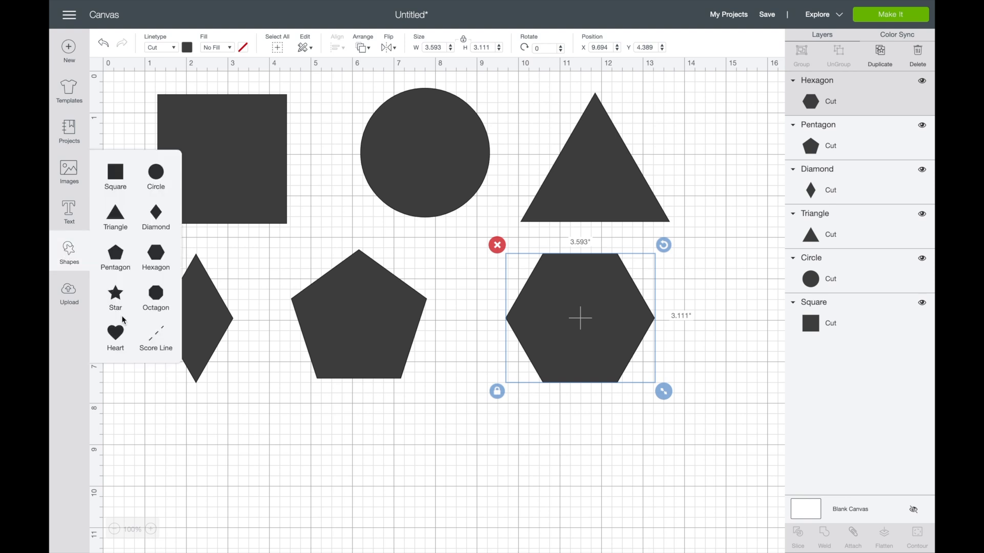
pyautogui.click(115, 292)
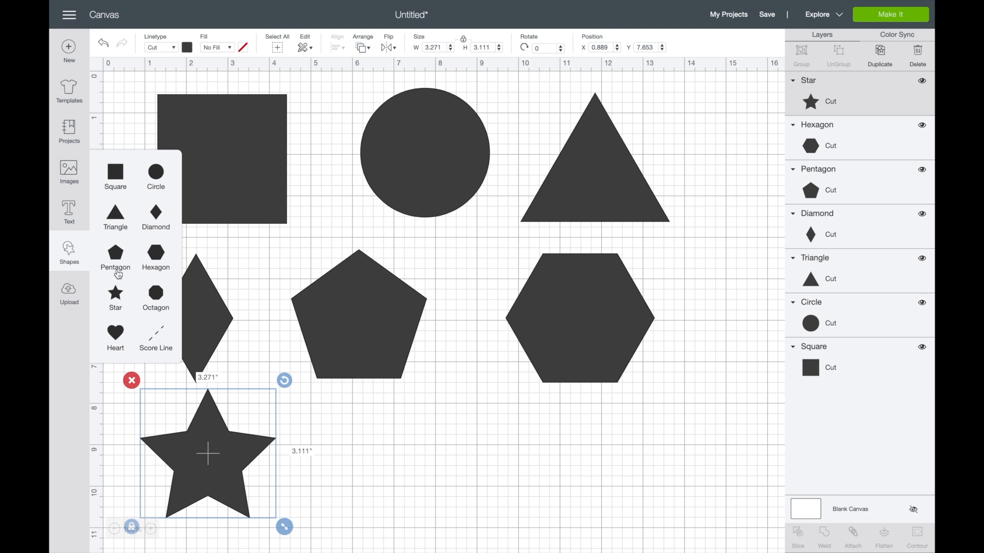
pyautogui.click(155, 294)
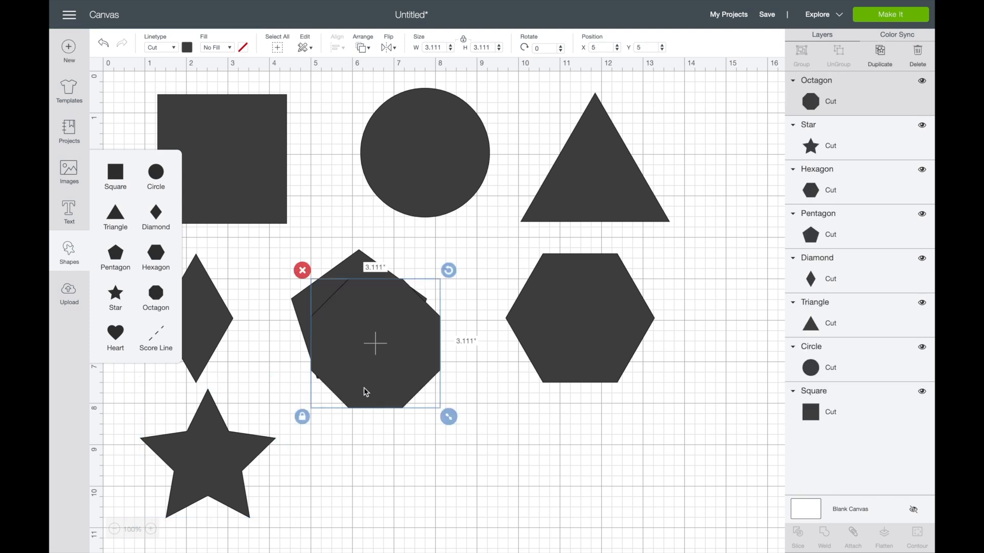
pyautogui.moveTo(375, 342); pyautogui.dragTo(427, 464)
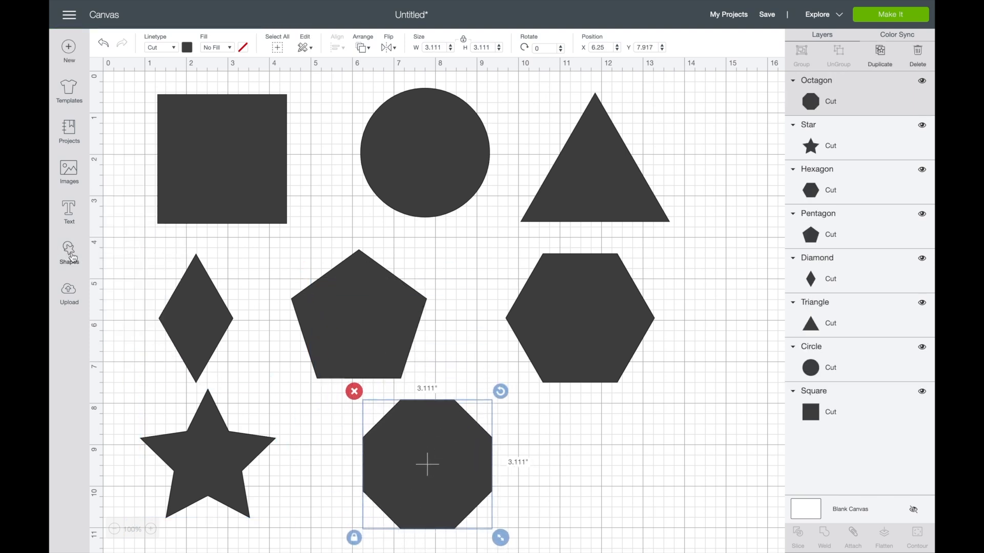
pyautogui.click(69, 250)
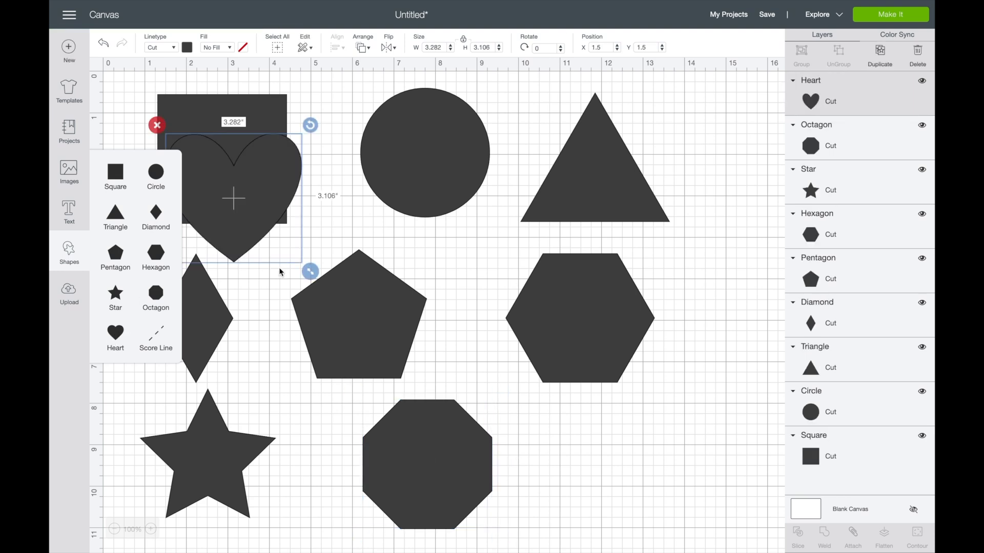
pyautogui.moveTo(234, 198); pyautogui.dragTo(606, 445)
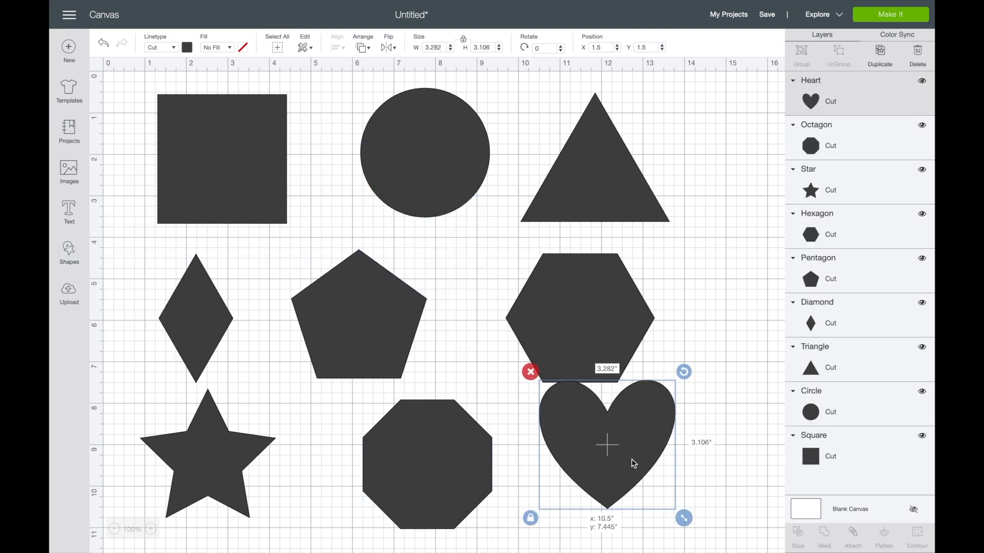
pyautogui.moveTo(606, 445); pyautogui.dragTo(616, 459)
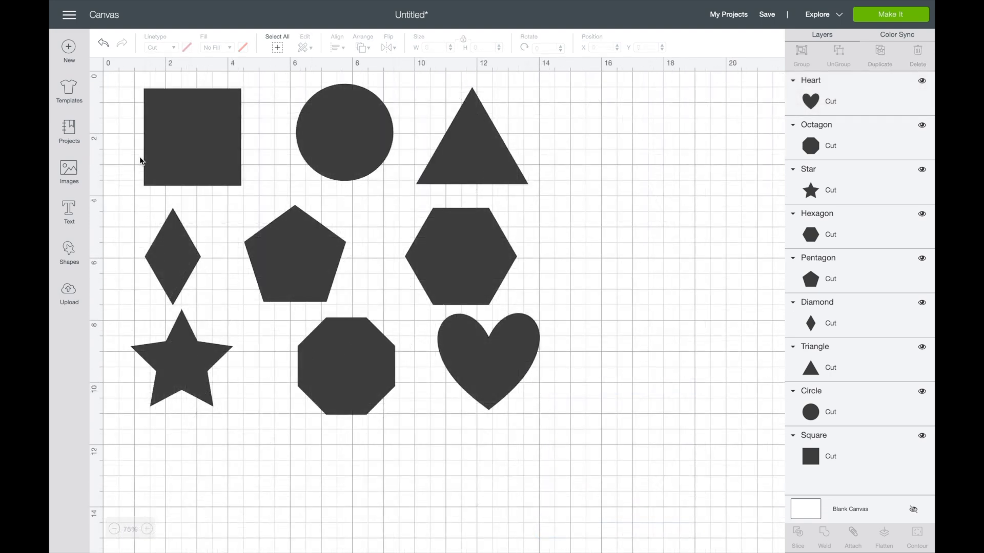
pyautogui.moveTo(475, 113)
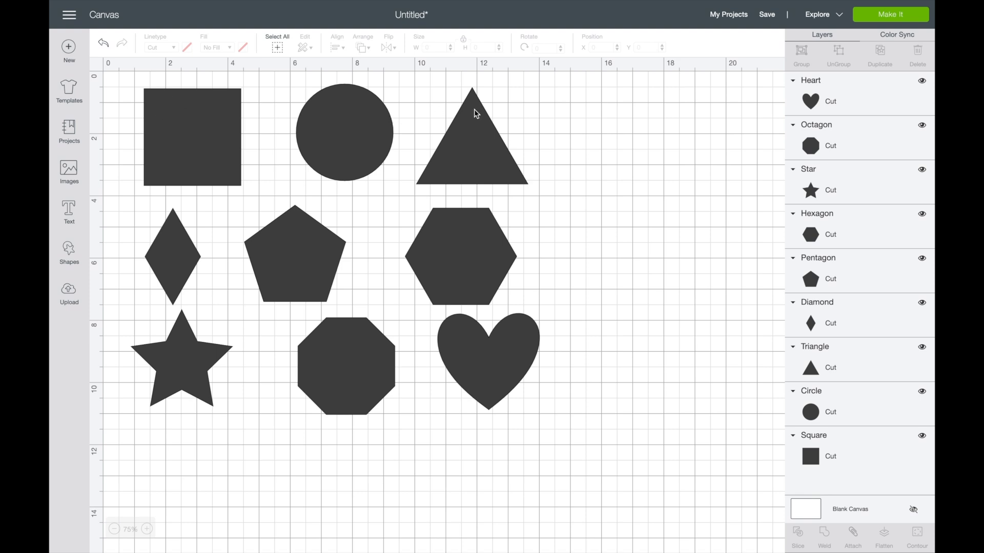
pyautogui.moveTo(179, 97)
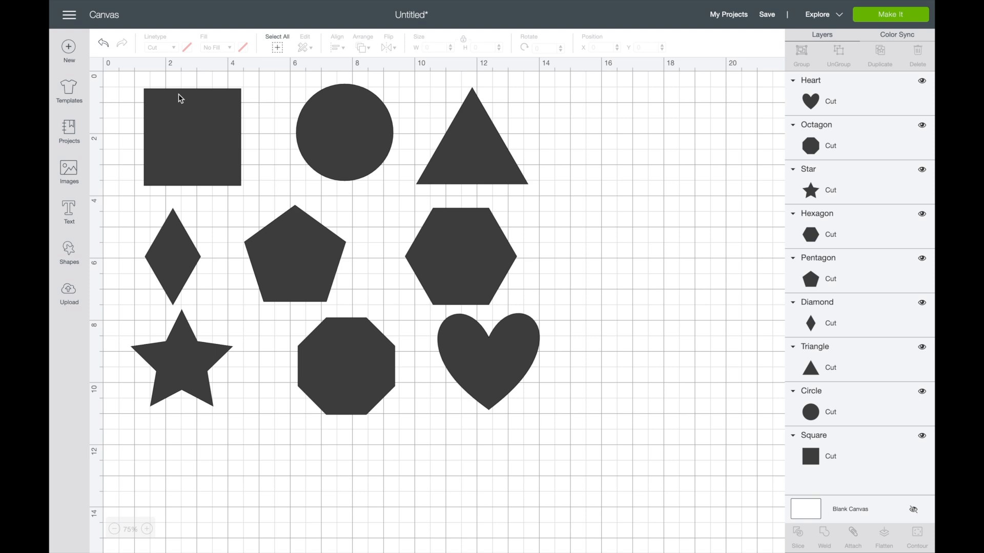
pyautogui.moveTo(206, 118)
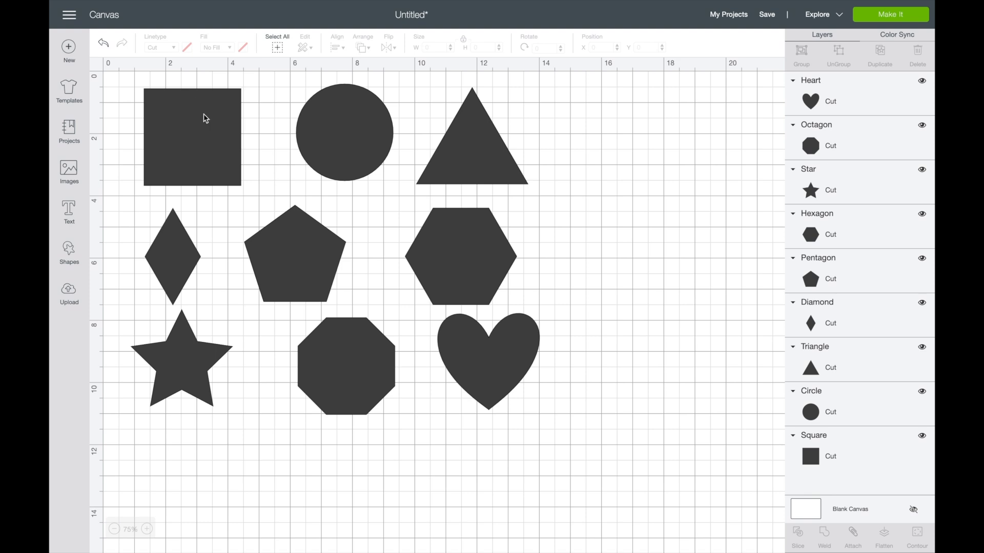
pyautogui.moveTo(193, 161)
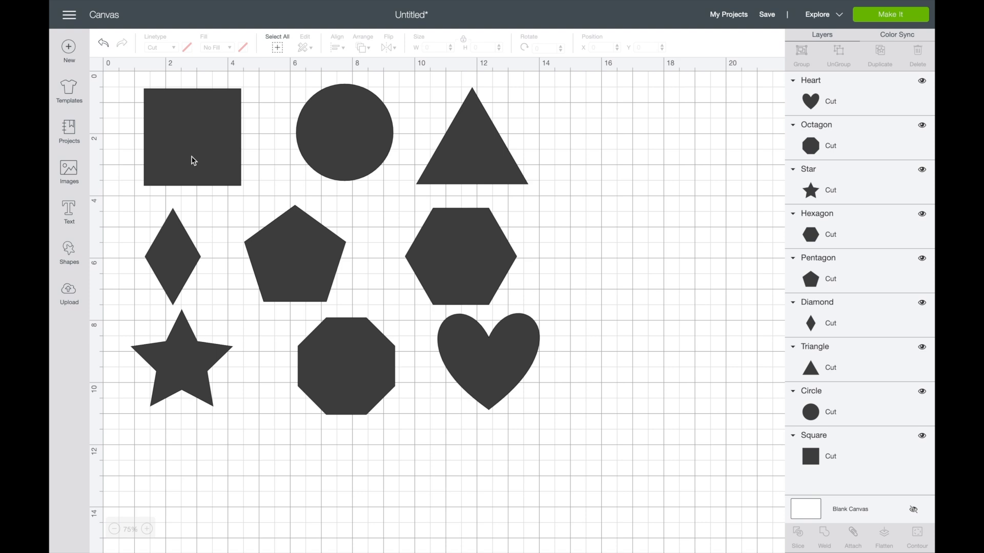
pyautogui.moveTo(195, 141)
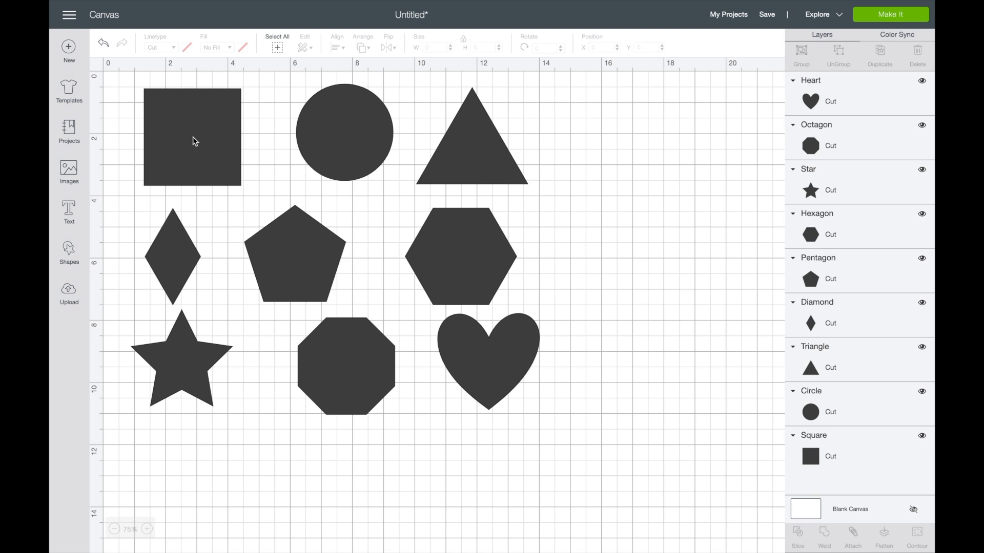
# Step: Shrink the square to about 1.6 inches, then enlarge it to 2.963 inches per side
pyautogui.click(194, 141)
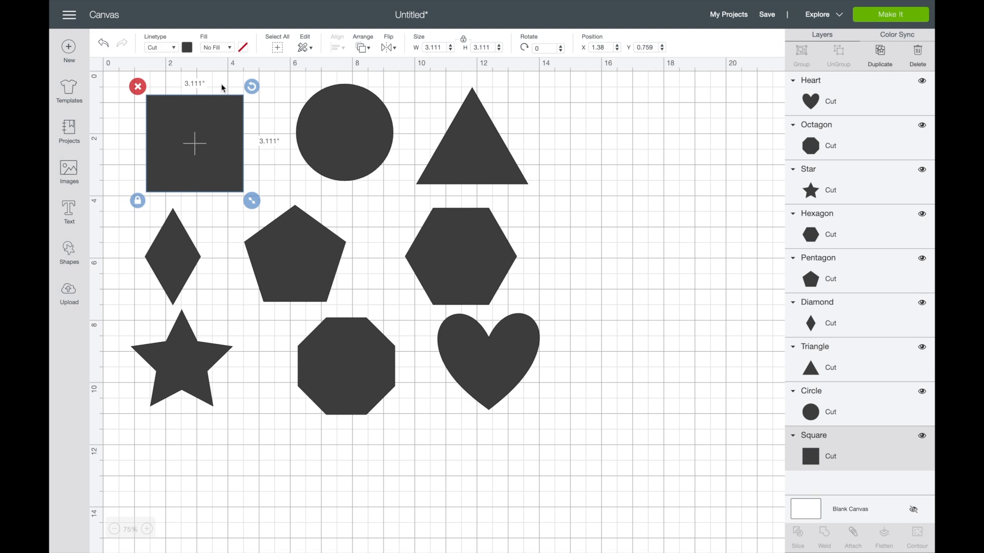
pyautogui.moveTo(244, 81)
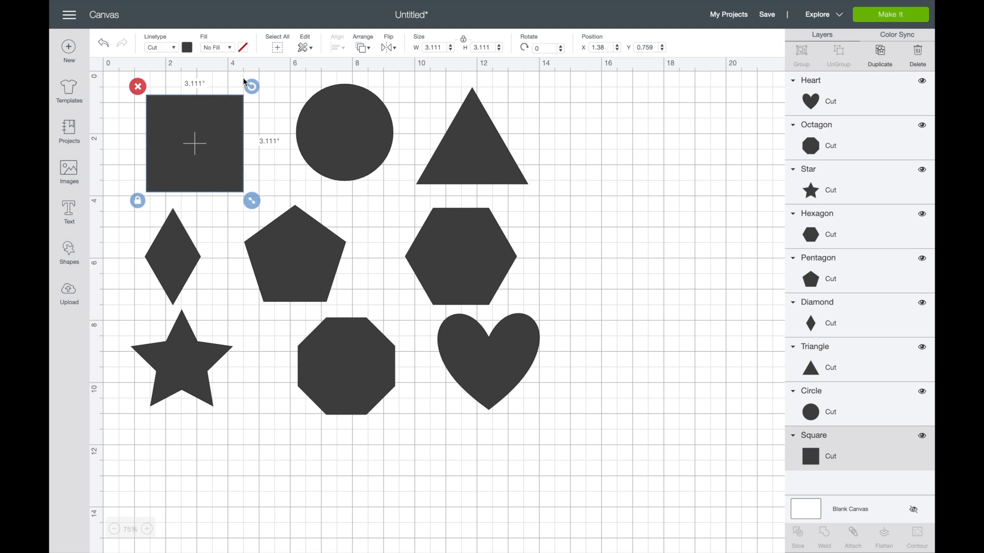
pyautogui.moveTo(128, 168)
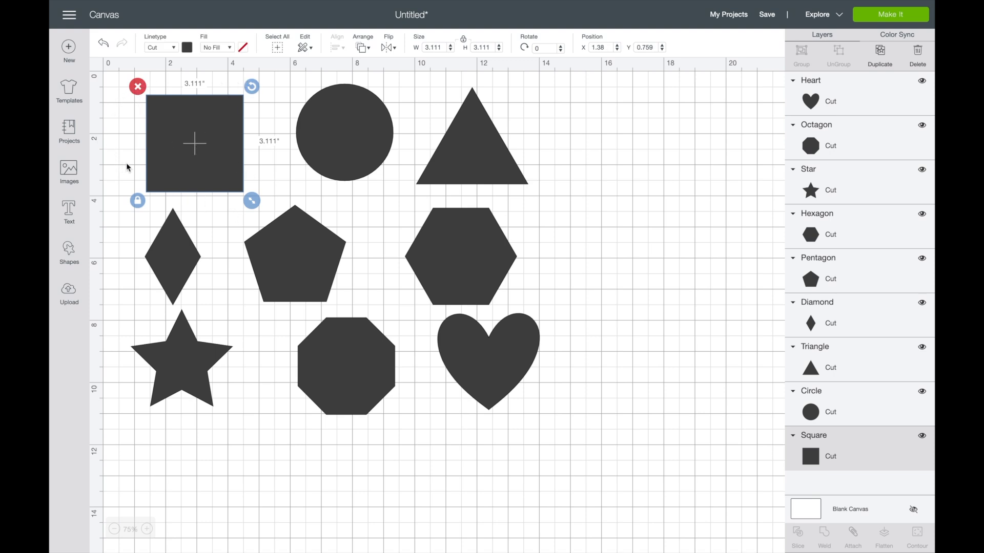
pyautogui.moveTo(189, 149)
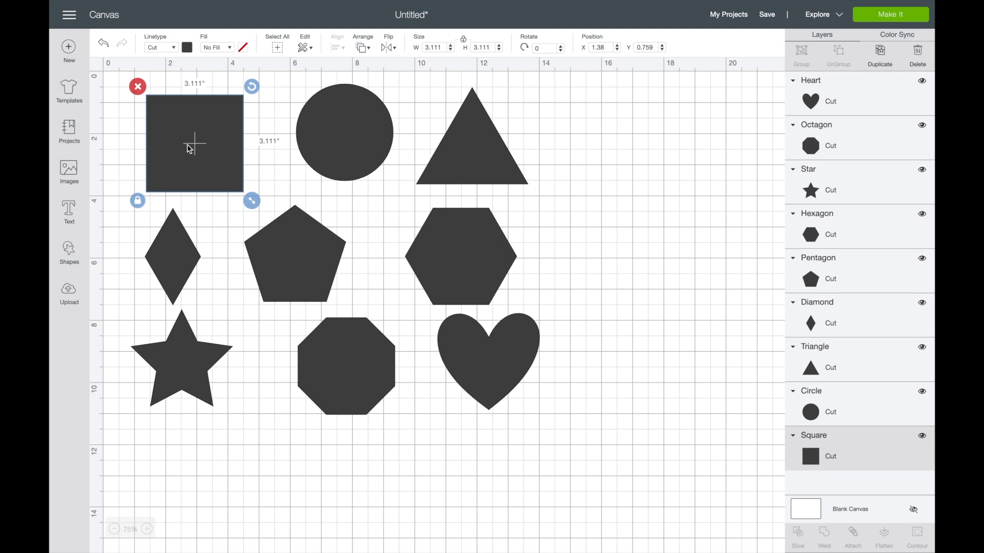
pyautogui.moveTo(137, 86)
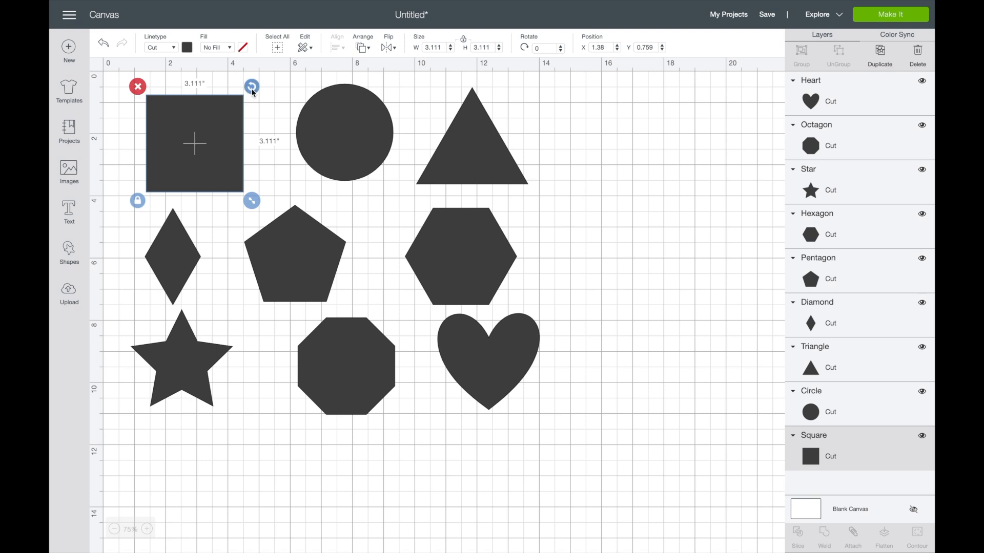
pyautogui.moveTo(246, 94)
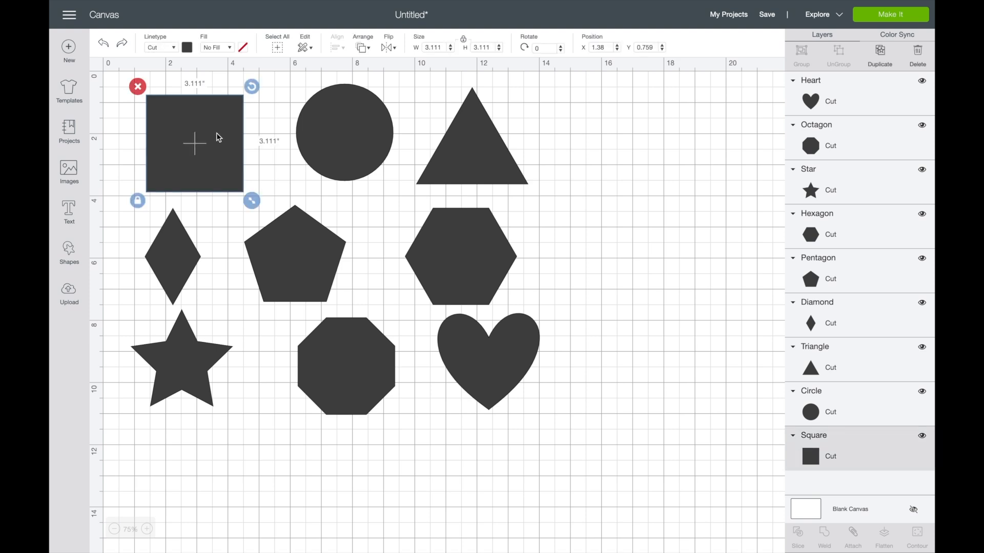
pyautogui.moveTo(252, 201)
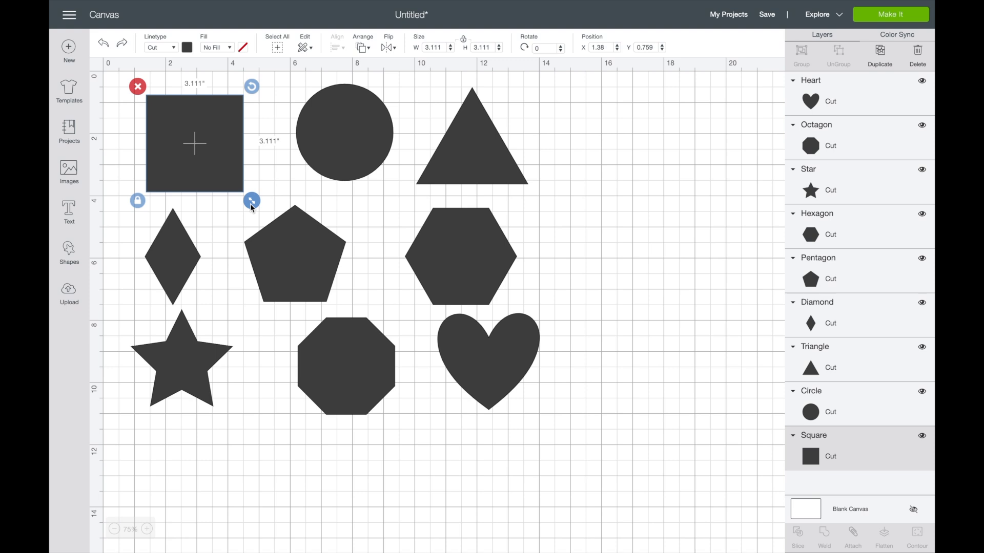
pyautogui.moveTo(251, 201); pyautogui.dragTo(203, 153)
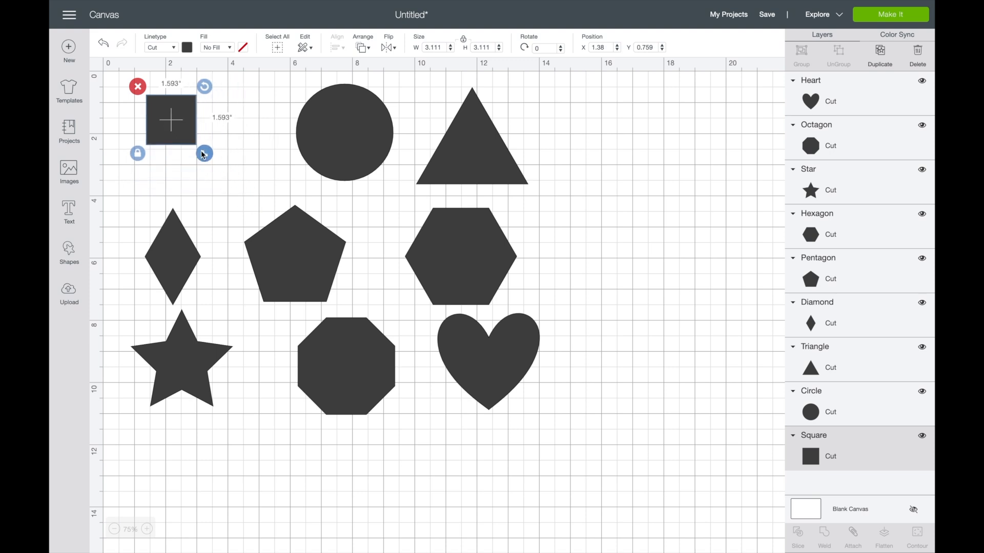
pyautogui.moveTo(204, 154); pyautogui.dragTo(197, 147)
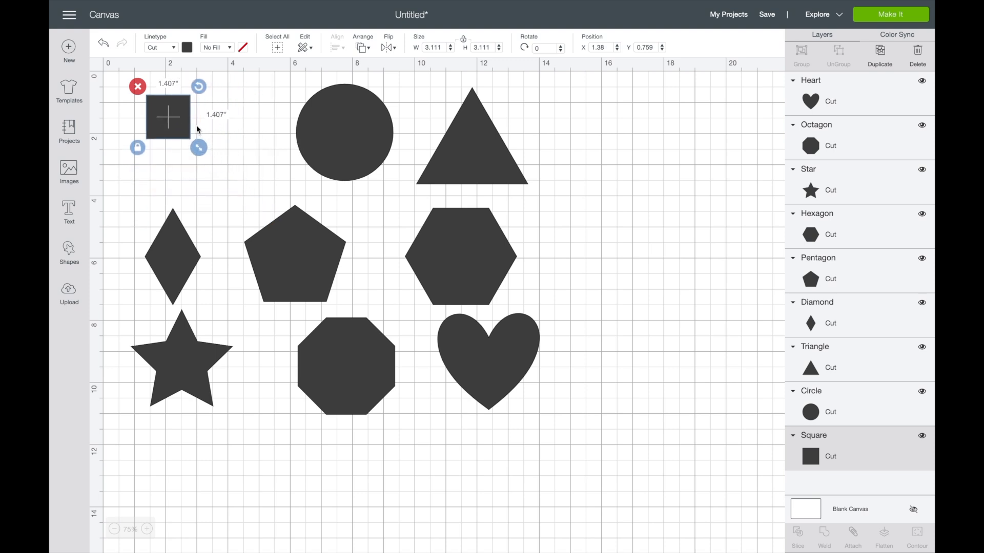
pyautogui.moveTo(197, 147); pyautogui.dragTo(246, 195)
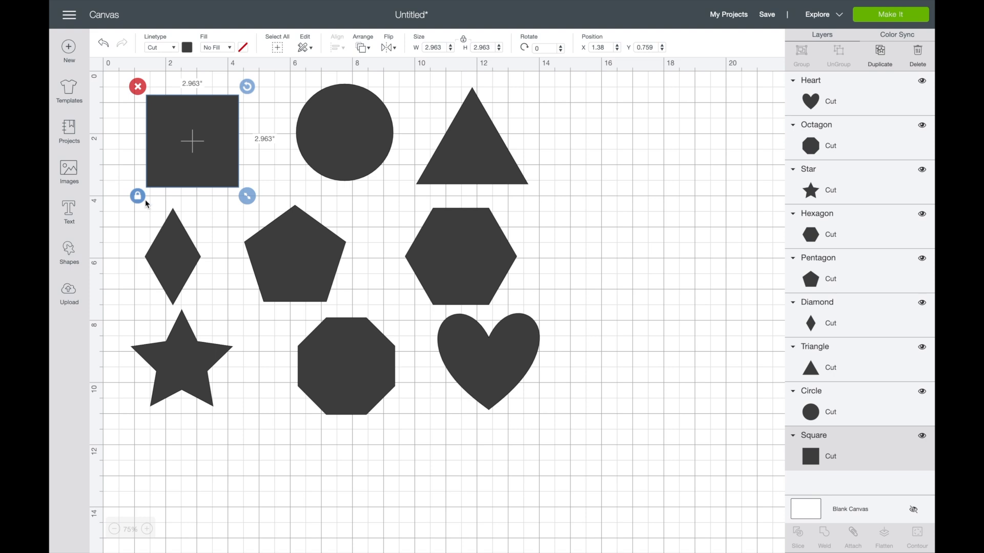
pyautogui.moveTo(192, 161)
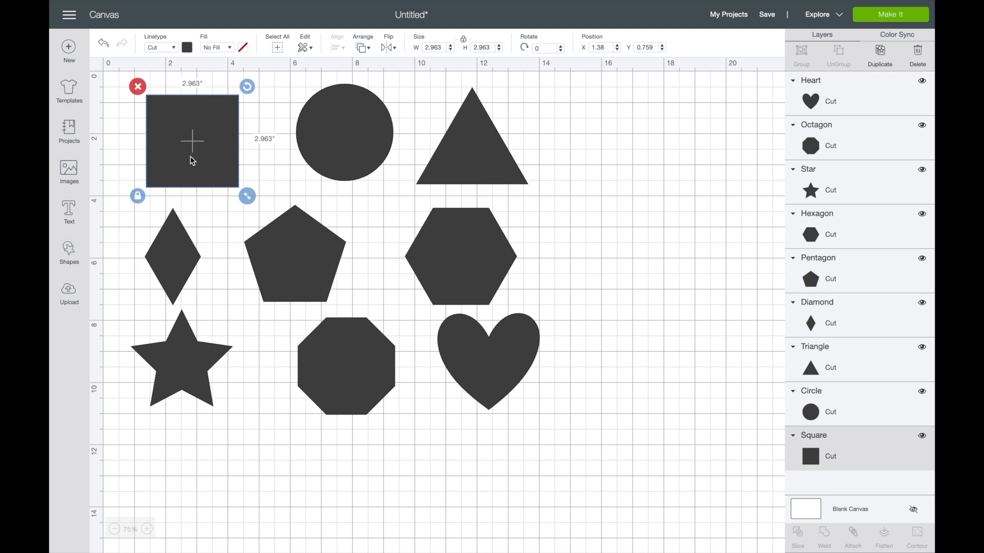
pyautogui.moveTo(71, 250)
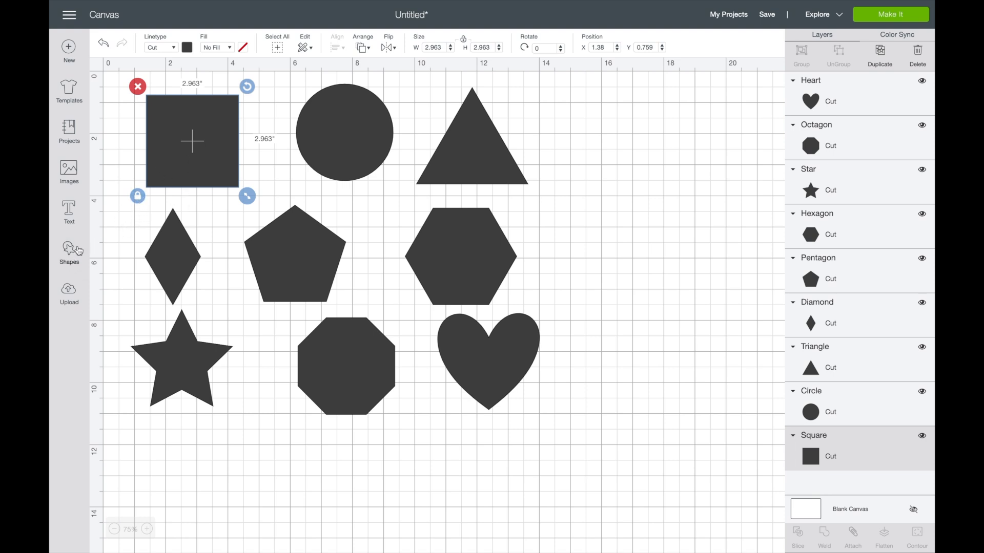
# Step: Unlock the square's proportions and resize it to about 3.07 inches
pyautogui.click(69, 248)
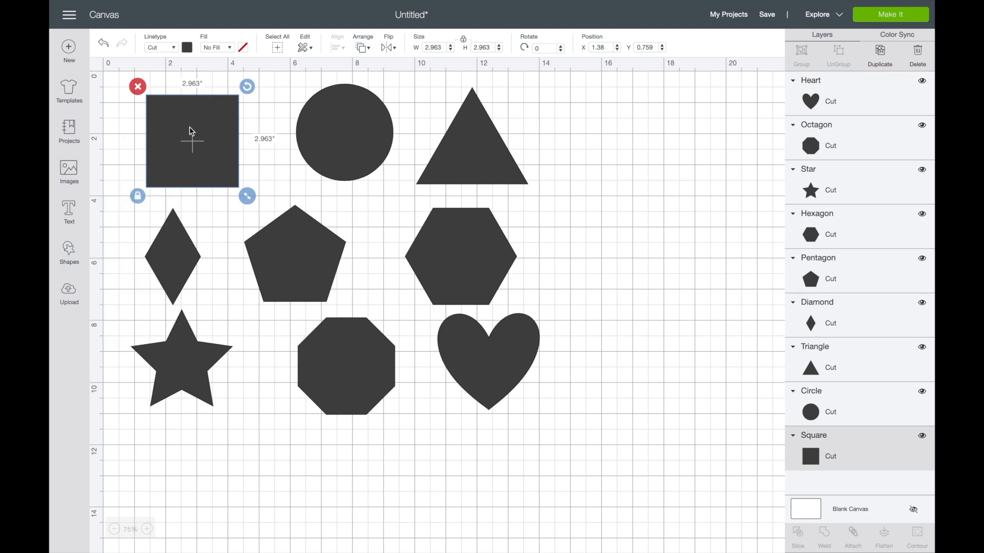
pyautogui.moveTo(247, 196)
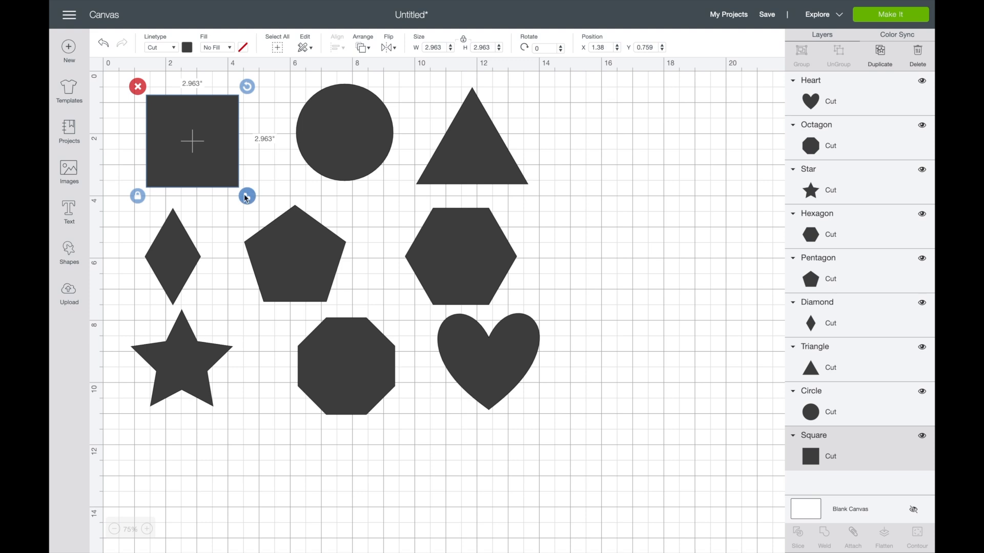
pyautogui.moveTo(246, 195); pyautogui.dragTo(243, 191)
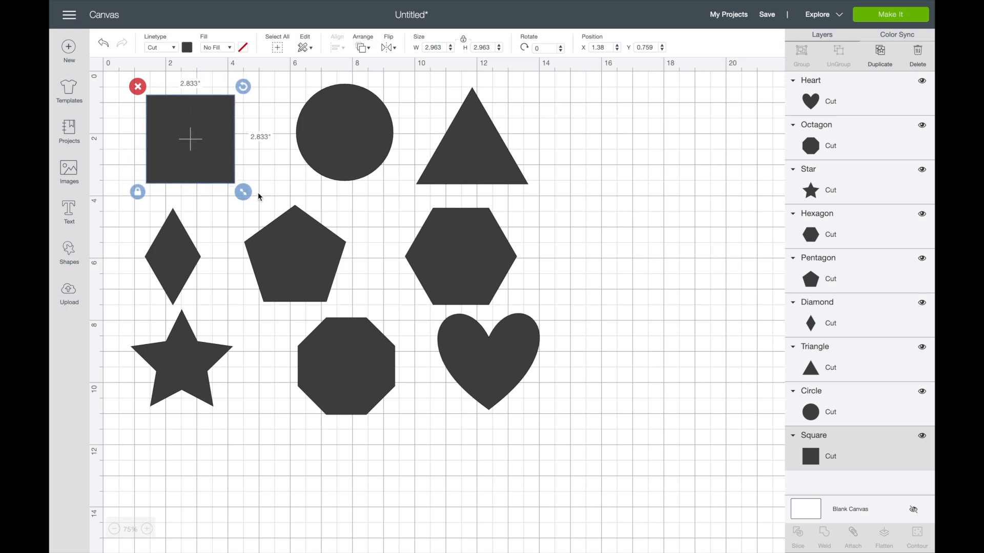
pyautogui.moveTo(243, 192); pyautogui.dragTo(250, 199)
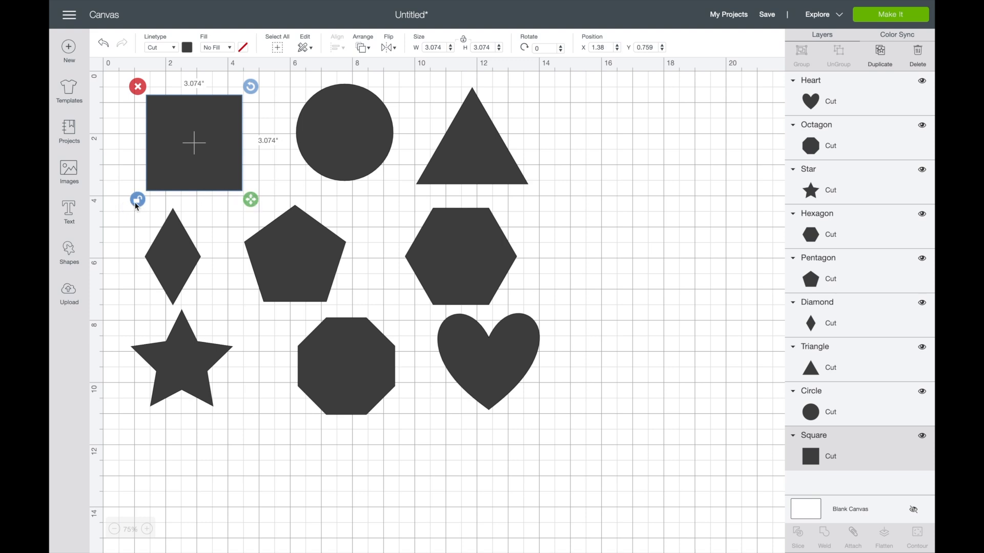
pyautogui.moveTo(251, 201)
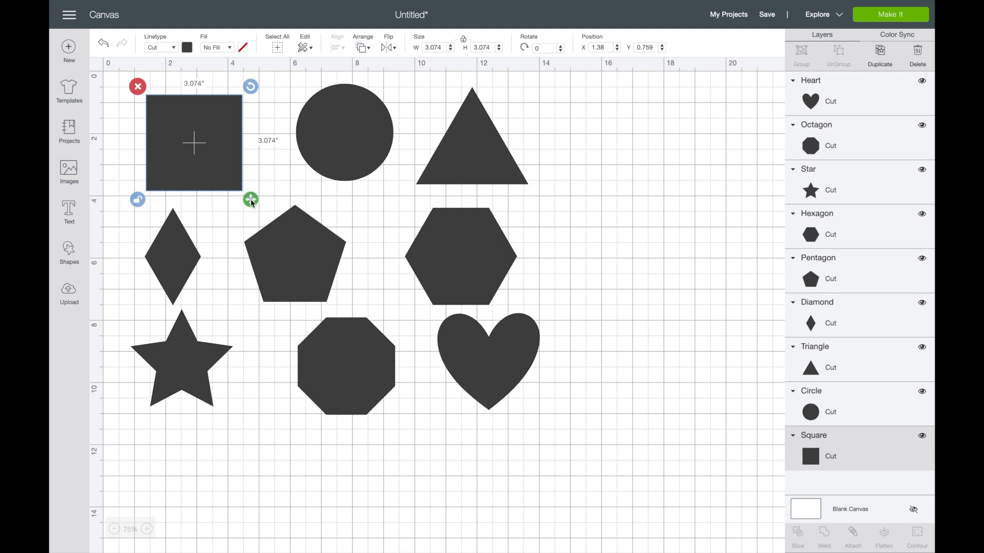
# Step: Stretch the square into rectangles of about 3.5 by 2 inches, then back to a square
pyautogui.moveTo(250, 200); pyautogui.dragTo(257, 187)
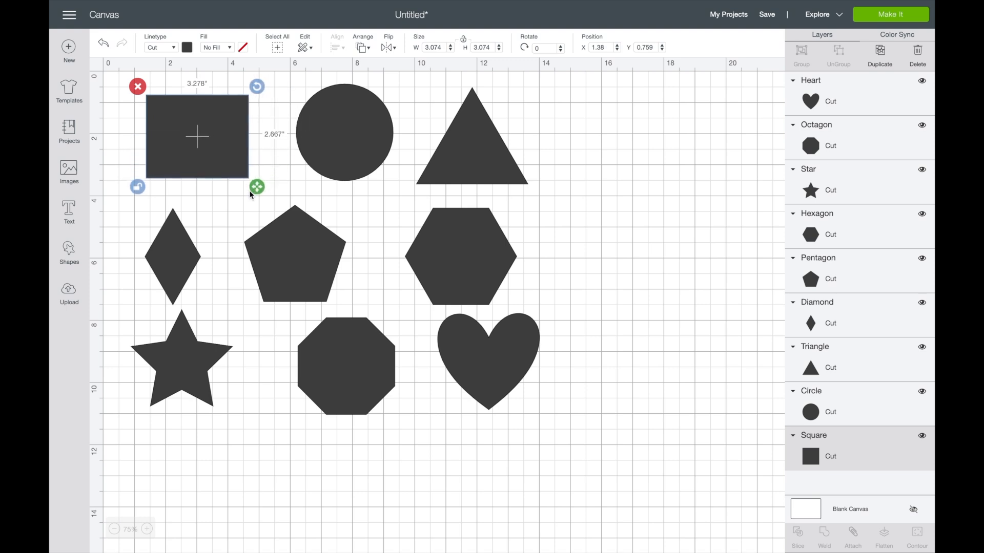
pyautogui.moveTo(256, 187); pyautogui.dragTo(283, 166)
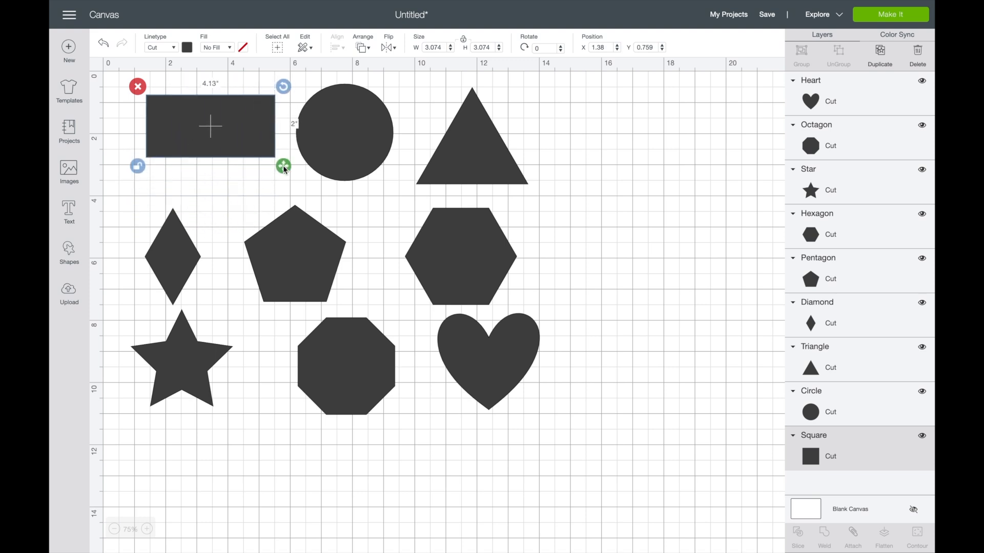
pyautogui.moveTo(283, 168); pyautogui.dragTo(265, 168)
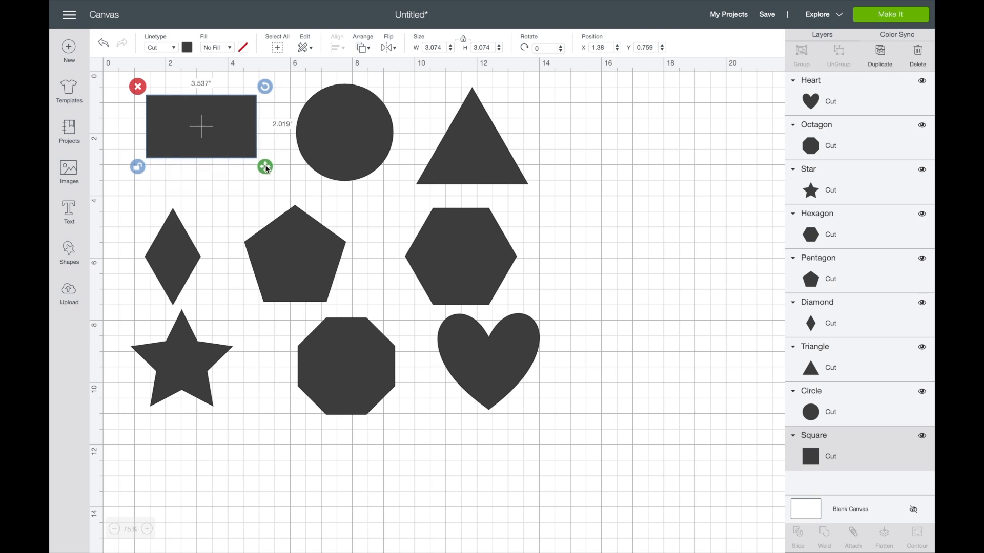
pyautogui.moveTo(264, 167); pyautogui.dragTo(274, 173)
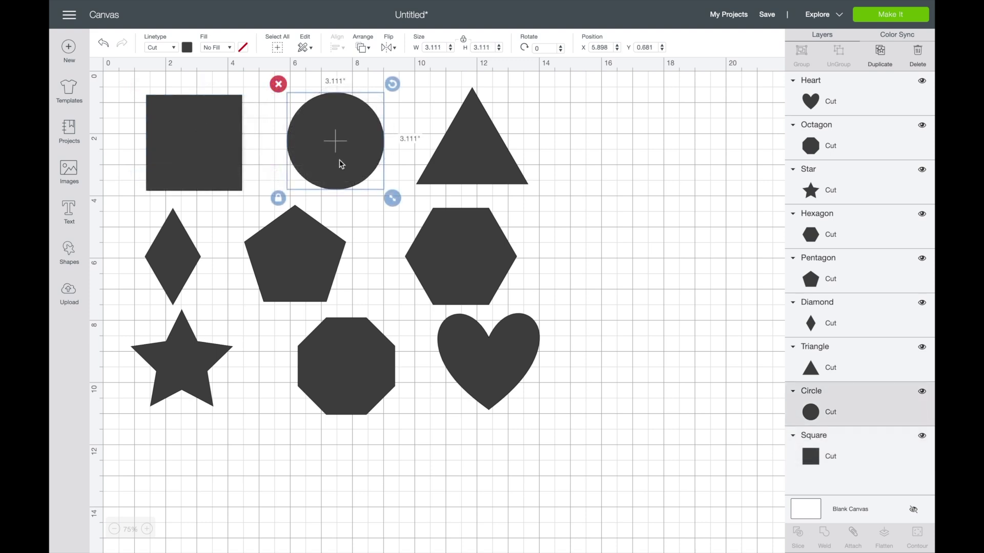
pyautogui.moveTo(336, 125)
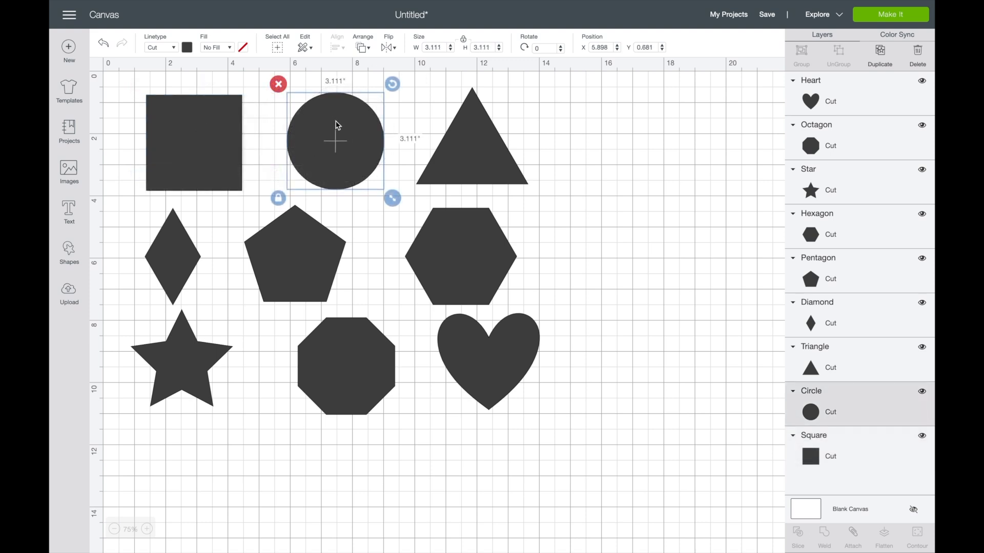
# Step: Move the circle to the right and stretch it into a tall oval, about 3.5 by 6.2 inches
pyautogui.moveTo(335, 141); pyautogui.dragTo(633, 207)
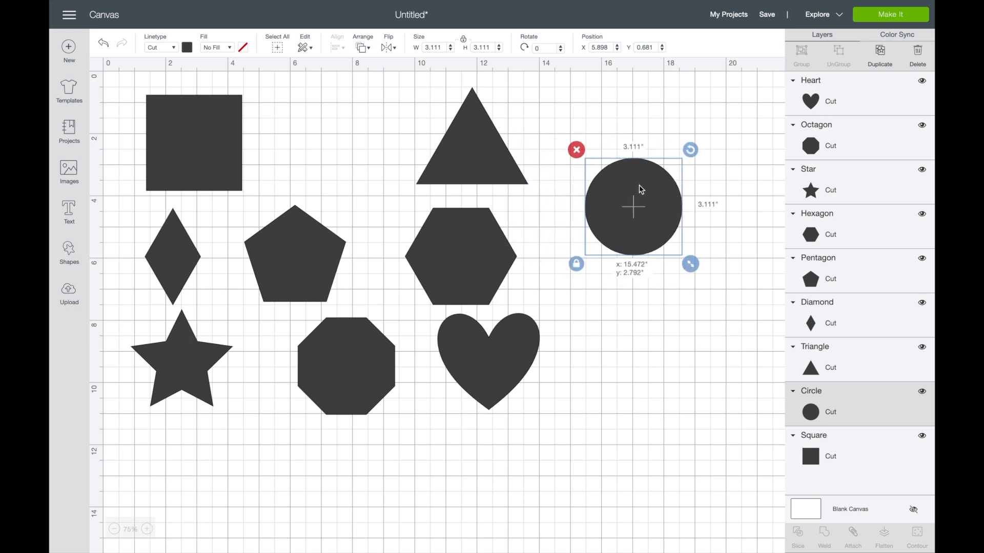
pyautogui.moveTo(634, 207); pyautogui.dragTo(653, 199)
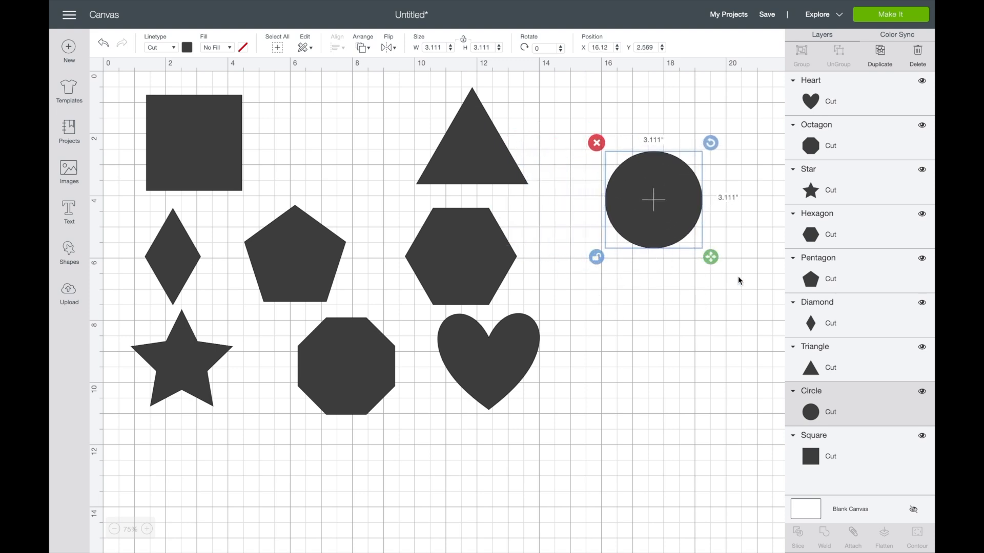
pyautogui.moveTo(709, 257); pyautogui.dragTo(710, 264)
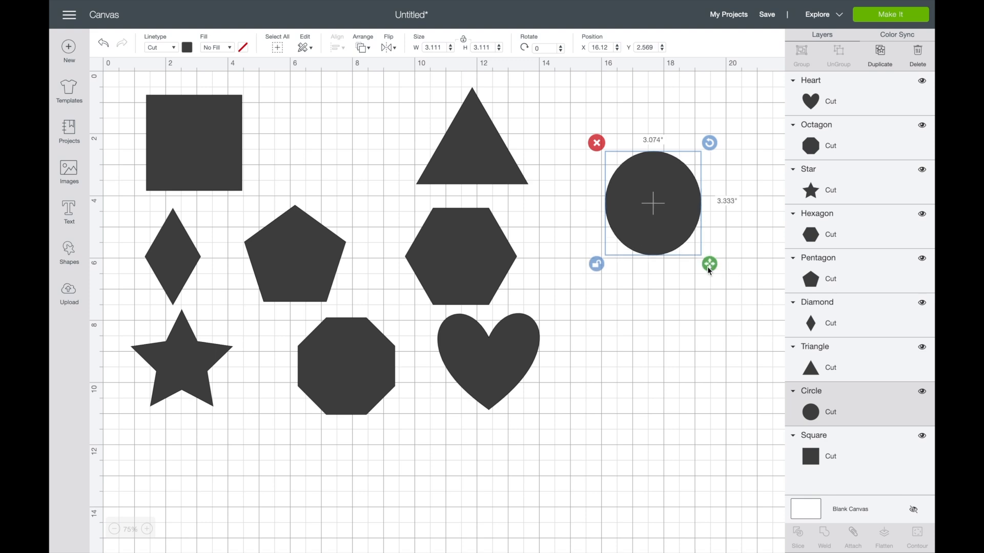
pyautogui.moveTo(710, 263); pyautogui.dragTo(738, 351)
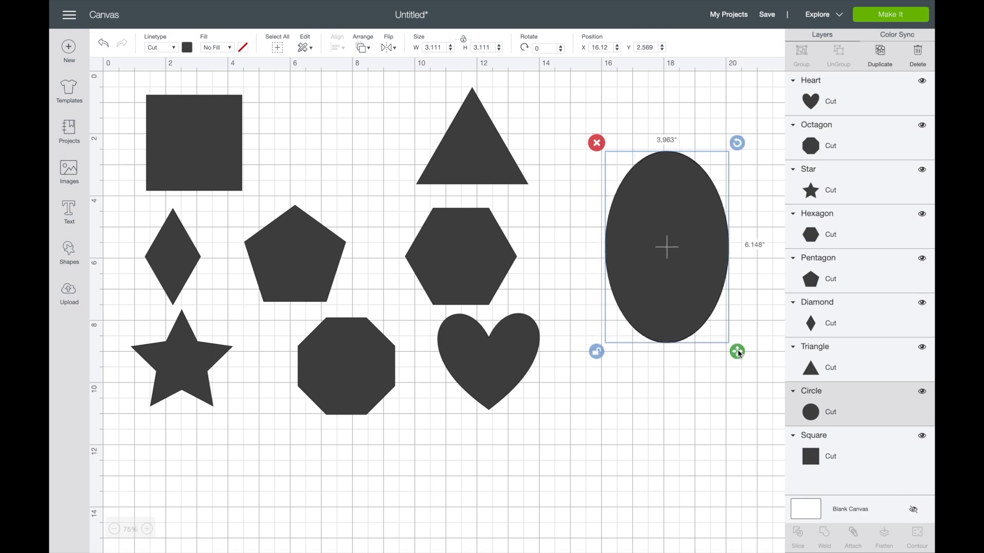
pyautogui.moveTo(738, 350); pyautogui.dragTo(746, 338)
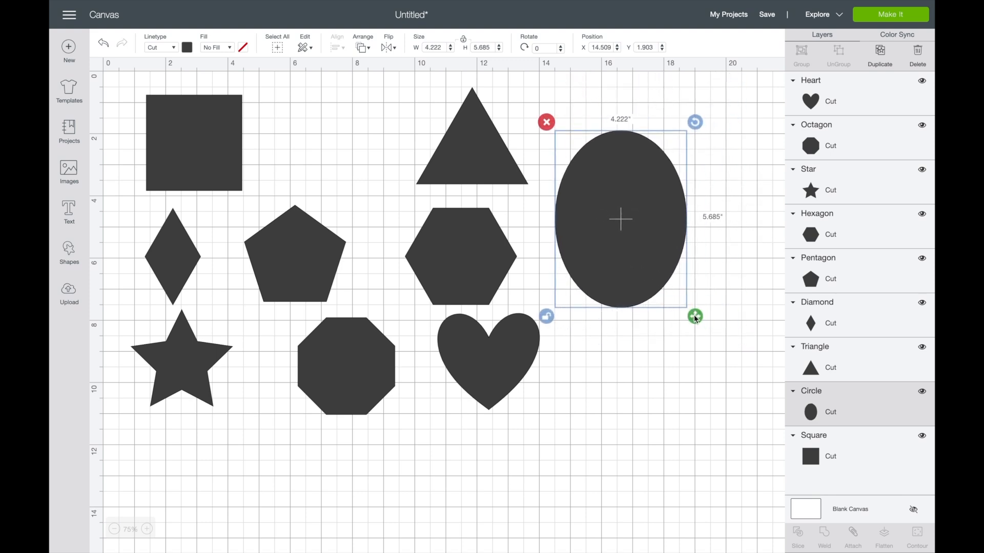
pyautogui.moveTo(694, 316); pyautogui.dragTo(695, 327)
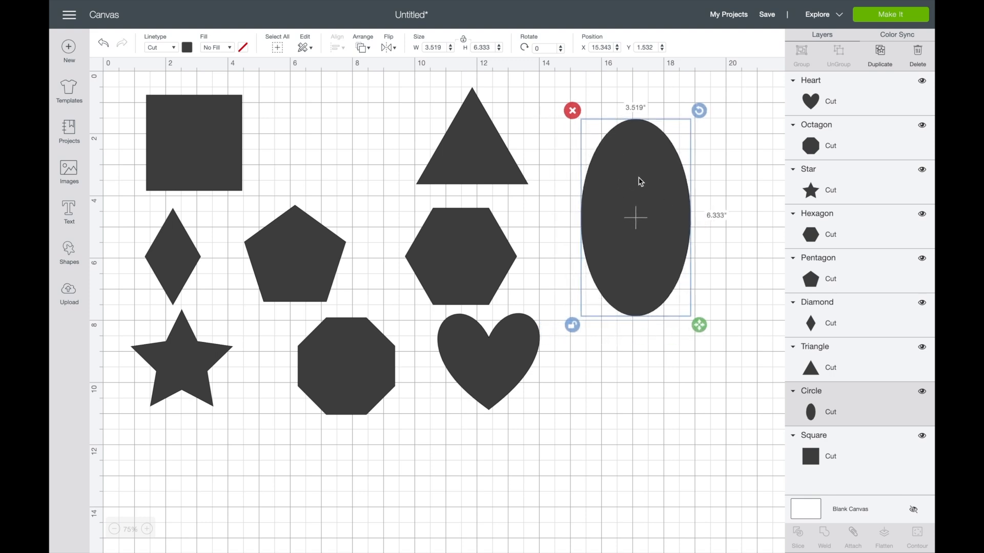
pyautogui.moveTo(698, 260)
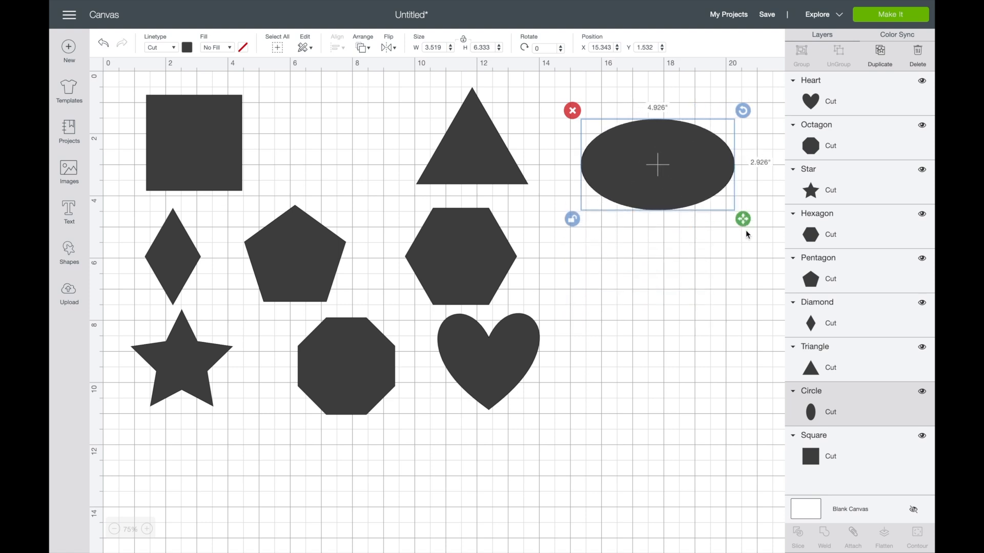
pyautogui.moveTo(743, 219); pyautogui.dragTo(699, 321)
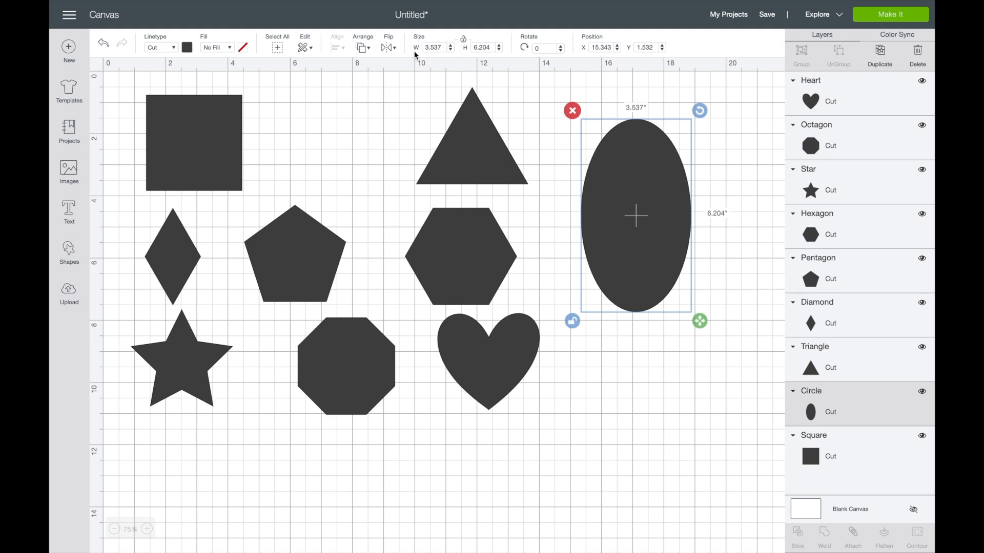
pyautogui.moveTo(456, 78)
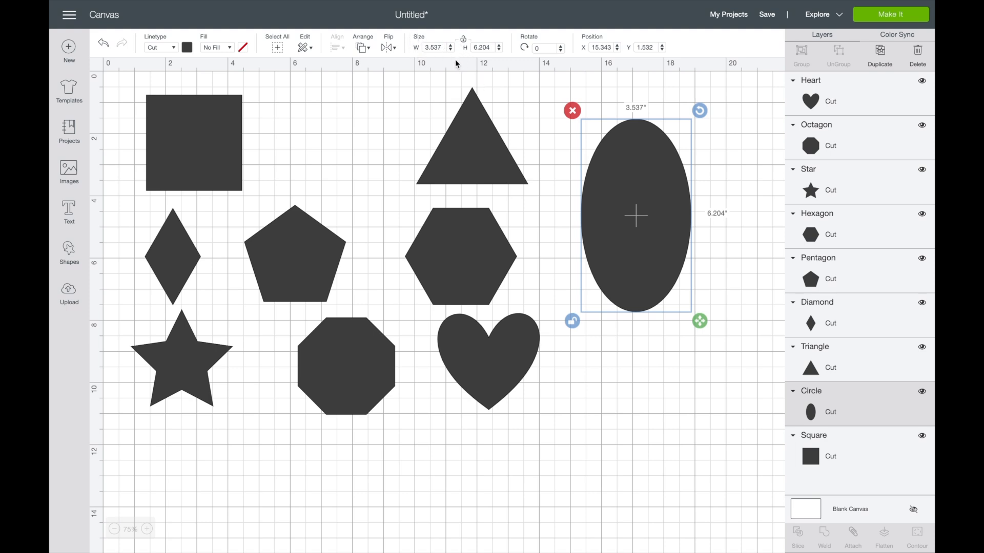
# Step: Enter 4 inches for the oval's width and 6 for its height, then nudge it slightly
pyautogui.click(484, 47)
pyautogui.write('6')
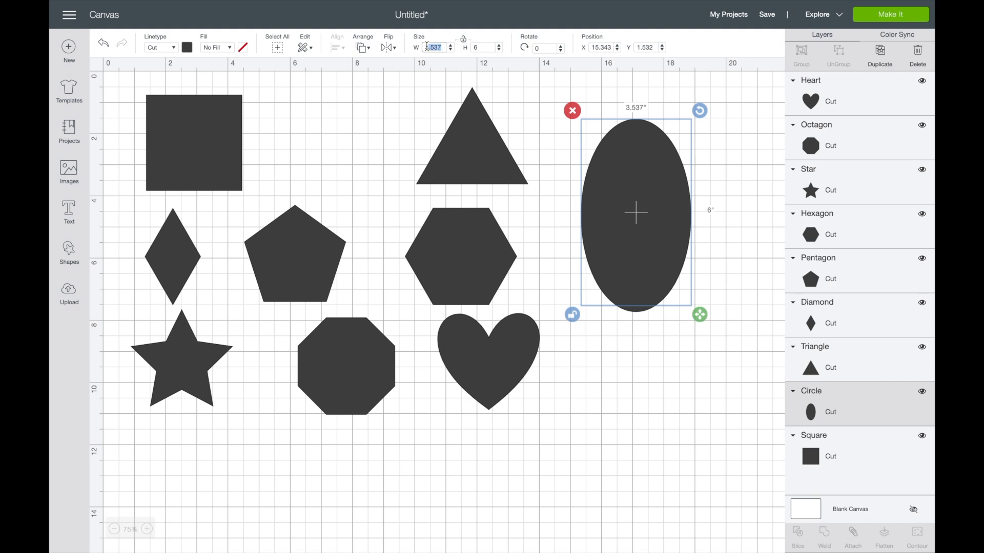
pyautogui.write('4')
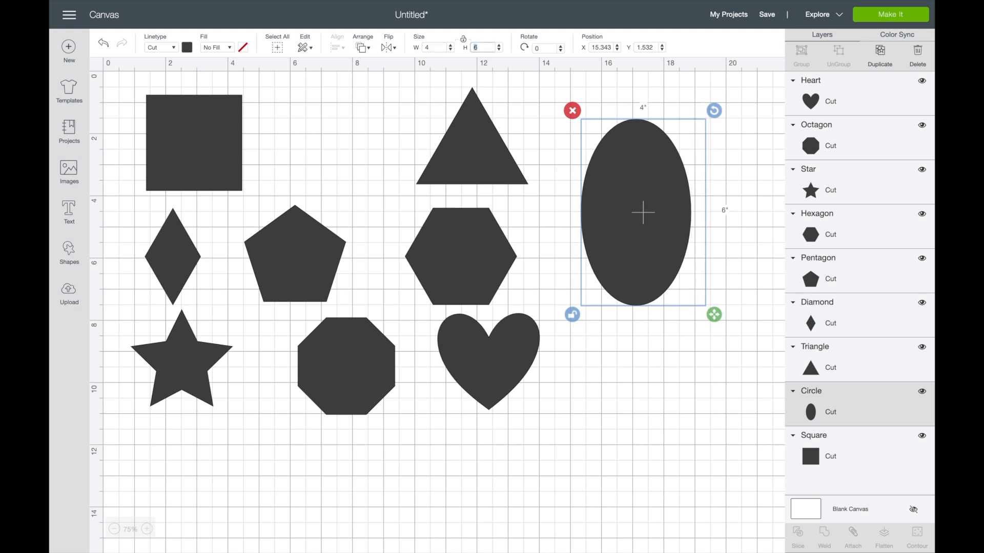
pyautogui.moveTo(675, 202)
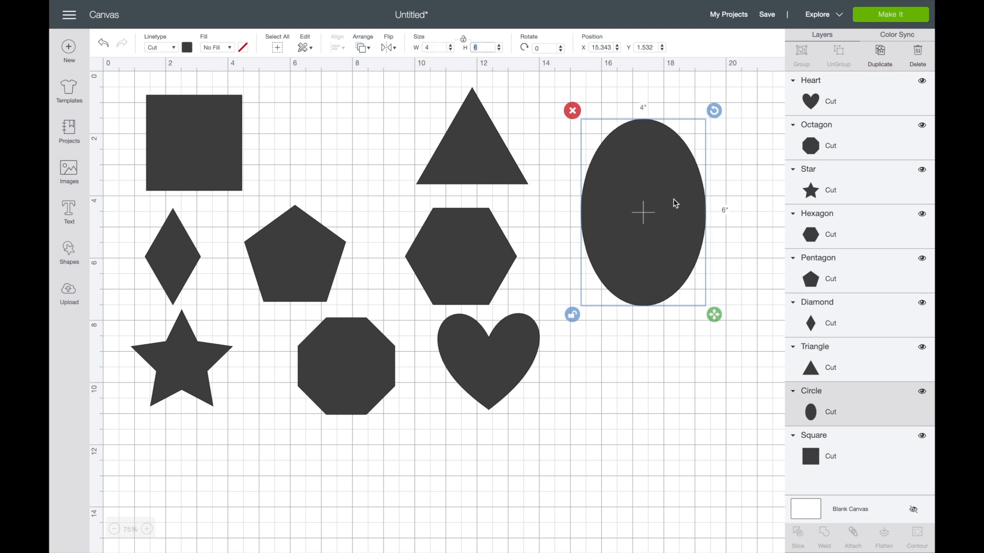
pyautogui.moveTo(643, 212); pyautogui.dragTo(648, 218)
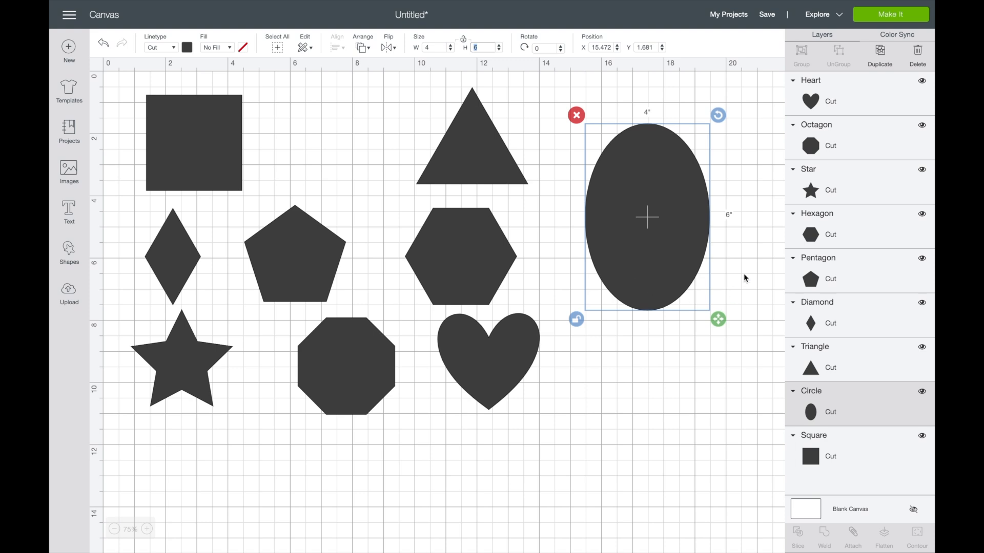
pyautogui.moveTo(675, 139)
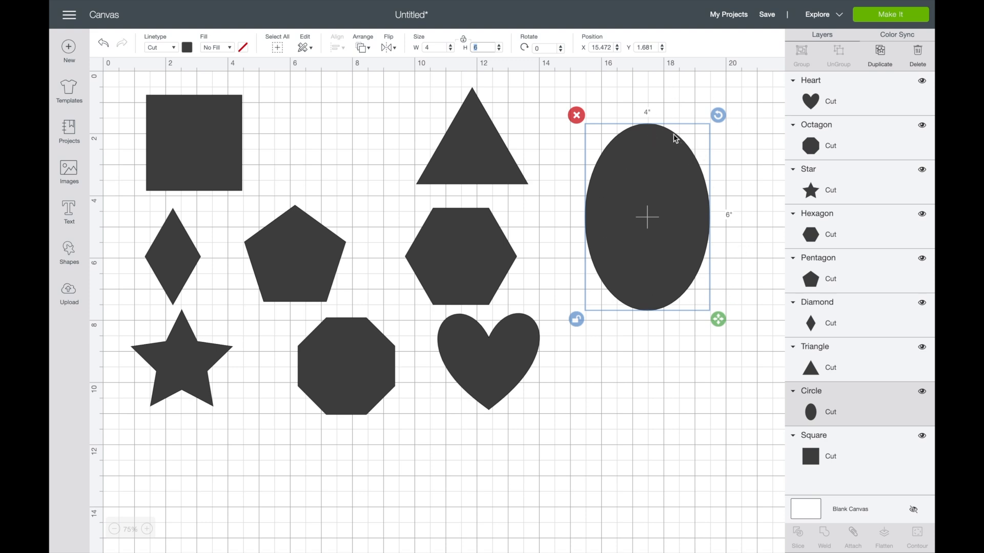
pyautogui.moveTo(622, 285)
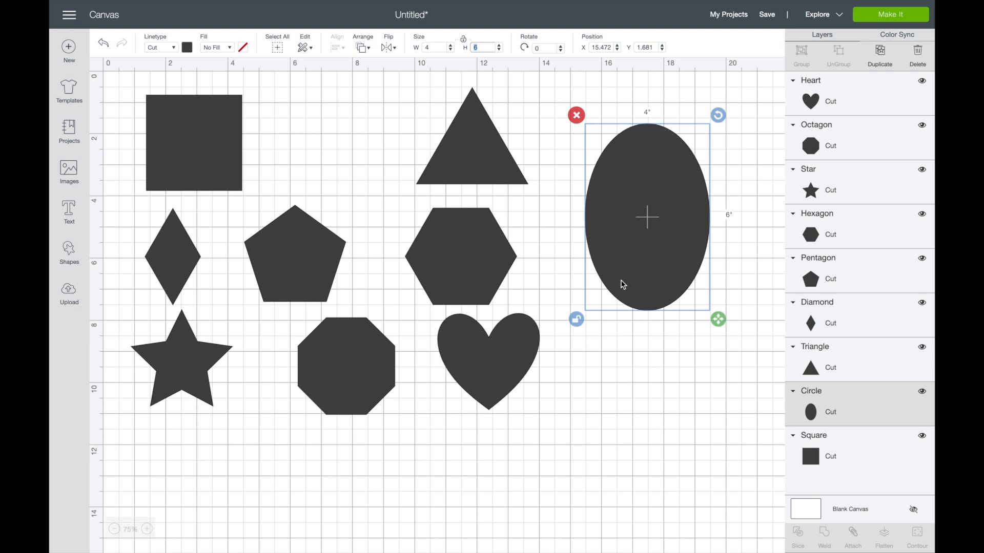
pyautogui.moveTo(630, 133)
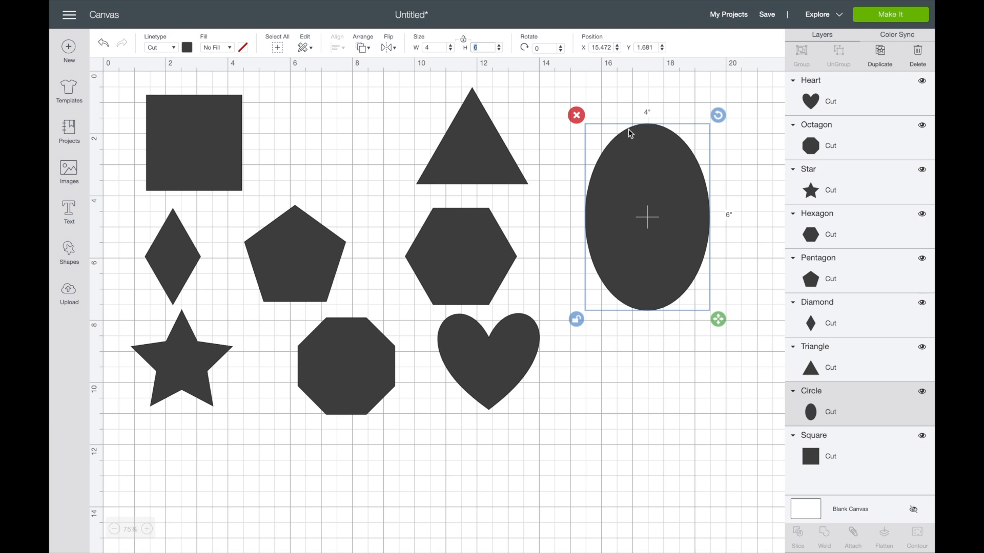
pyautogui.moveTo(689, 321)
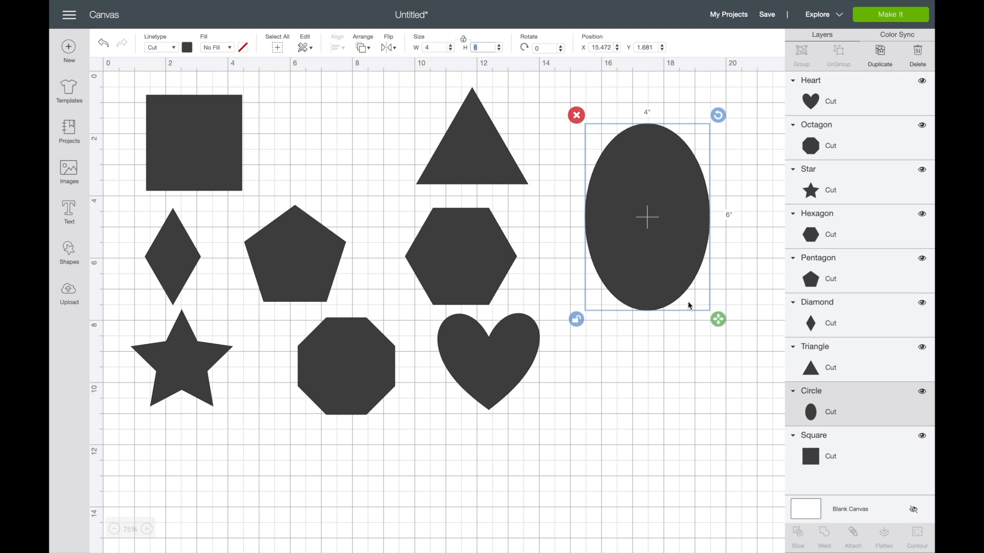
pyautogui.moveTo(732, 227)
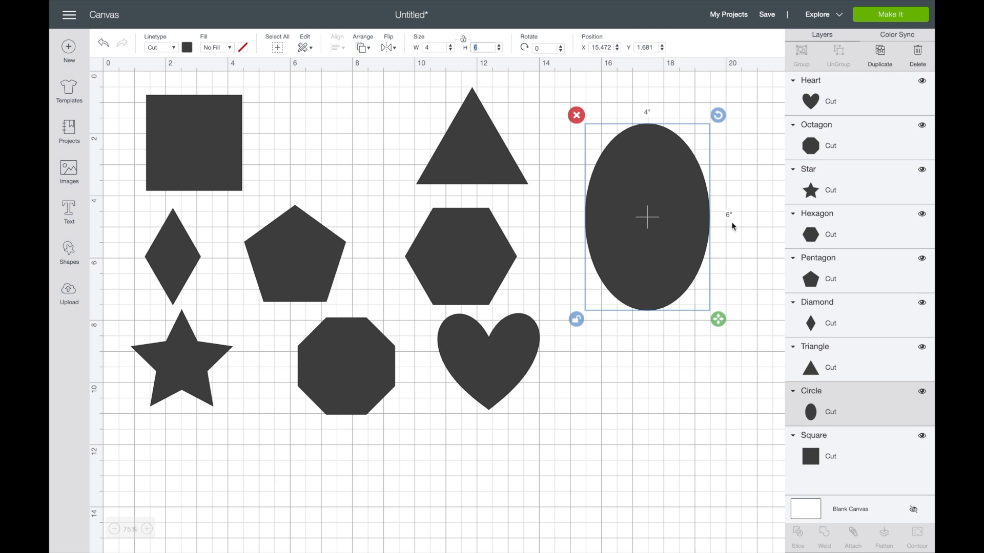
pyautogui.moveTo(690, 167)
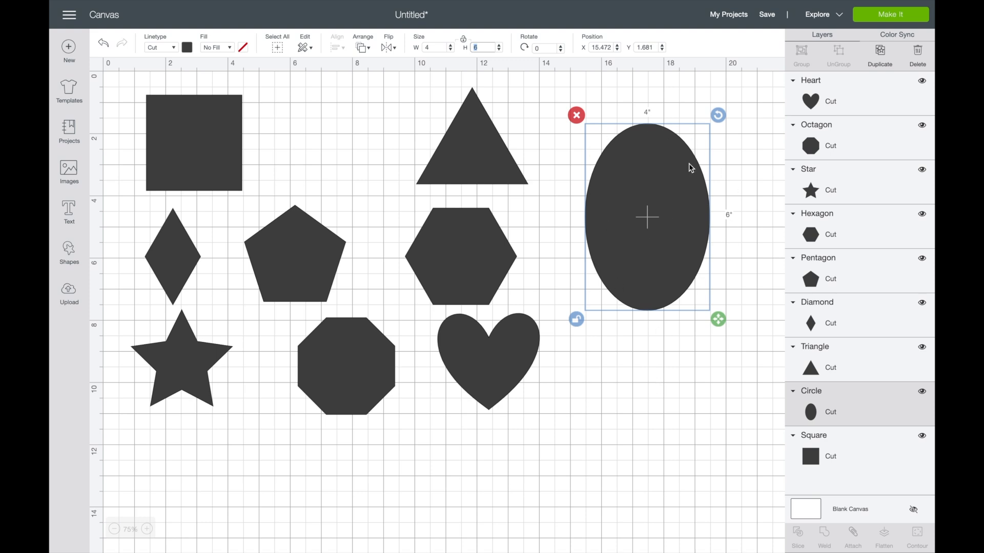
pyautogui.moveTo(612, 288)
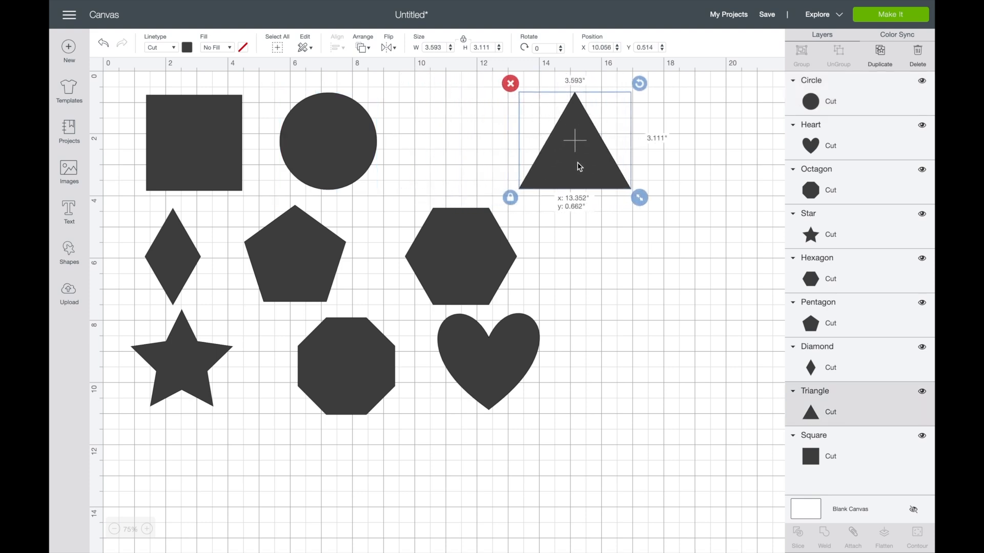
# Step: Enlarge the triangle to about 5.6 by 4.8 inches, fill it white, and duplicate it
pyautogui.moveTo(573, 142); pyautogui.dragTo(582, 146)
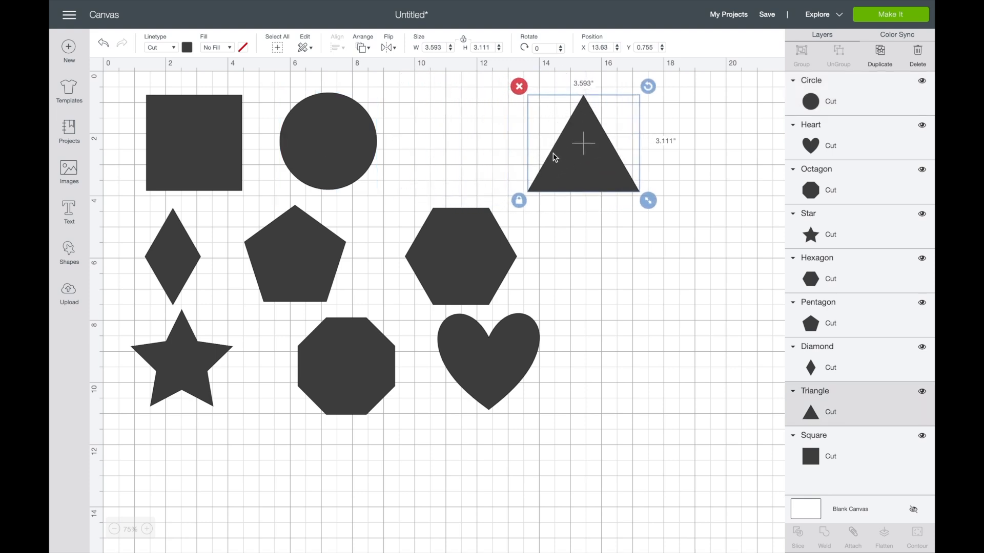
pyautogui.moveTo(656, 196)
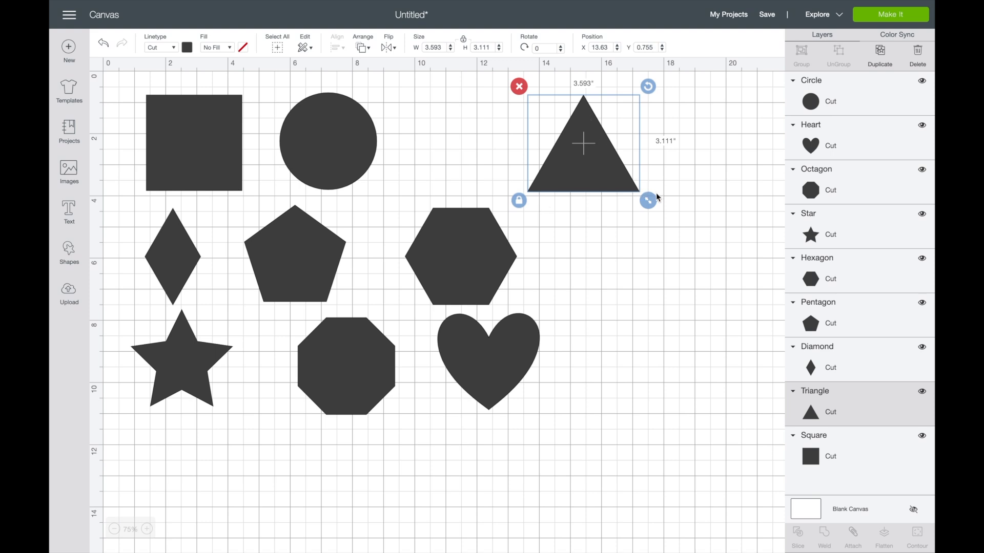
pyautogui.moveTo(649, 199); pyautogui.dragTo(711, 255)
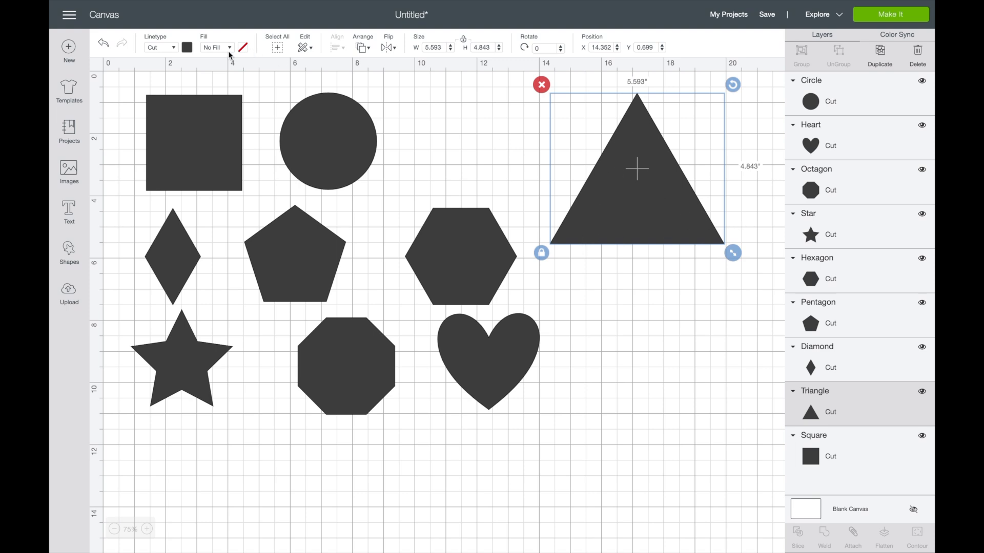
pyautogui.click(188, 47)
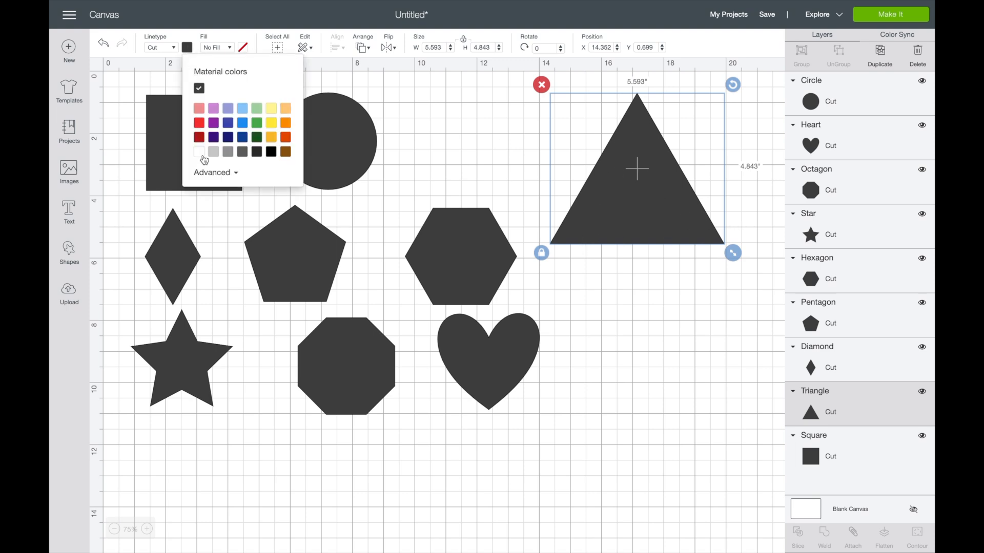
pyautogui.click(198, 151)
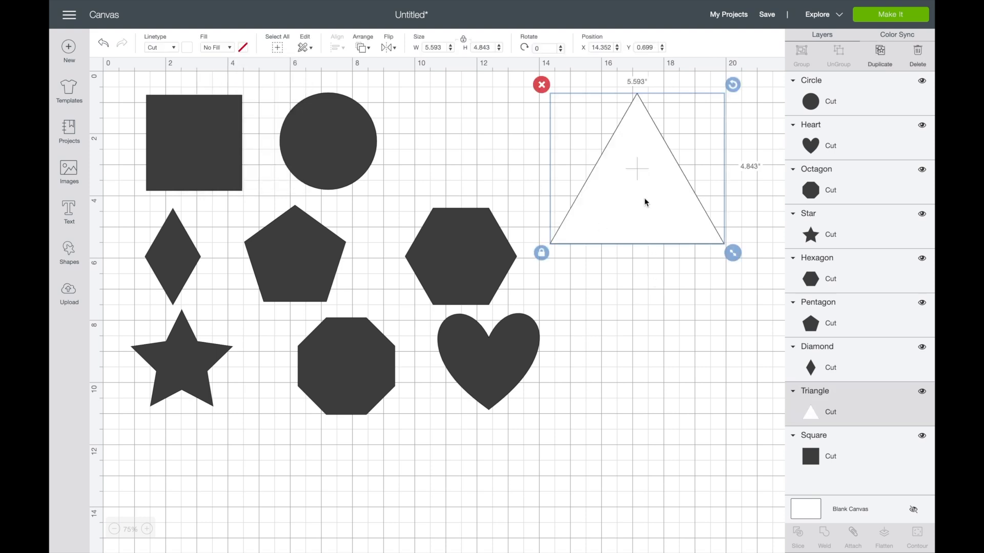
pyautogui.click(202, 6)
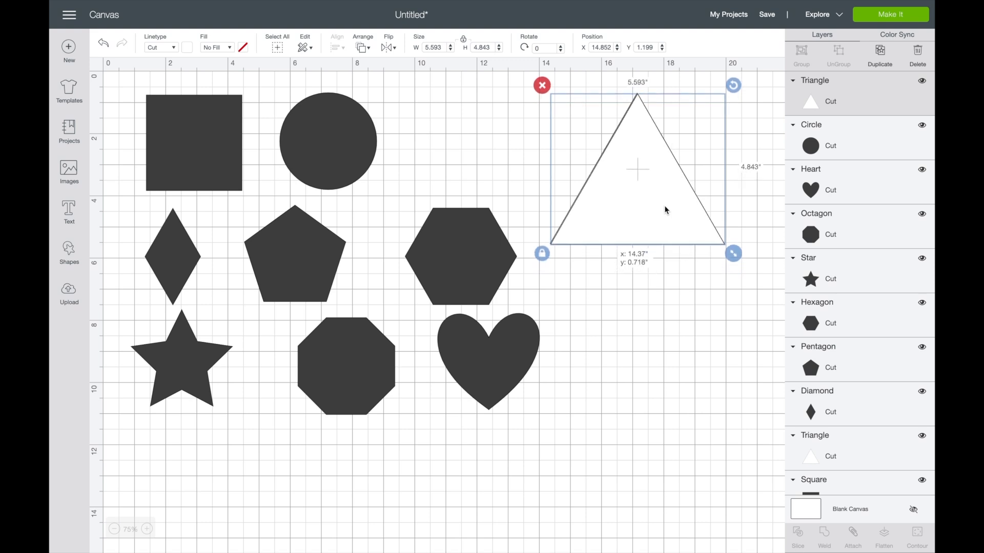
# Step: Shrink the duplicate triangle slightly and centre it inside the original triangle
pyautogui.moveTo(637, 168); pyautogui.dragTo(660, 206)
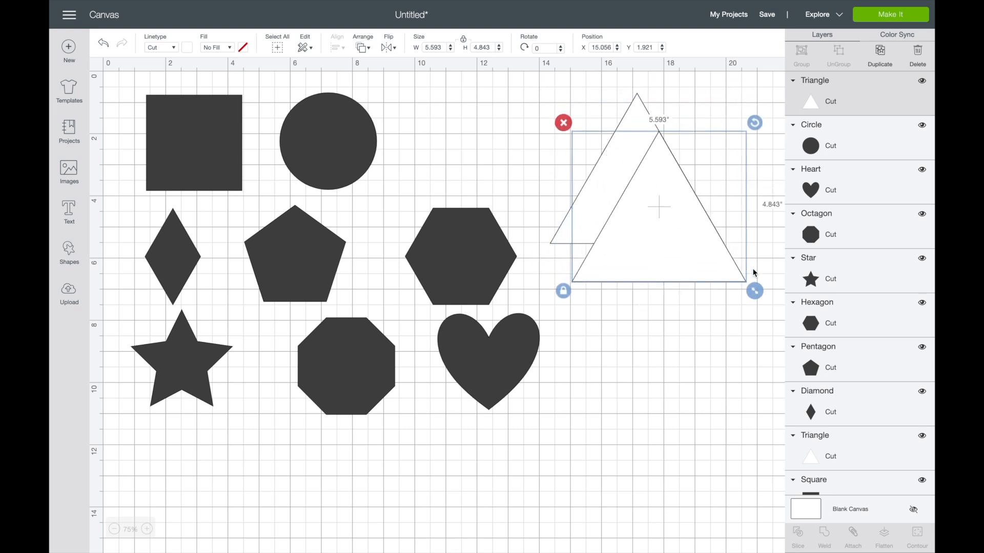
pyautogui.moveTo(755, 290); pyautogui.dragTo(743, 277)
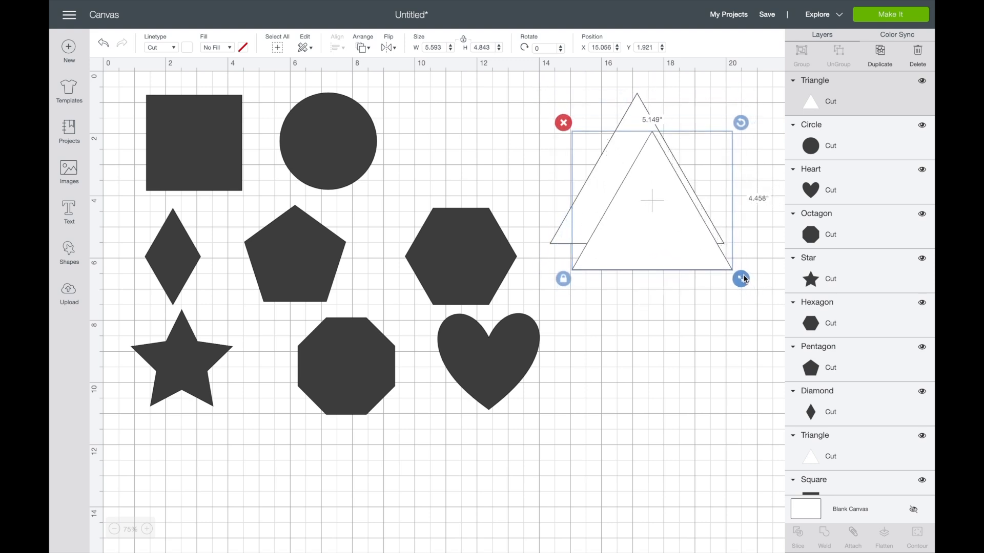
pyautogui.moveTo(743, 278); pyautogui.dragTo(735, 274)
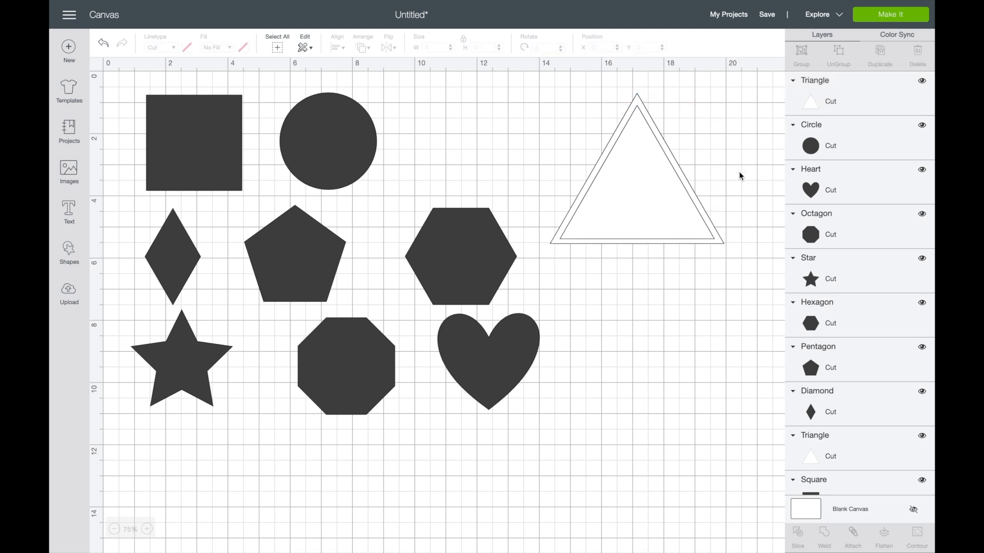
pyautogui.moveTo(657, 234)
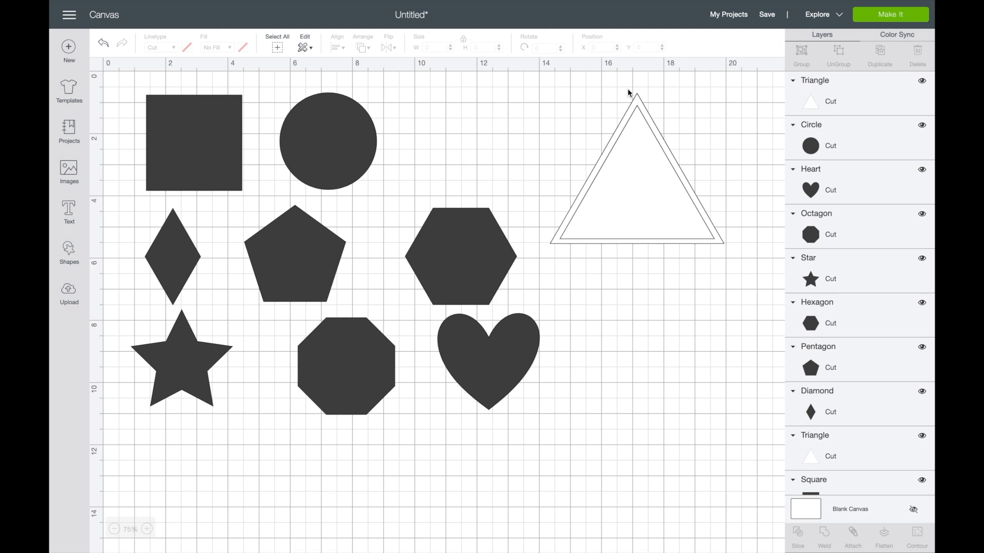
pyautogui.moveTo(863, 26)
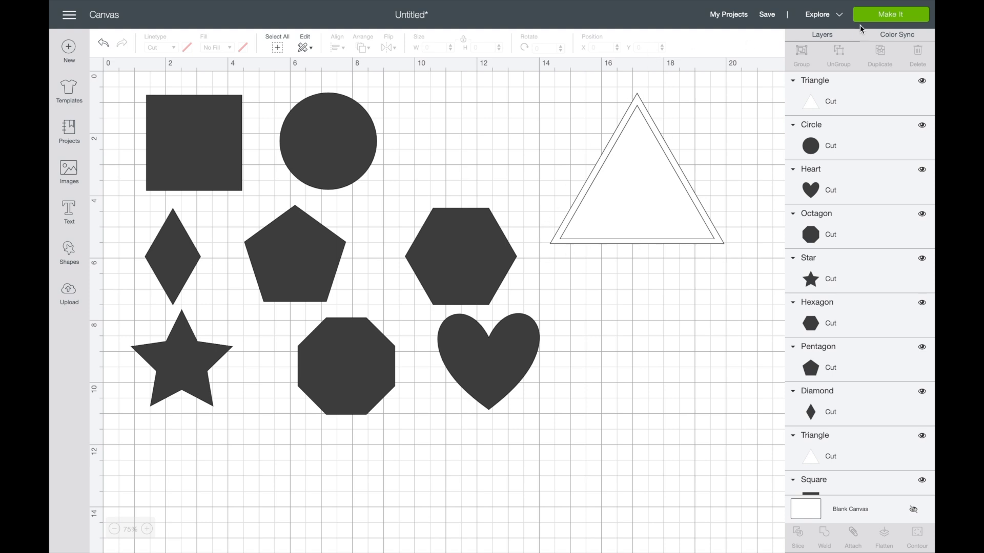
pyautogui.click(901, 14)
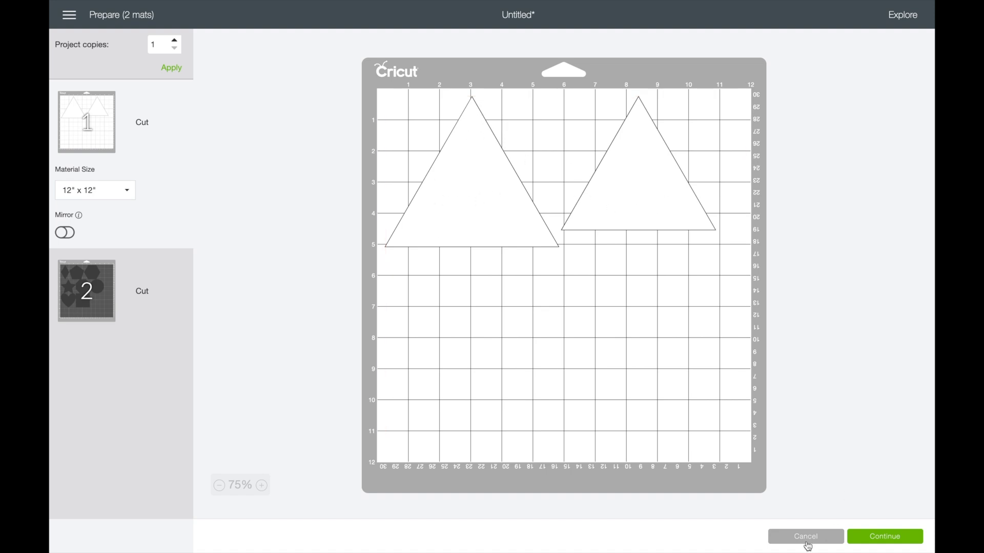
pyautogui.click(805, 537)
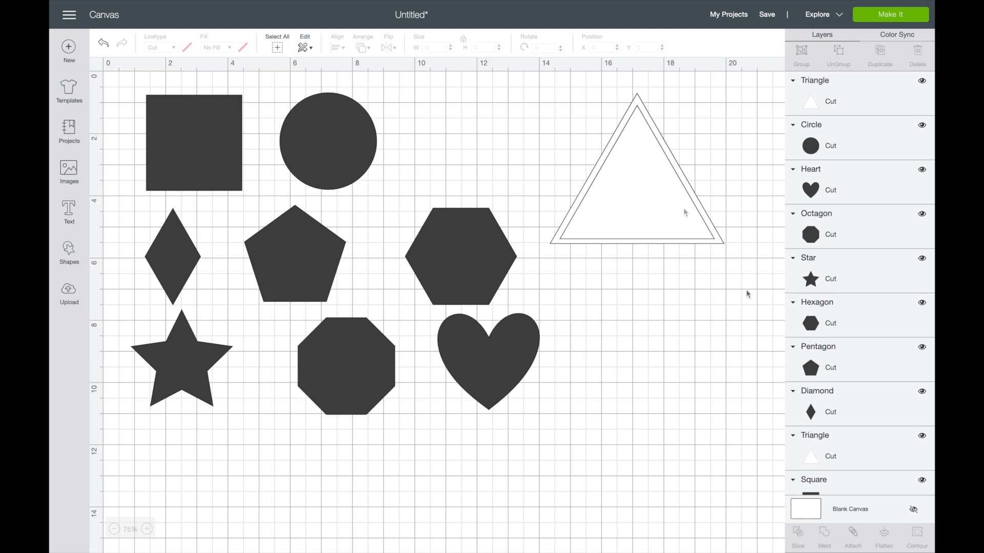
pyautogui.moveTo(656, 100)
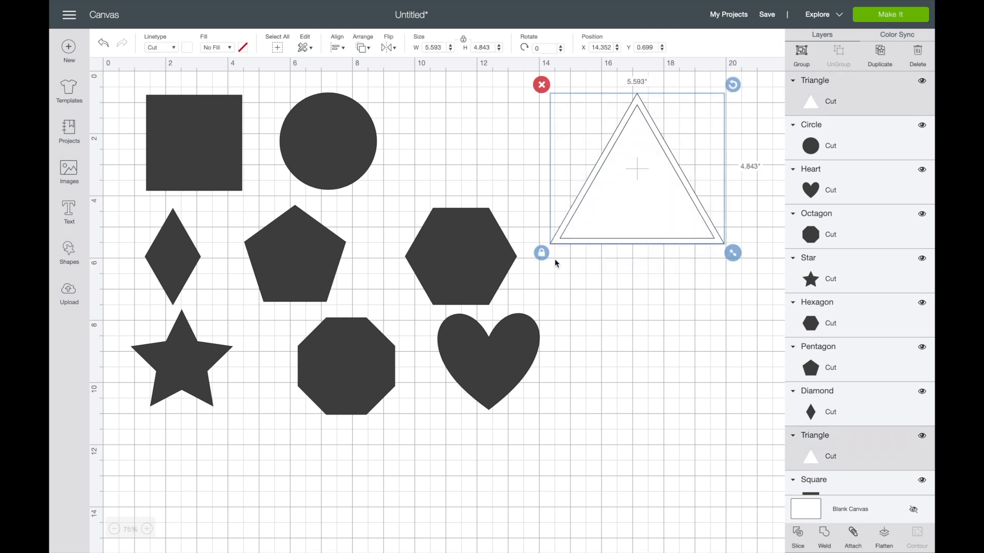
pyautogui.moveTo(832, 518)
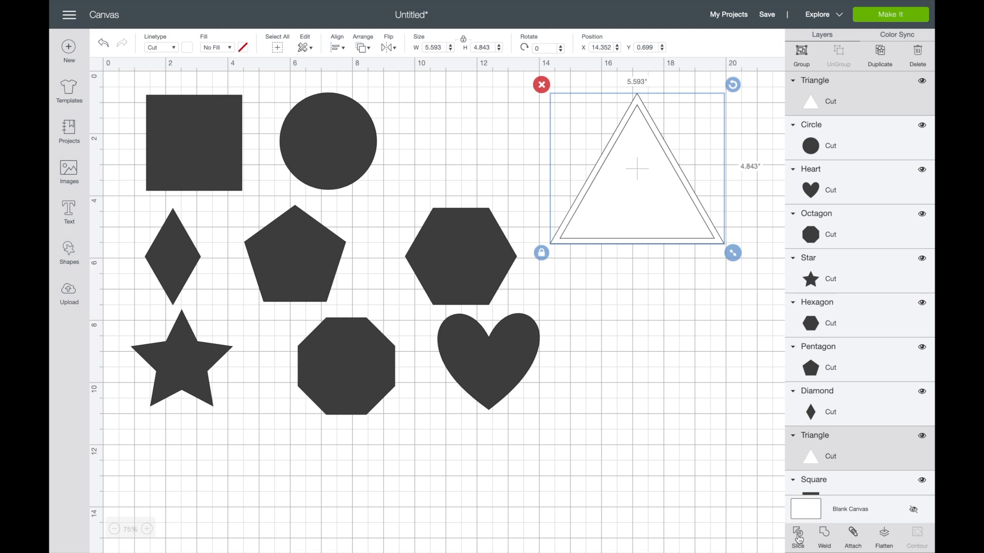
# Step: Slice the inner triangle from the outer one and stack the leftover solid pieces below
pyautogui.click(797, 543)
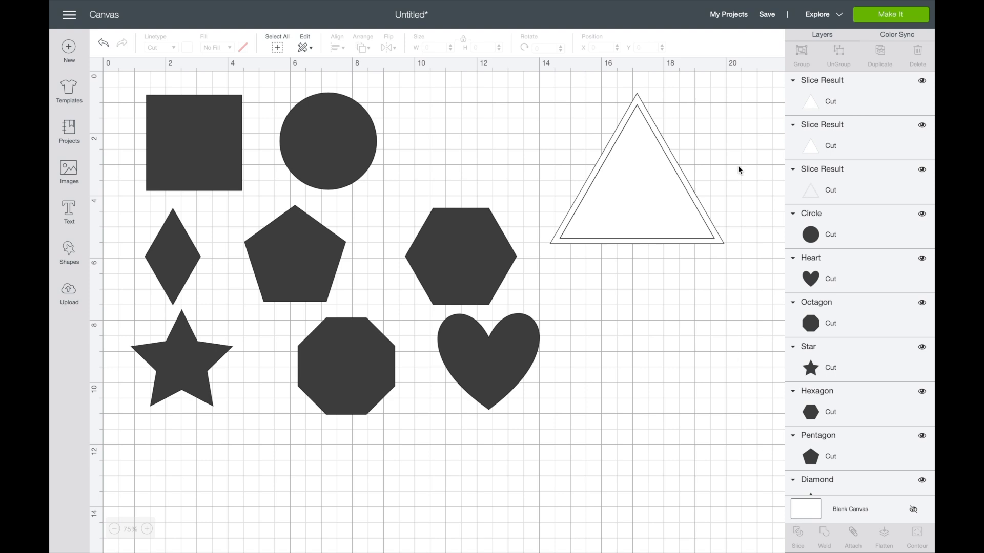
pyautogui.moveTo(814, 109)
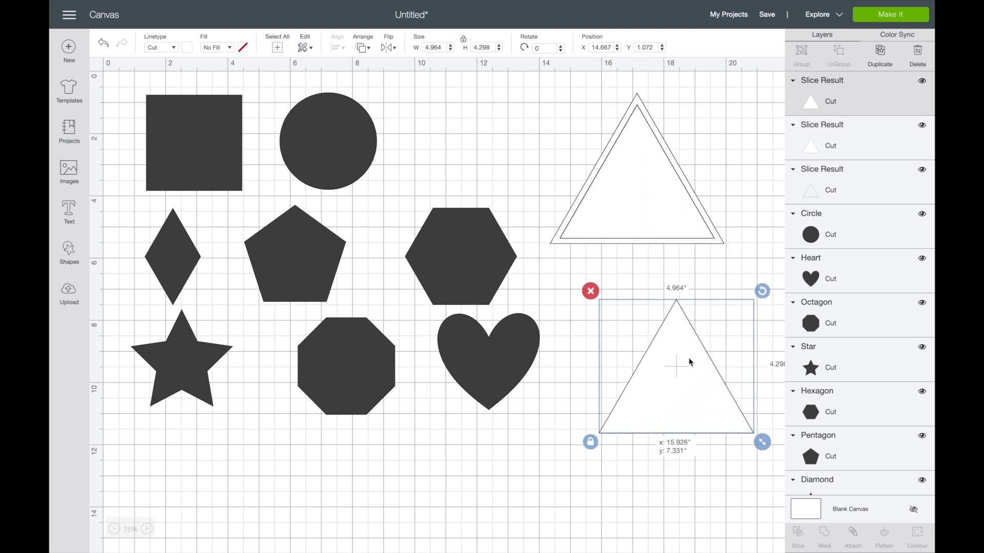
pyautogui.moveTo(676, 362); pyautogui.dragTo(589, 349)
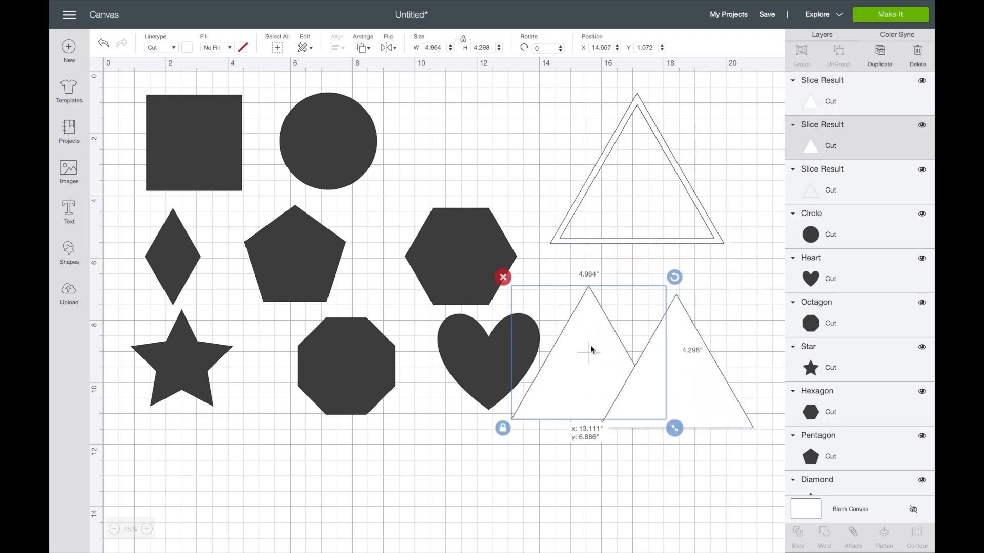
pyautogui.moveTo(590, 349); pyautogui.dragTo(582, 441)
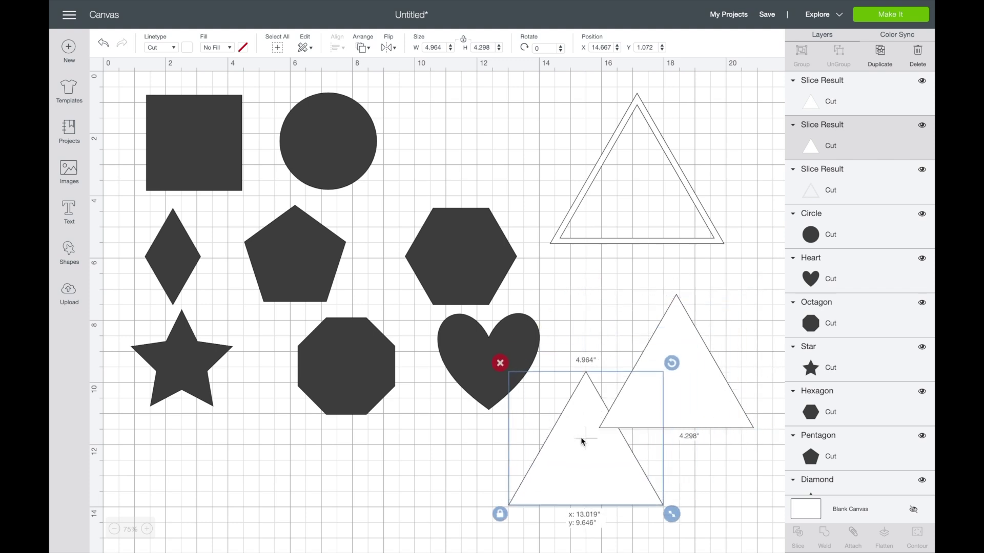
pyautogui.moveTo(583, 439); pyautogui.dragTo(557, 461)
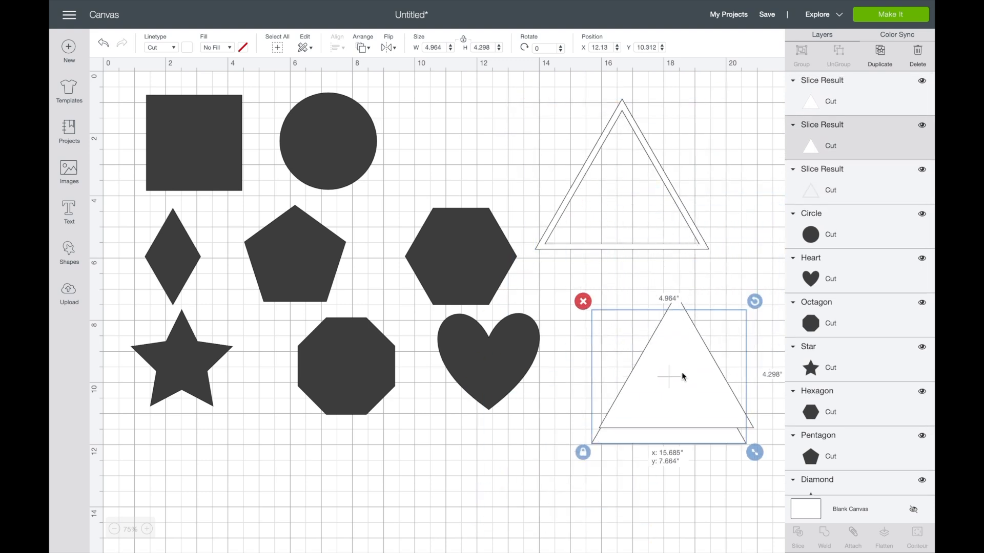
pyautogui.moveTo(669, 377); pyautogui.dragTo(570, 427)
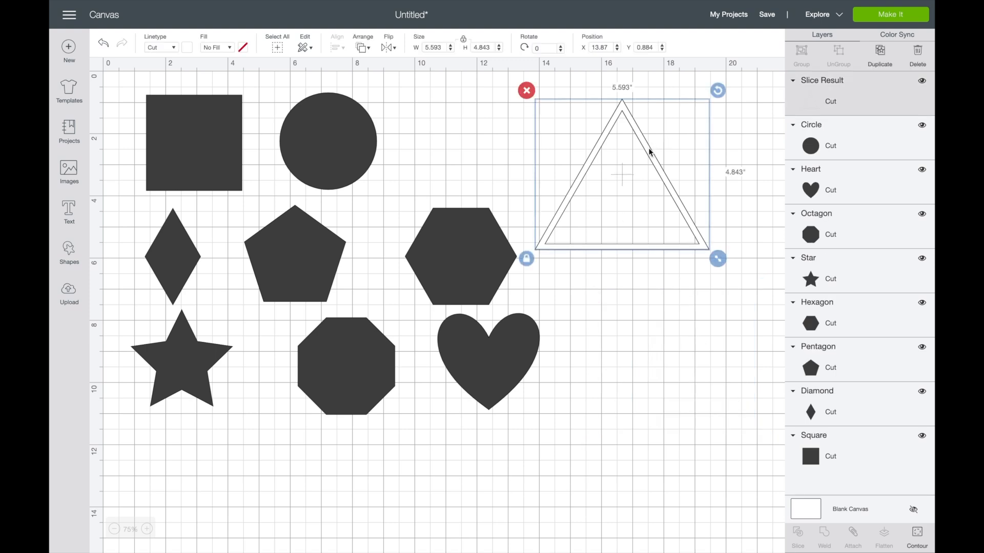
# Step: Move the triangle outline right and preview it alone on a cutting mat
pyautogui.hscroll(3)
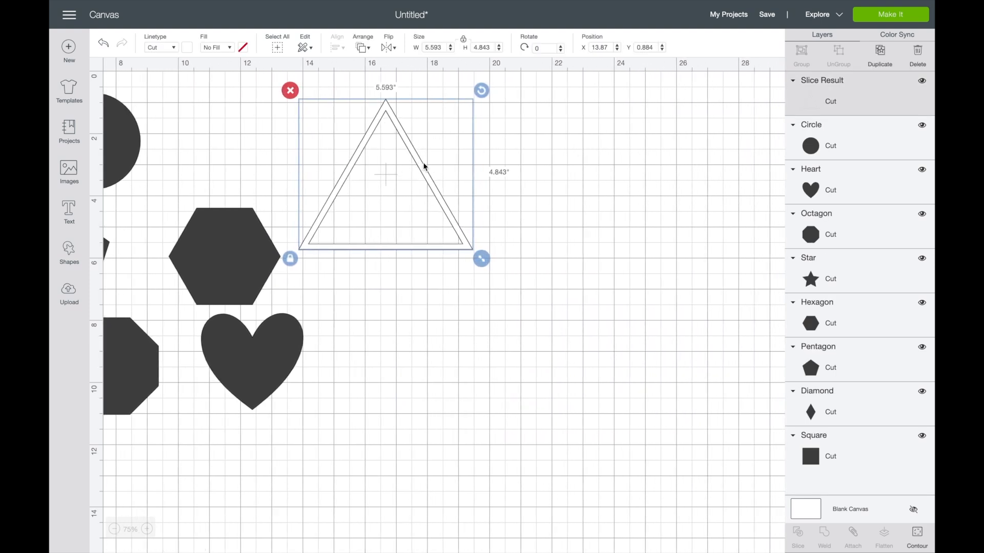
pyautogui.moveTo(385, 175); pyautogui.dragTo(478, 176)
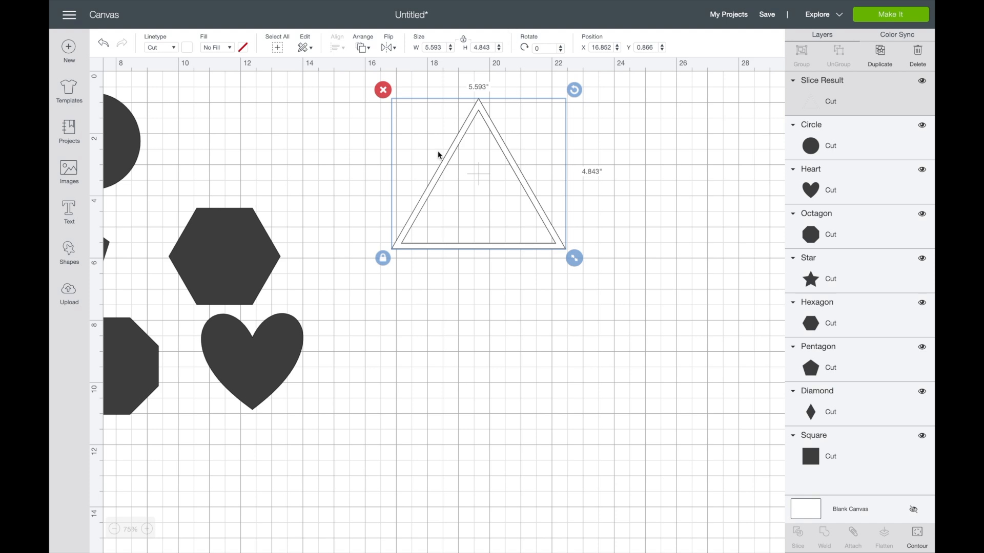
pyautogui.moveTo(869, 17)
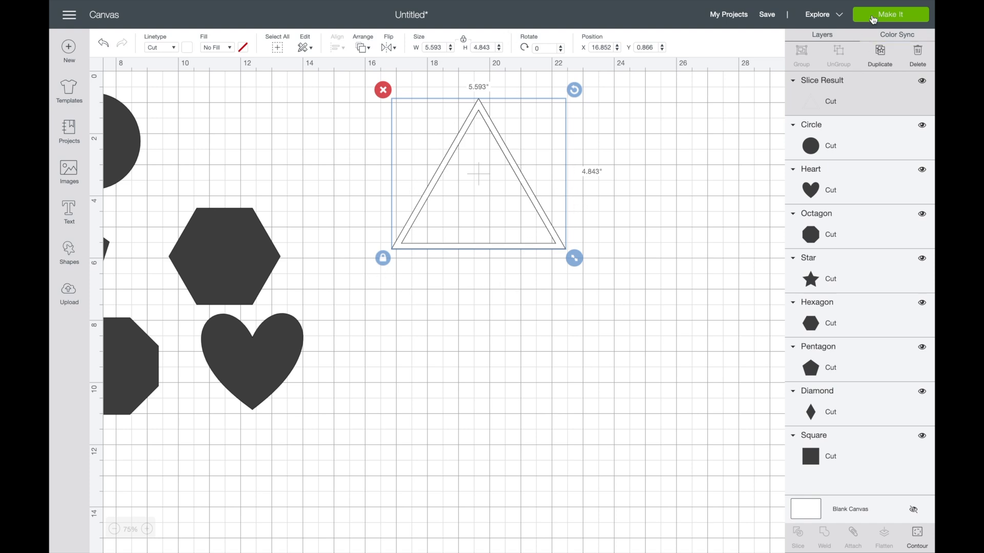
pyautogui.click(891, 14)
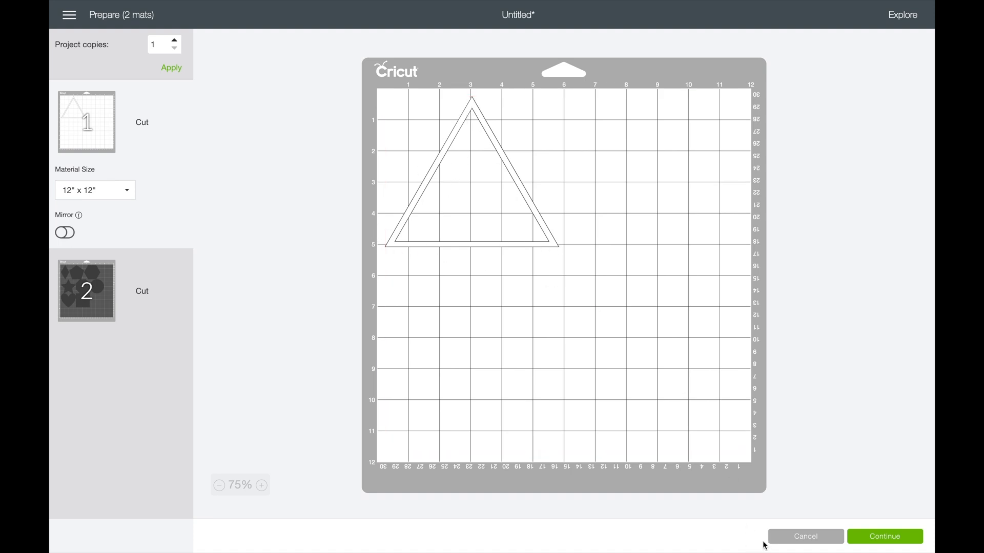
pyautogui.click(812, 537)
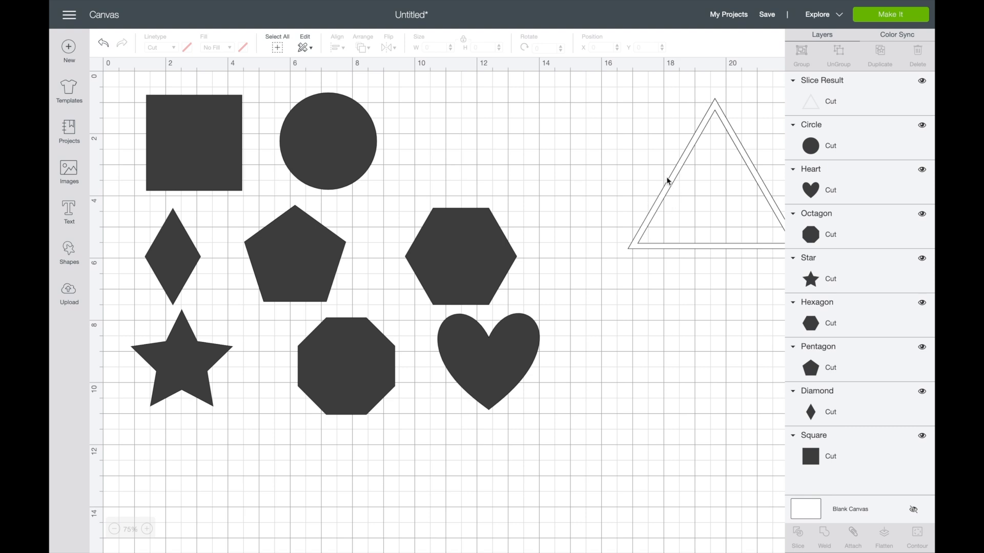
# Step: Position two copies of the triangle outline overlapping the original in a row
pyautogui.hscroll(3)
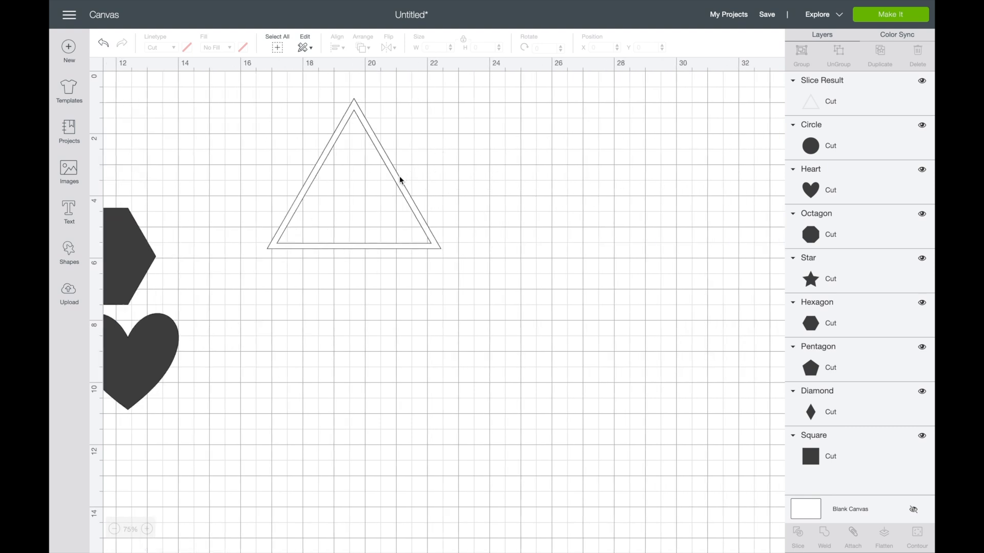
pyautogui.click(400, 180)
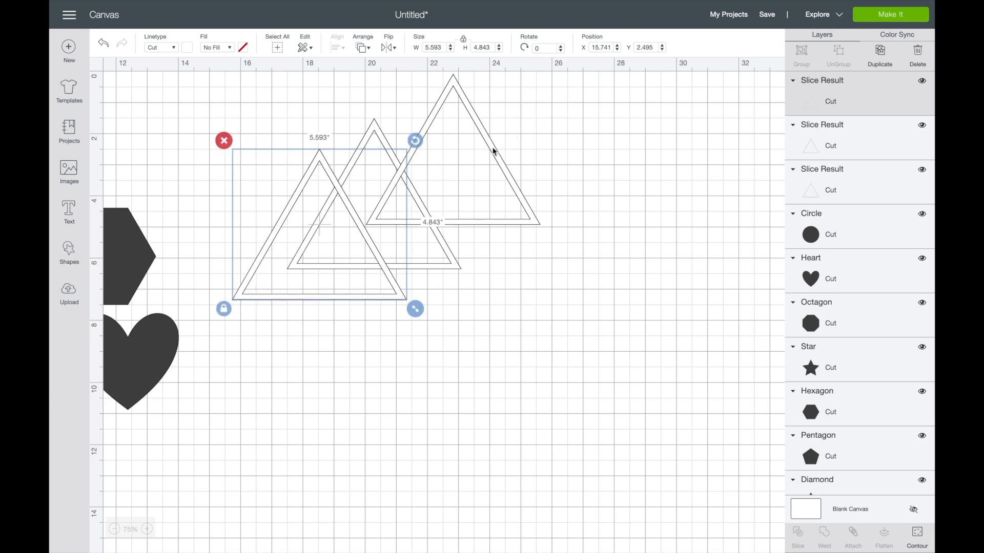
pyautogui.moveTo(318, 227); pyautogui.dragTo(450, 153)
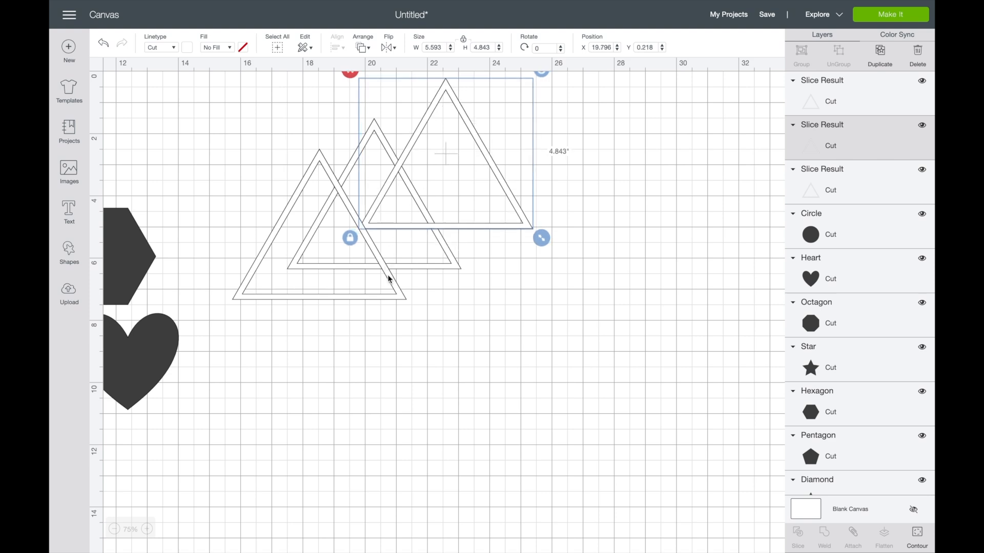
pyautogui.moveTo(445, 157); pyautogui.dragTo(314, 226)
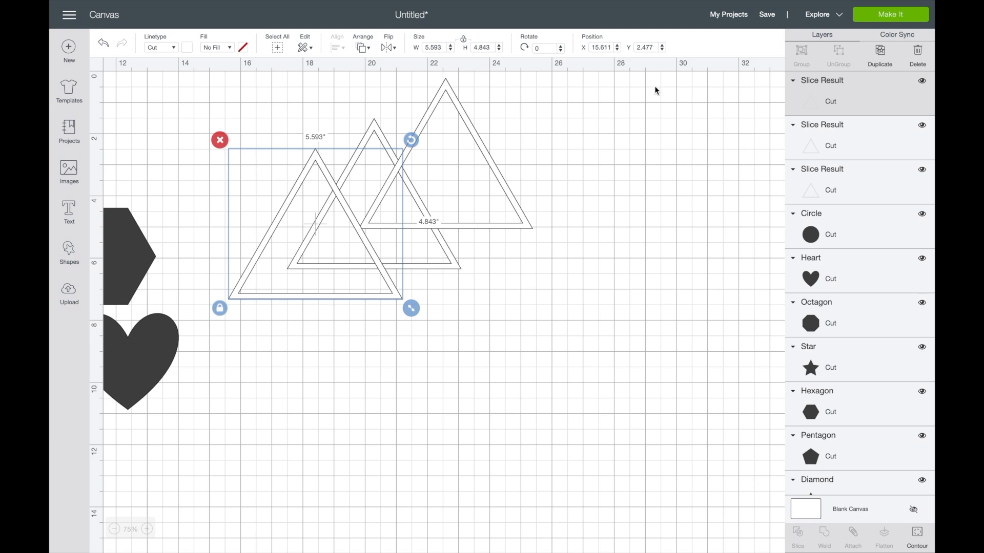
pyautogui.click(656, 91)
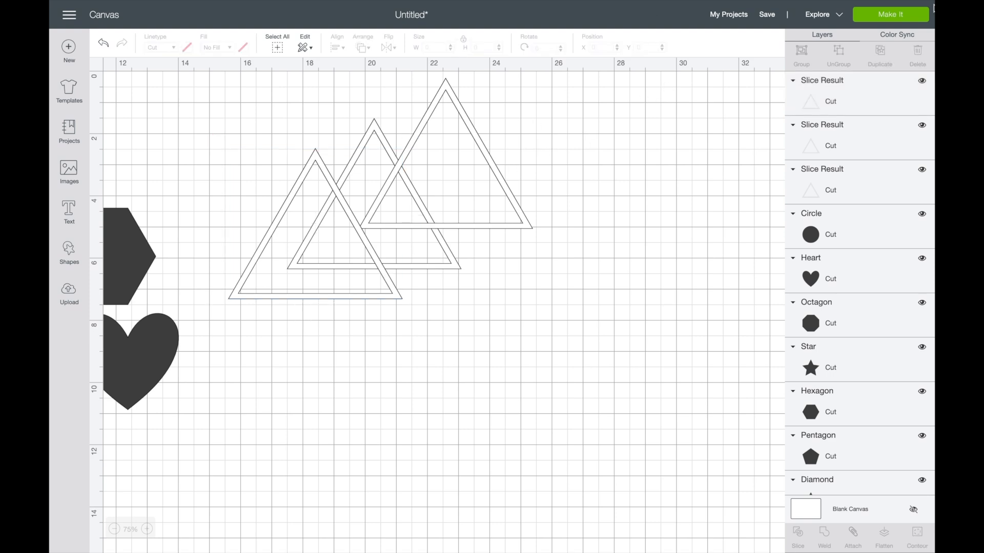
pyautogui.moveTo(917, 13)
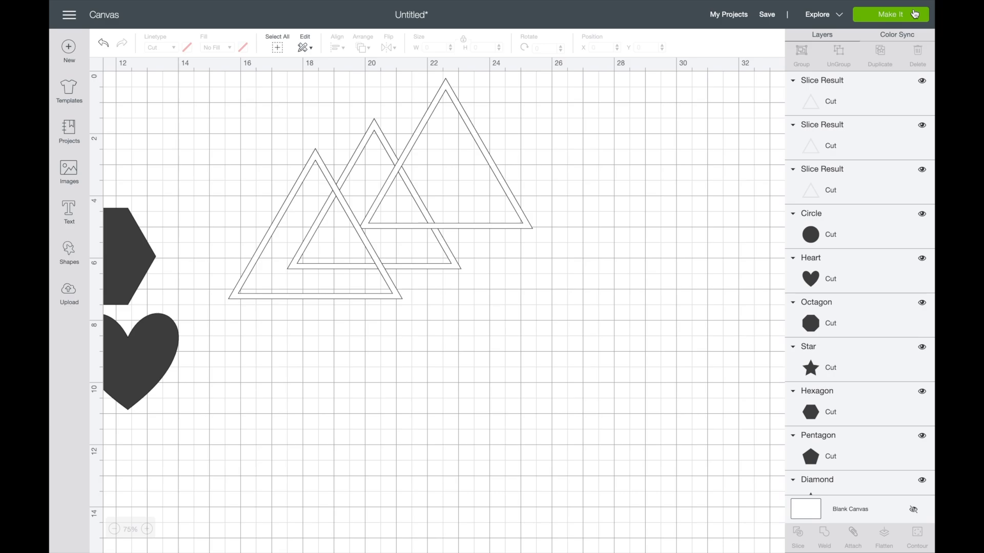
# Step: Preview the three overlapping triangle outlines on the cutting mats and return to the canvas
pyautogui.click(895, 14)
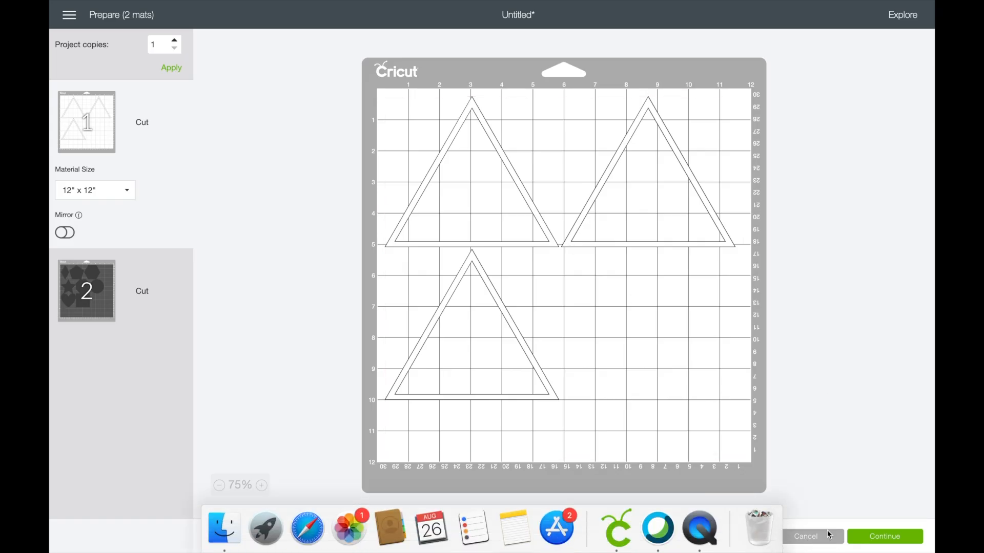
pyautogui.click(806, 536)
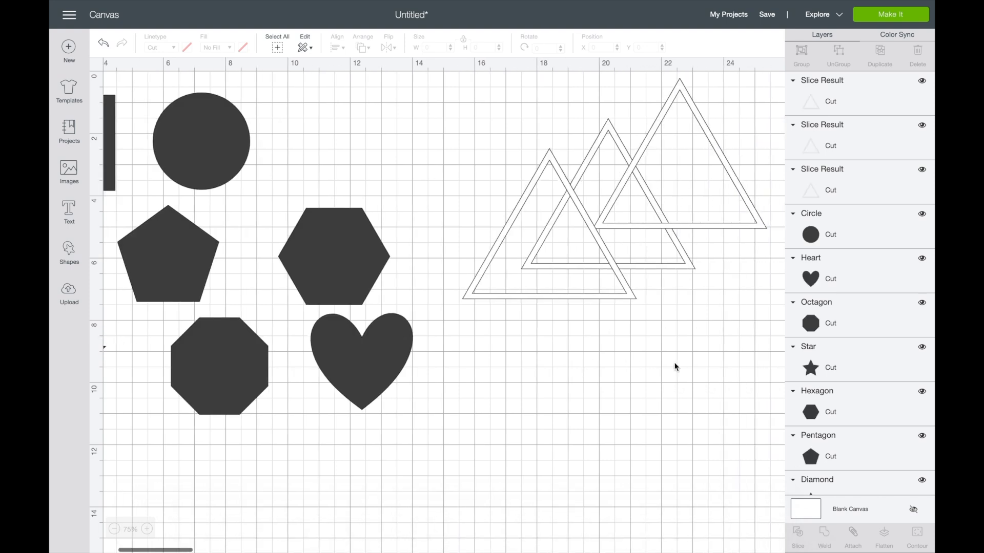
pyautogui.hscroll(3)
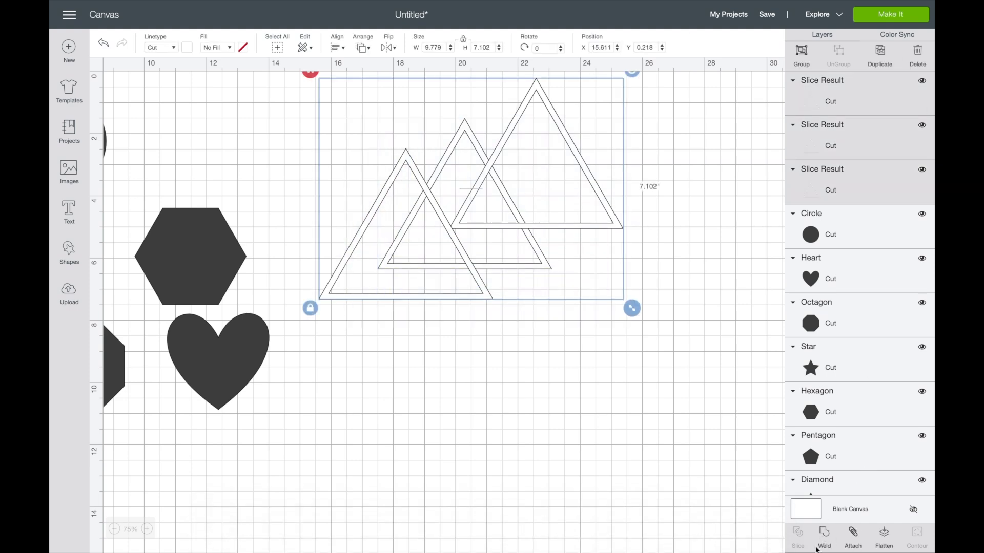
# Step: Weld the three triangle outlines into one shape and drag the result into place
pyautogui.click(823, 543)
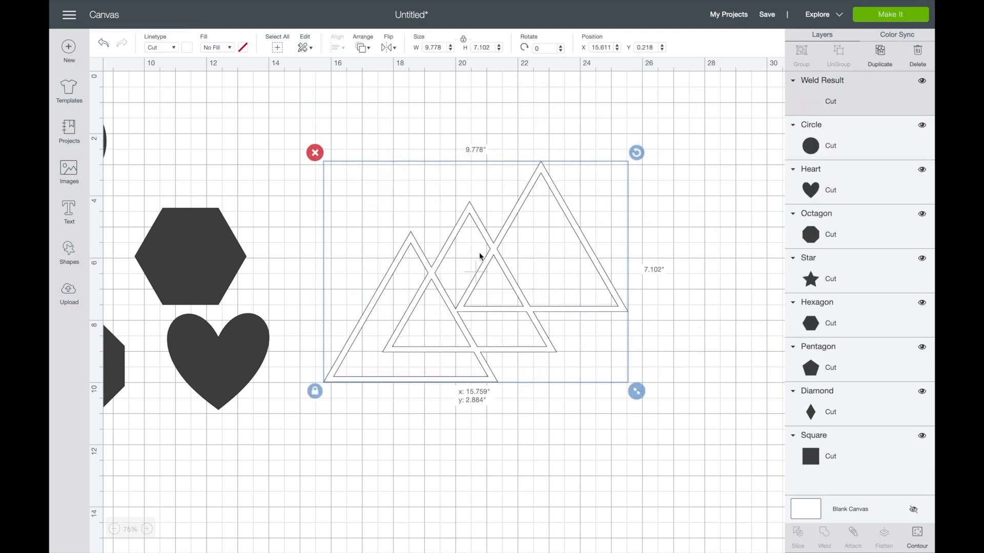
pyautogui.moveTo(481, 257); pyautogui.dragTo(456, 207)
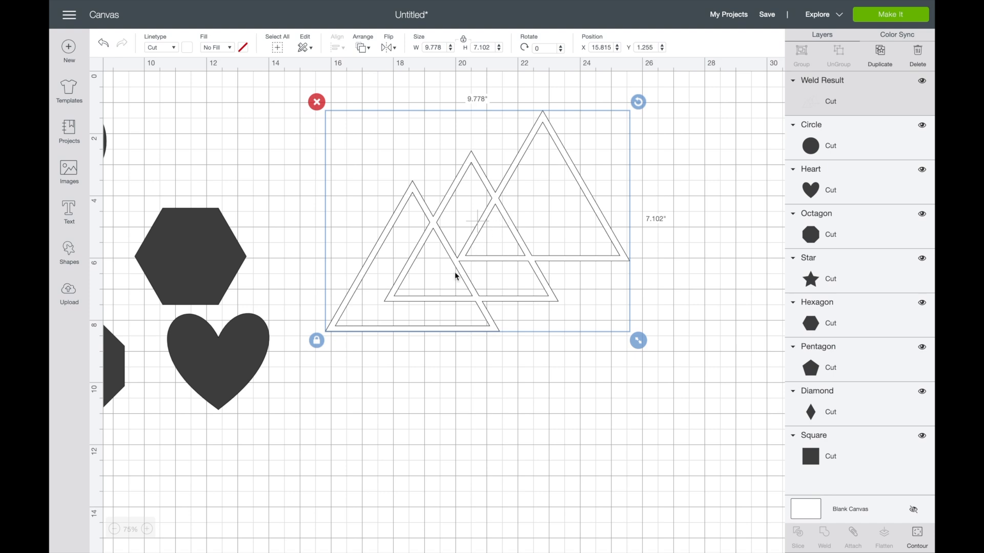
pyautogui.moveTo(508, 219)
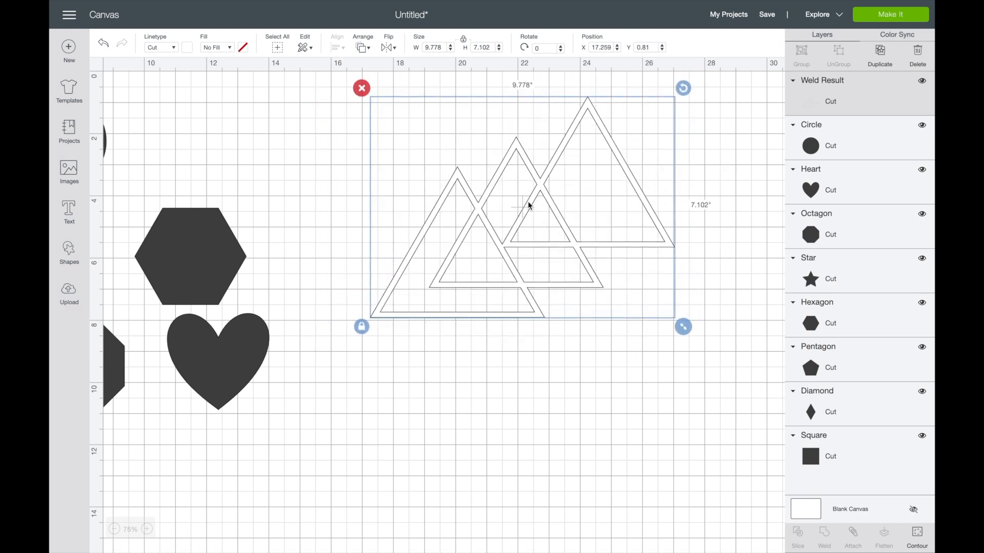
pyautogui.moveTo(552, 310)
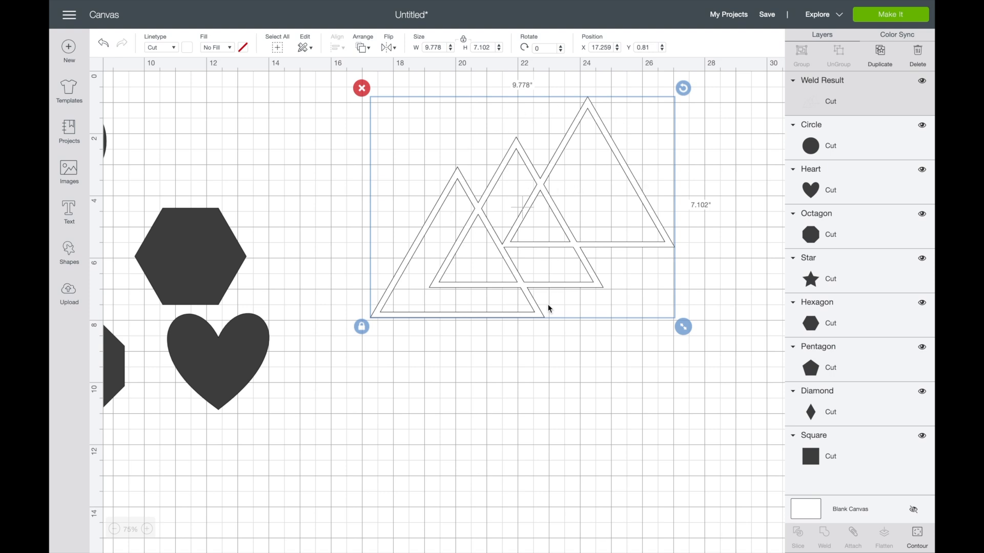
pyautogui.moveTo(564, 377)
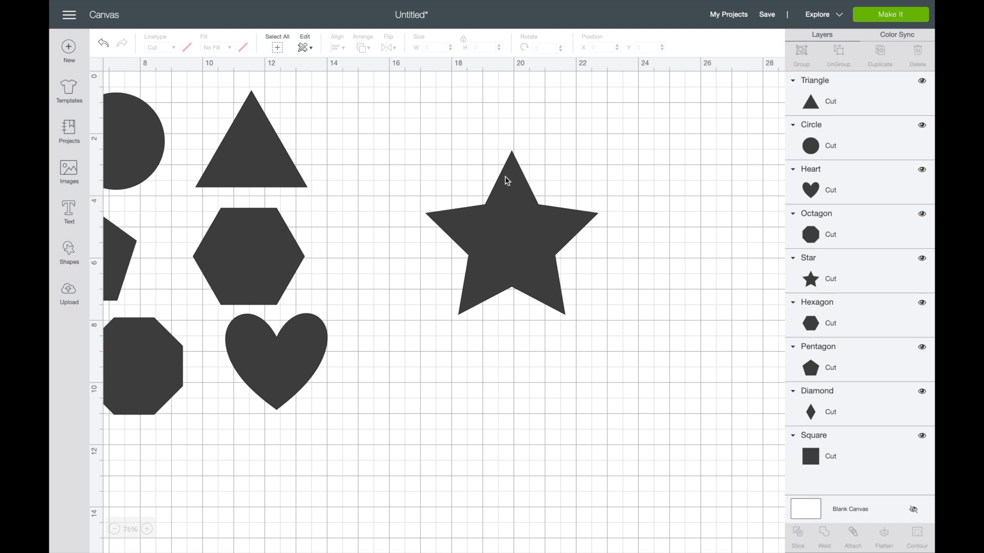
pyautogui.moveTo(506, 255)
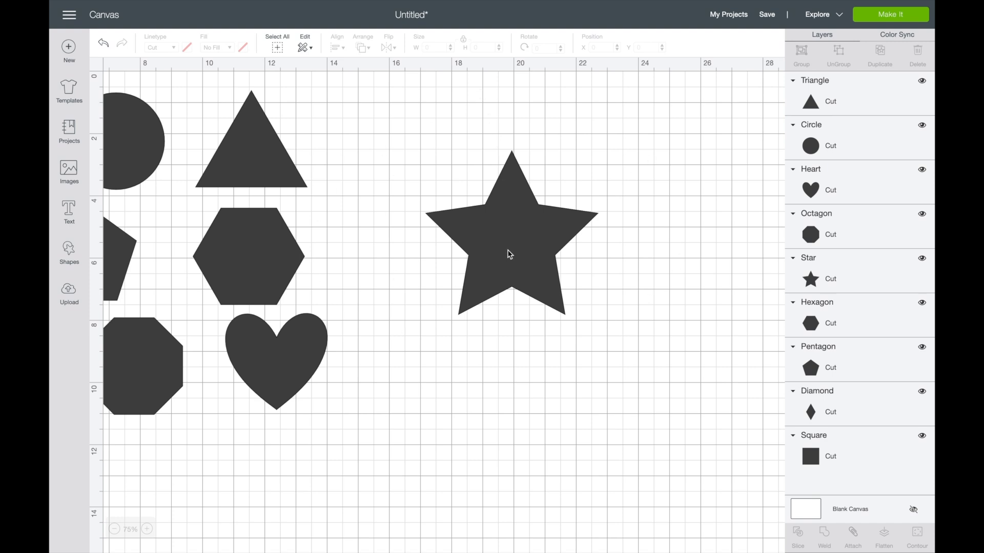
# Step: Make the star white and centre a shrunken heart inside it
pyautogui.click(508, 255)
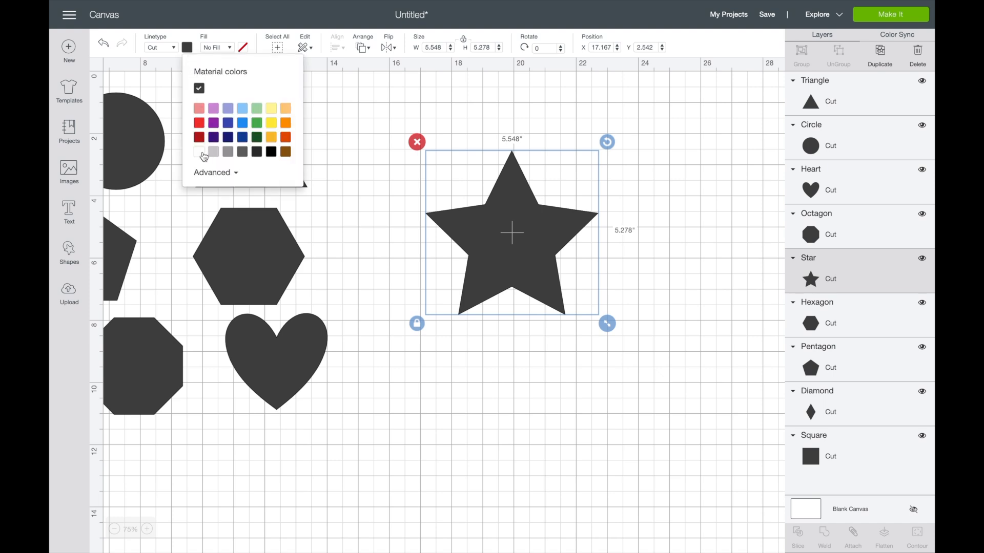
pyautogui.click(199, 151)
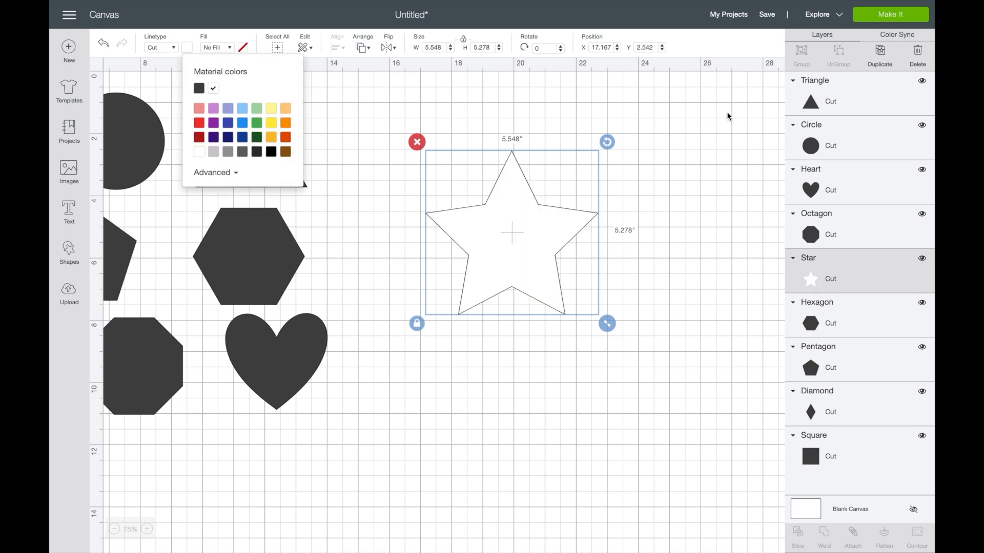
pyautogui.moveTo(277, 356)
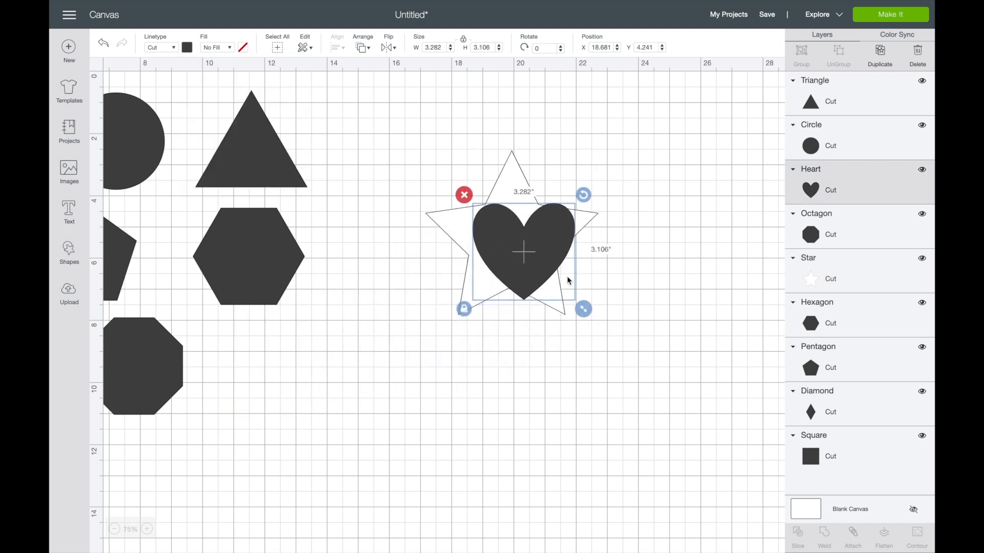
pyautogui.moveTo(584, 309); pyautogui.dragTo(547, 276)
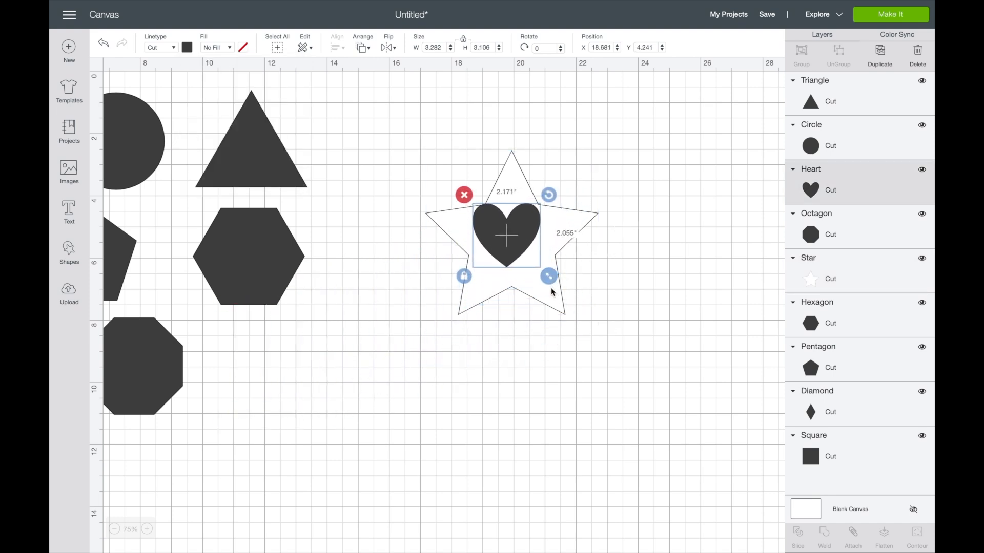
pyautogui.moveTo(549, 276); pyautogui.dragTo(555, 282)
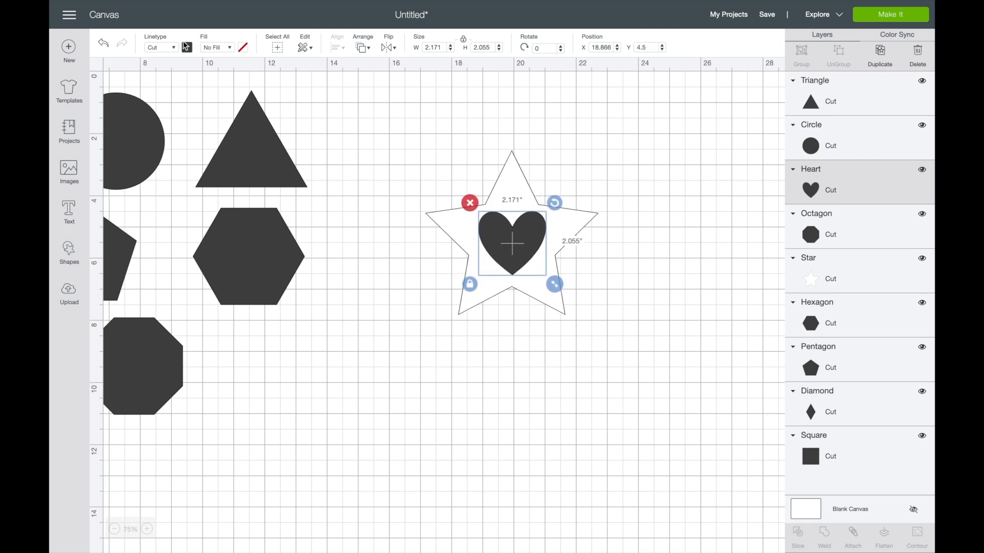
# Step: Colour the heart purple, then select the star and heart together
pyautogui.click(186, 47)
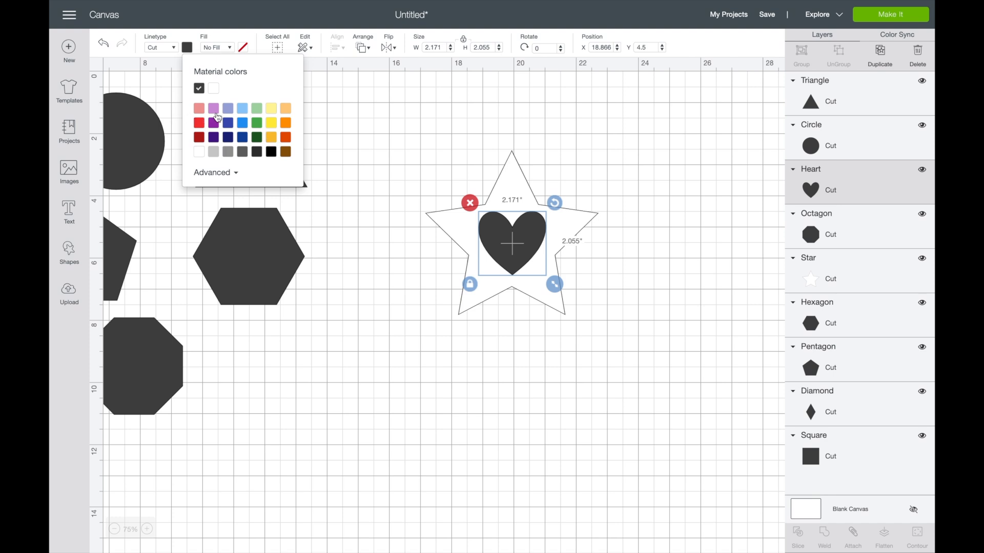
pyautogui.click(213, 123)
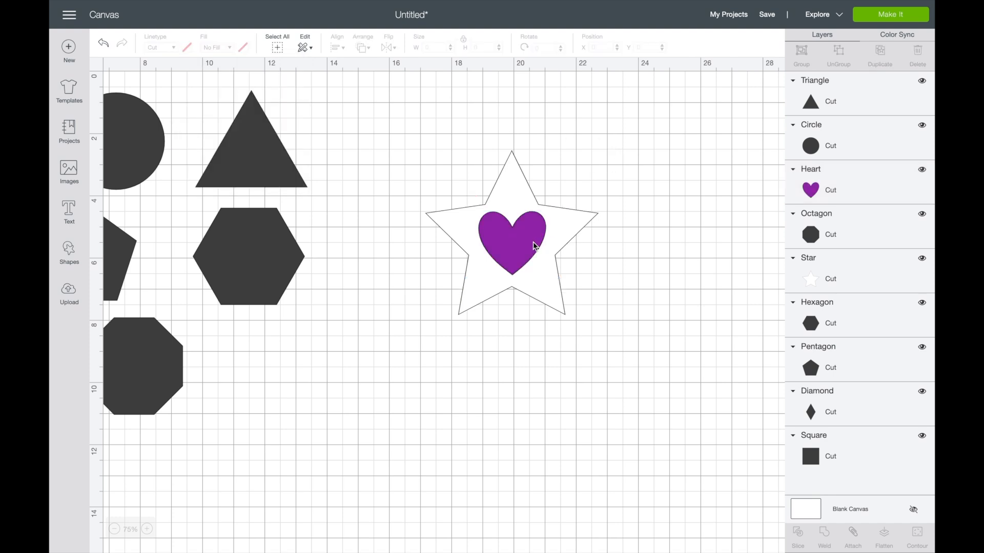
pyautogui.click(511, 245)
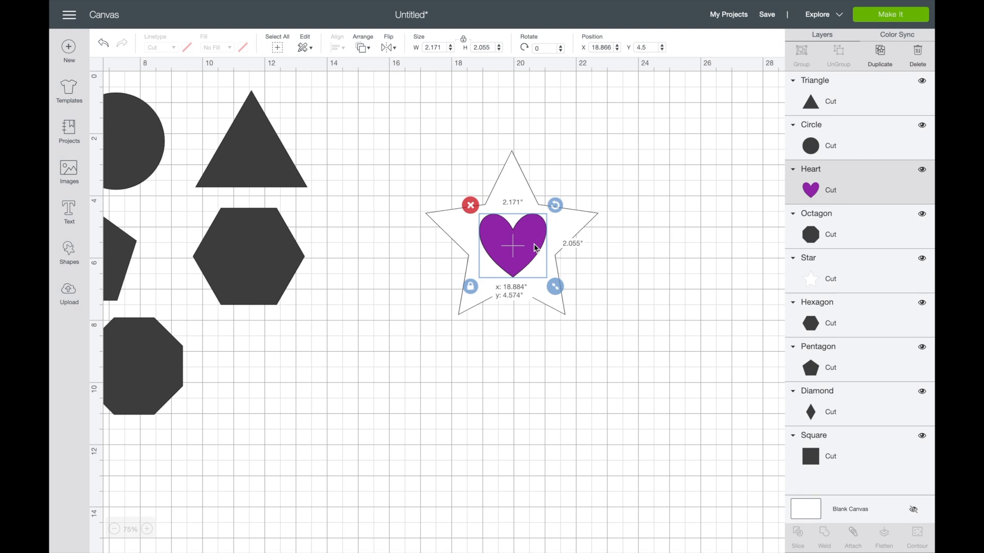
pyautogui.click(615, 158)
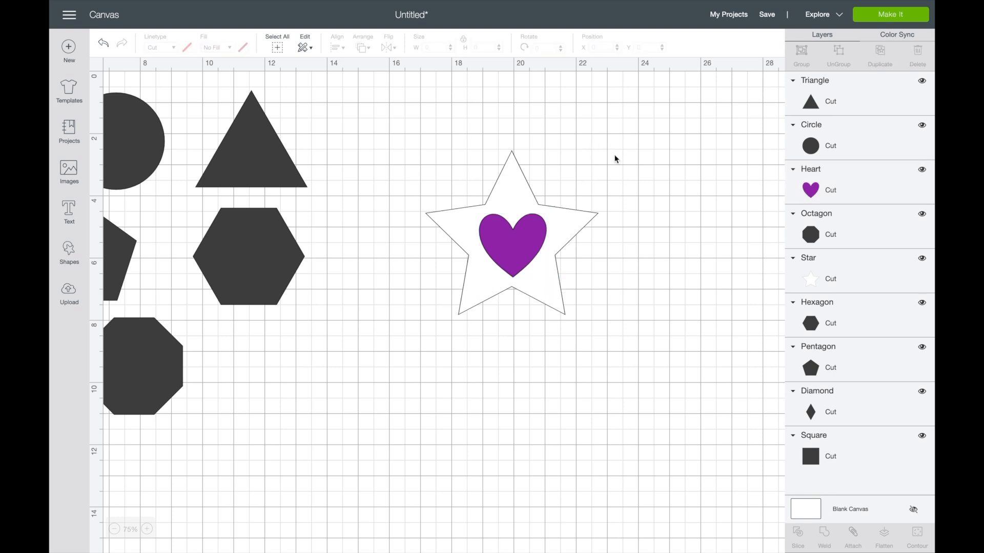
pyautogui.moveTo(616, 129)
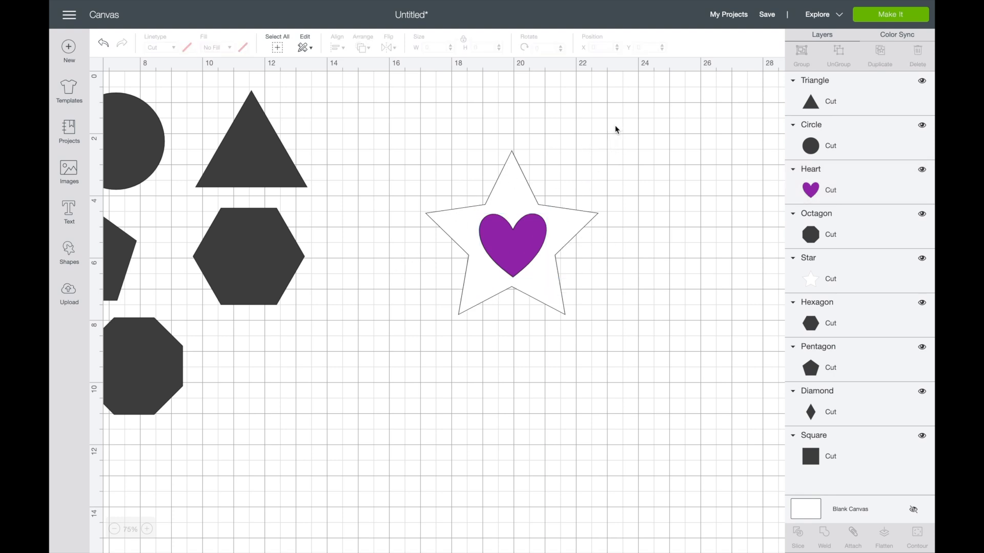
pyautogui.click(511, 222)
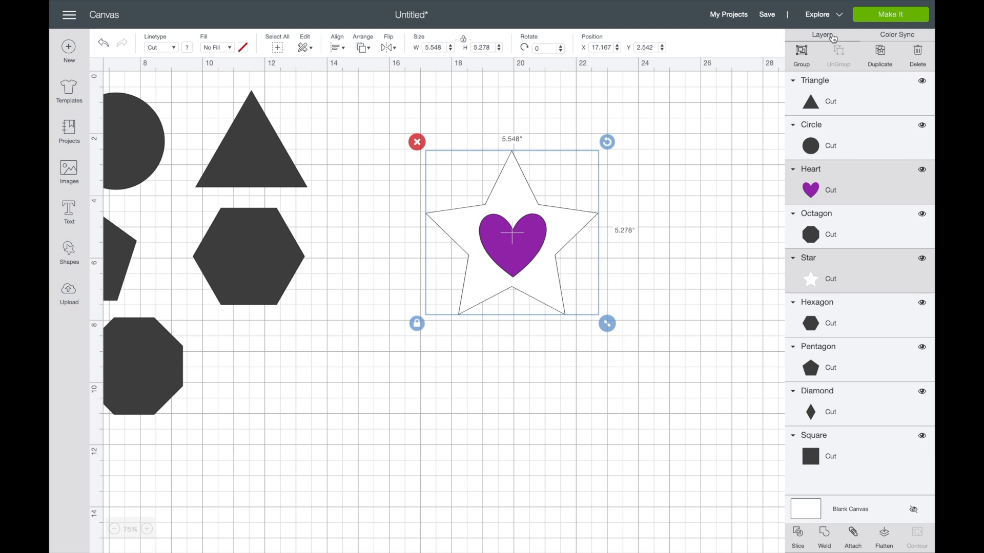
# Step: Group the star and heart, then shrink the pair to about 5 by 4.8 inches
pyautogui.click(802, 50)
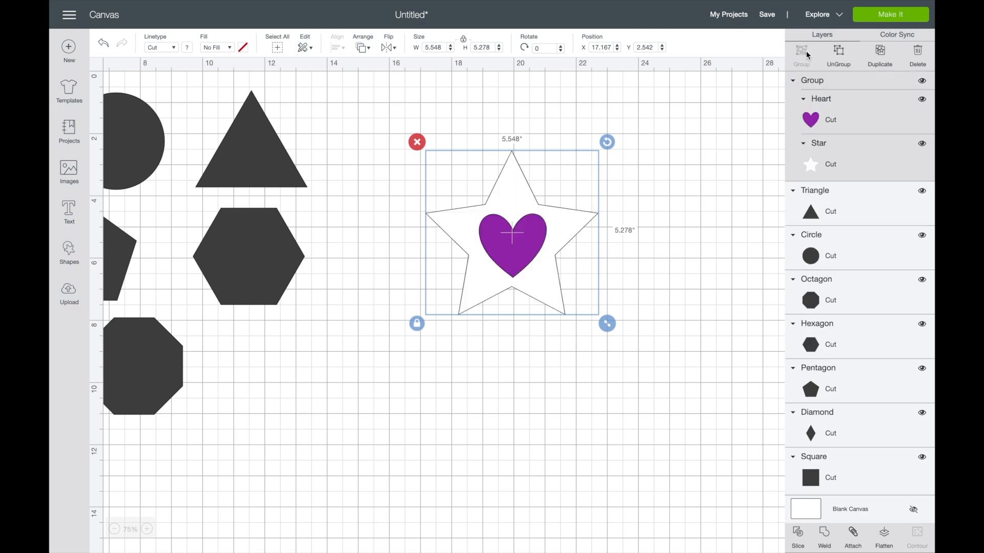
pyautogui.moveTo(610, 328)
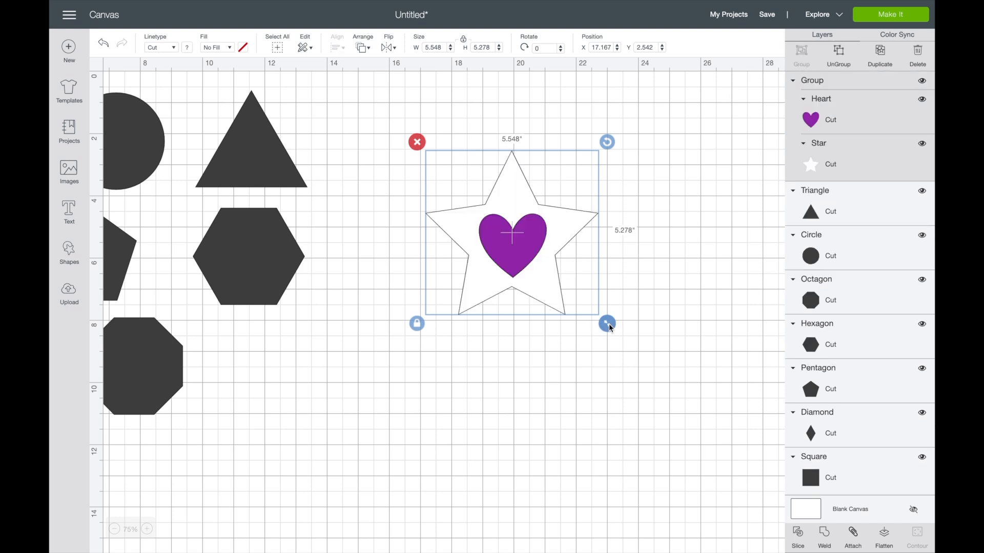
pyautogui.moveTo(607, 324); pyautogui.dragTo(589, 307)
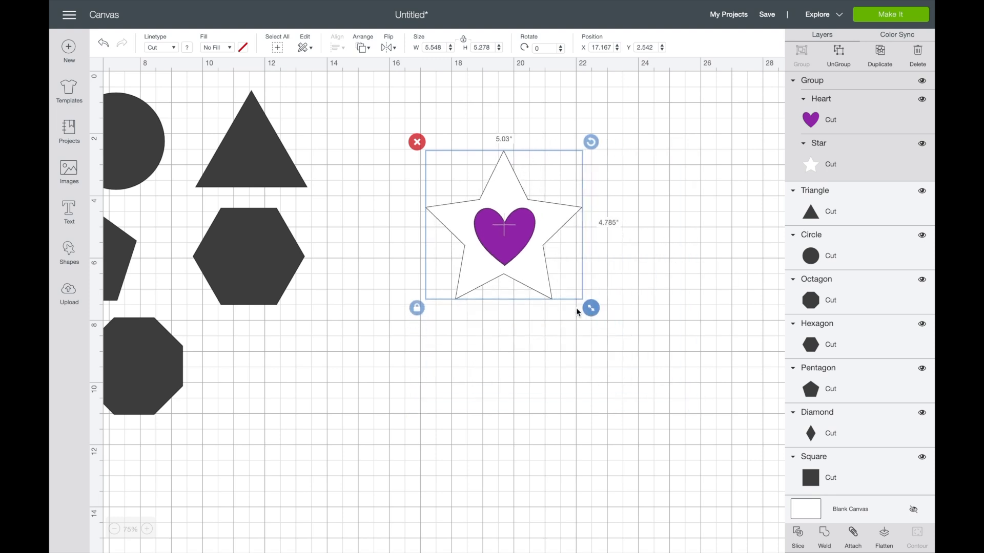
pyautogui.moveTo(589, 308); pyautogui.dragTo(579, 297)
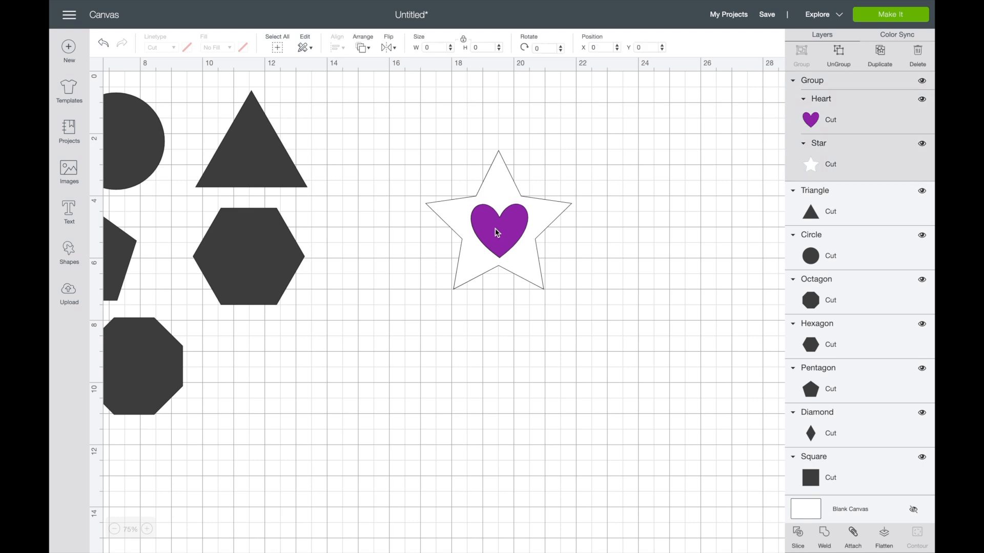
pyautogui.click(497, 232)
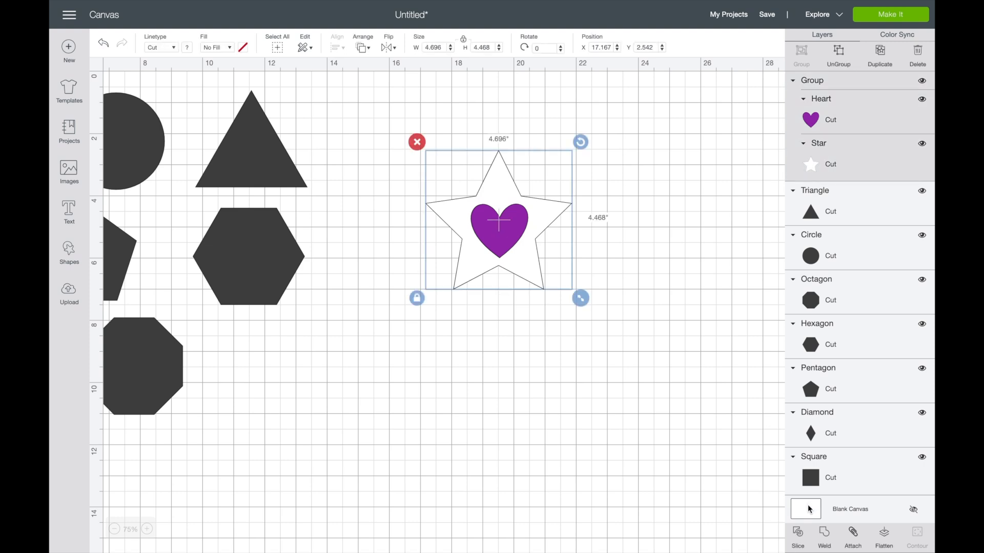
pyautogui.click(797, 545)
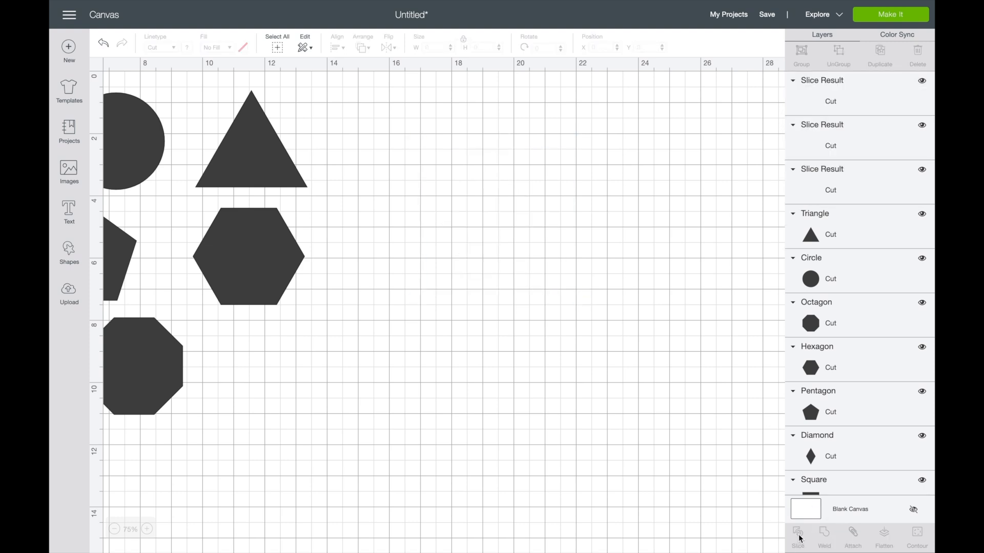
pyautogui.click(798, 536)
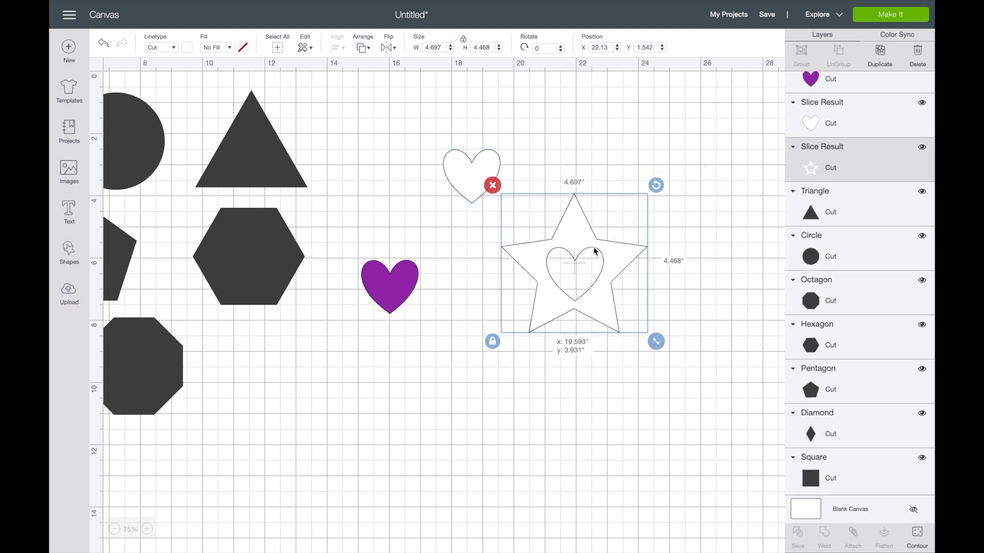
pyautogui.moveTo(574, 260); pyautogui.dragTo(587, 242)
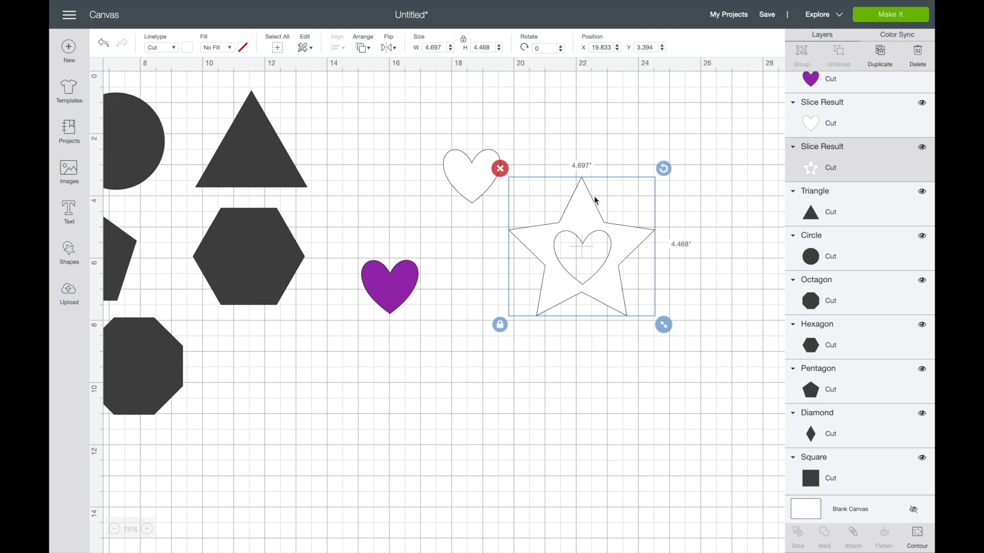
pyautogui.moveTo(435, 293)
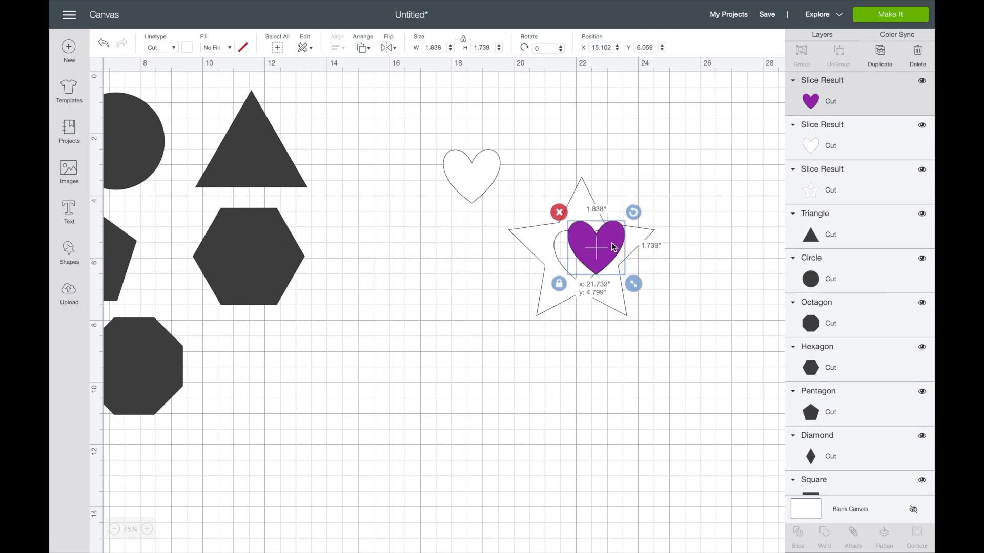
pyautogui.moveTo(602, 246); pyautogui.dragTo(582, 256)
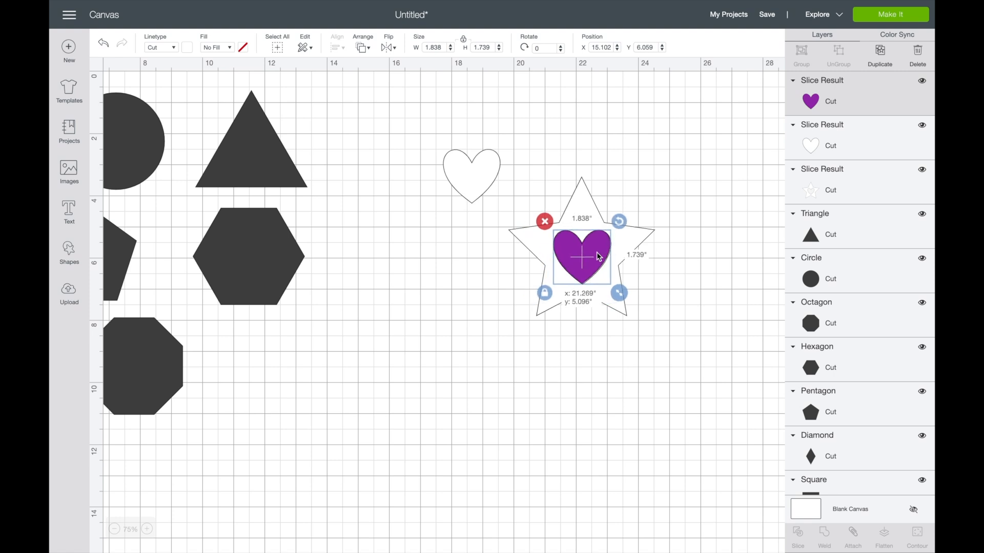
pyautogui.moveTo(582, 257); pyautogui.dragTo(587, 262)
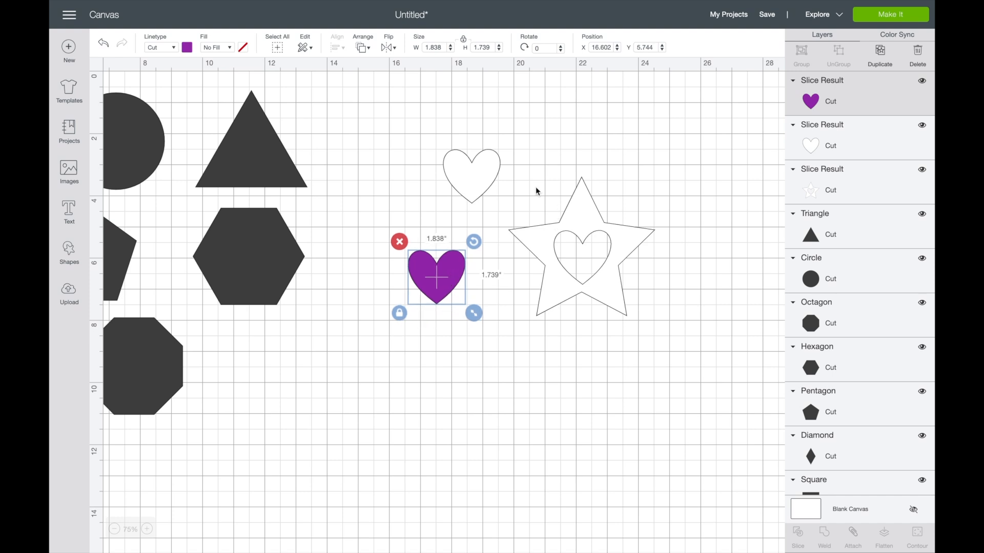
pyautogui.click(580, 254)
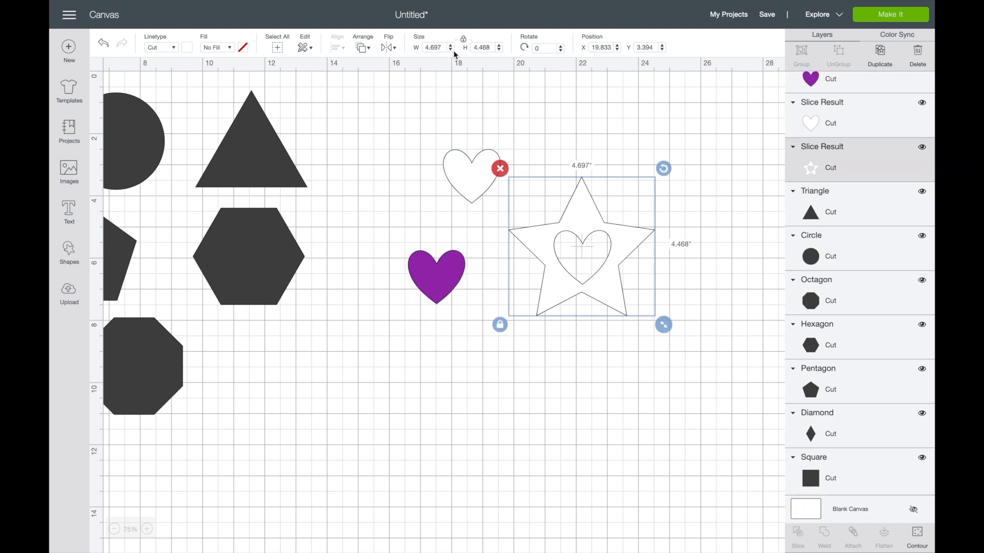
pyautogui.moveTo(451, 47)
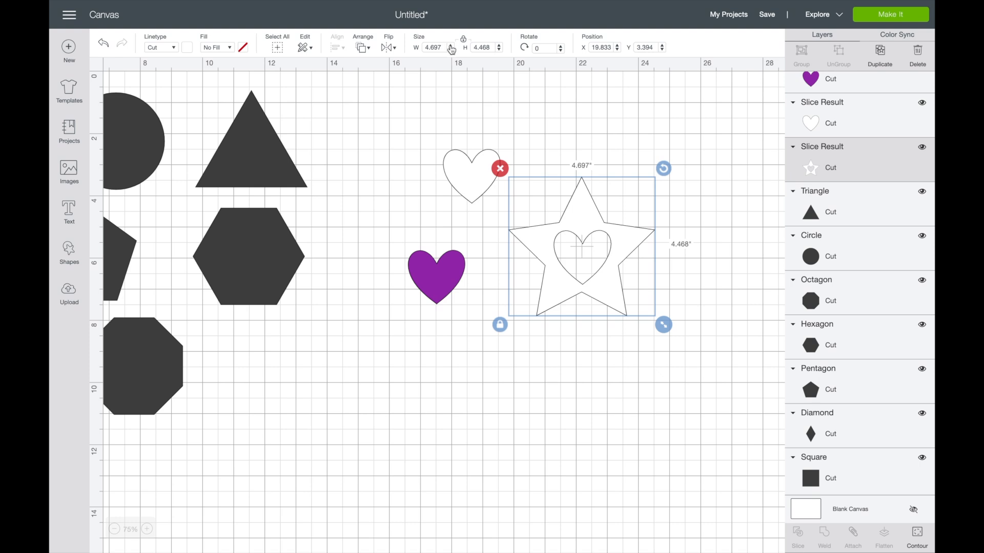
pyautogui.click(457, 47)
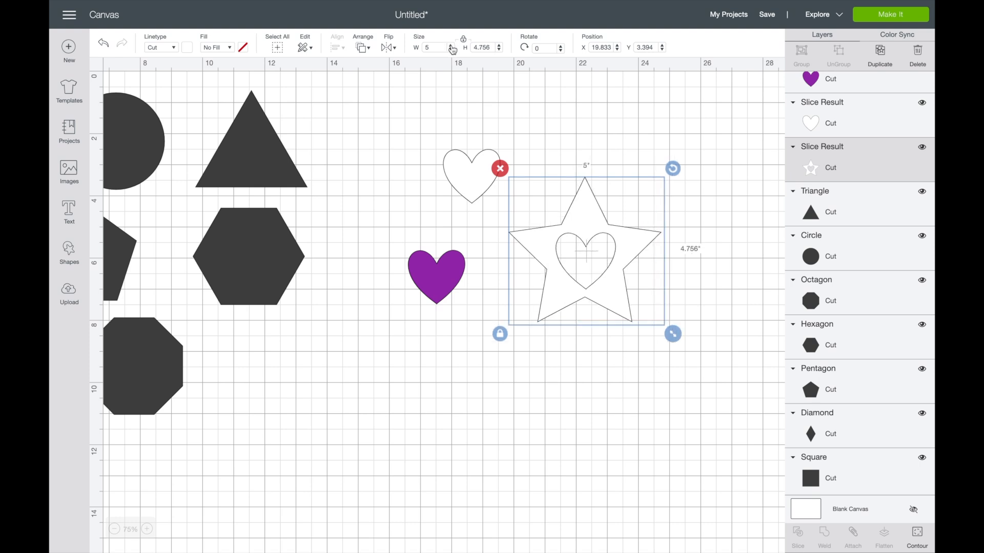
pyautogui.click(683, 226)
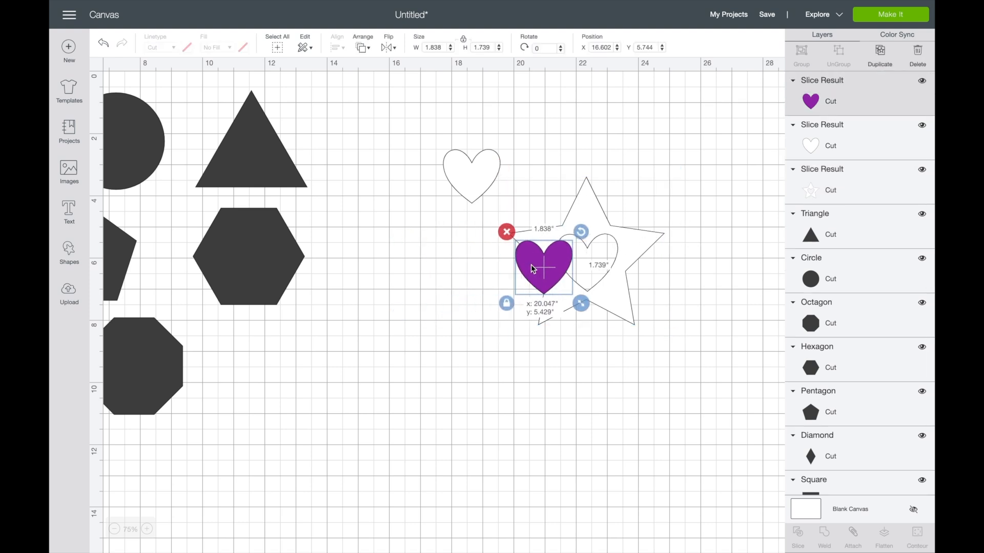
pyautogui.moveTo(544, 268); pyautogui.dragTo(587, 266)
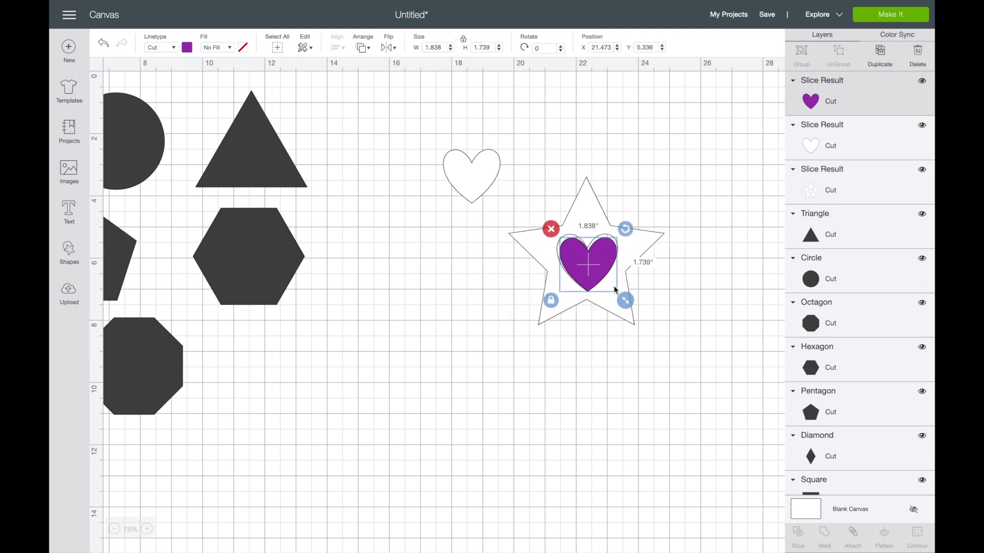
pyautogui.moveTo(625, 301); pyautogui.dragTo(617, 293)
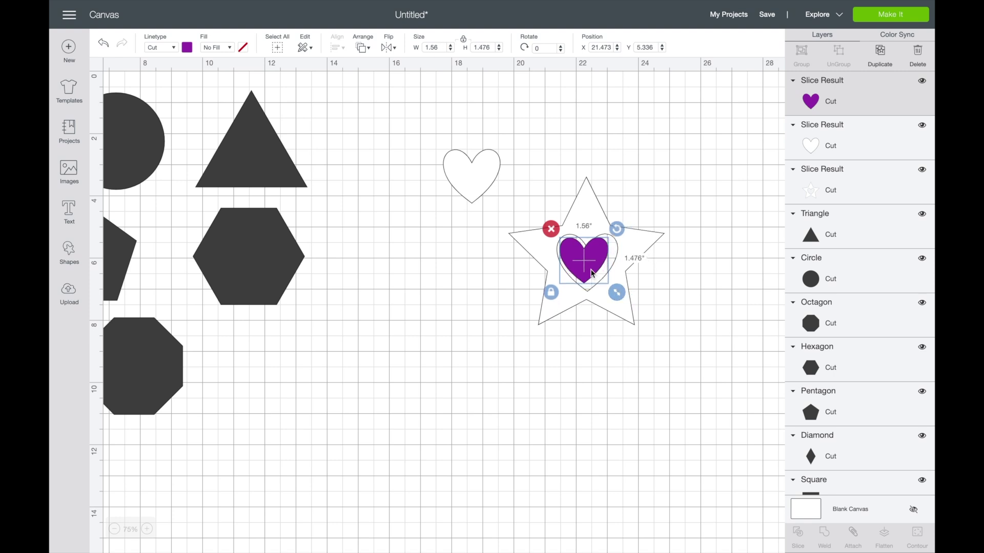
pyautogui.moveTo(590, 273); pyautogui.dragTo(590, 264)
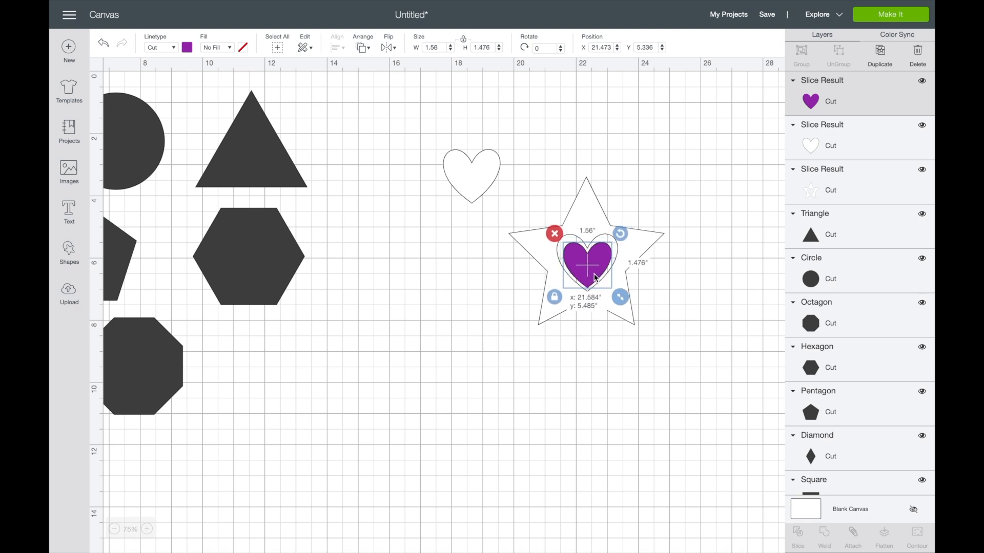
pyautogui.moveTo(588, 260); pyautogui.dragTo(462, 282)
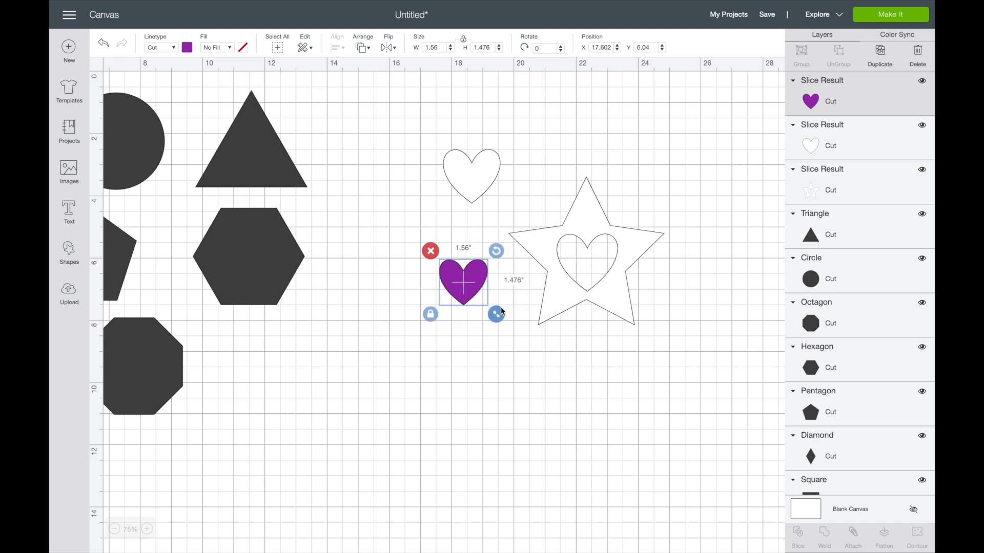
pyautogui.moveTo(497, 314); pyautogui.dragTo(576, 344)
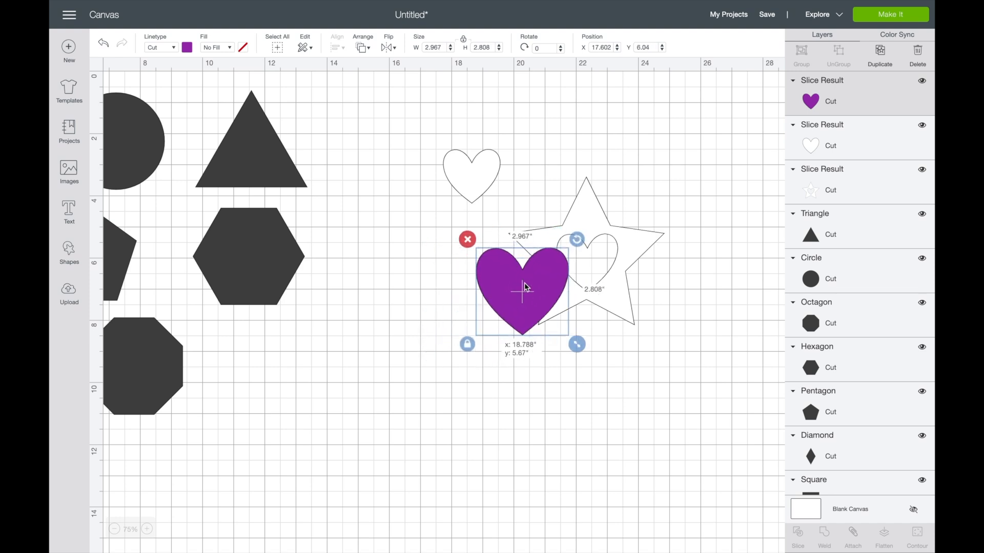
pyautogui.moveTo(524, 288); pyautogui.dragTo(586, 267)
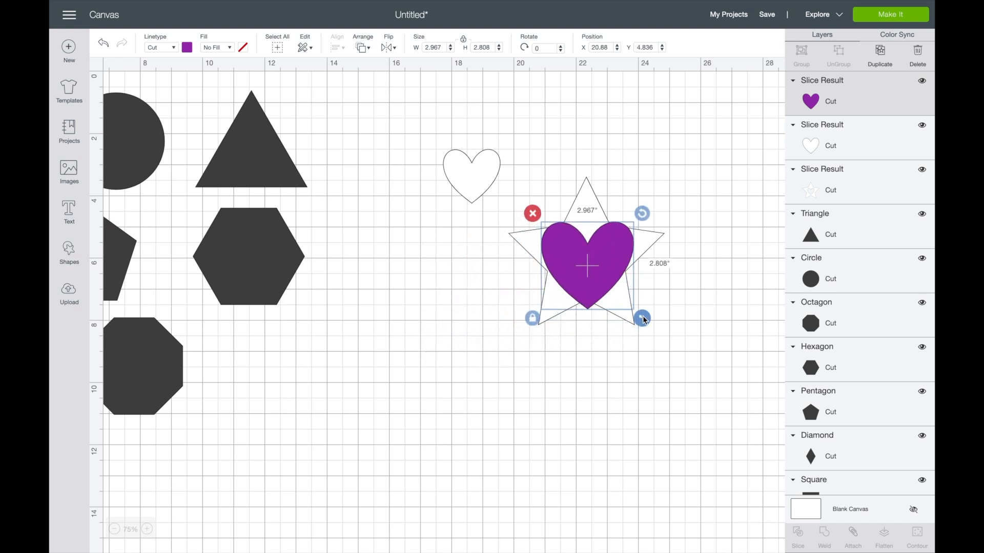
pyautogui.moveTo(641, 318); pyautogui.dragTo(626, 302)
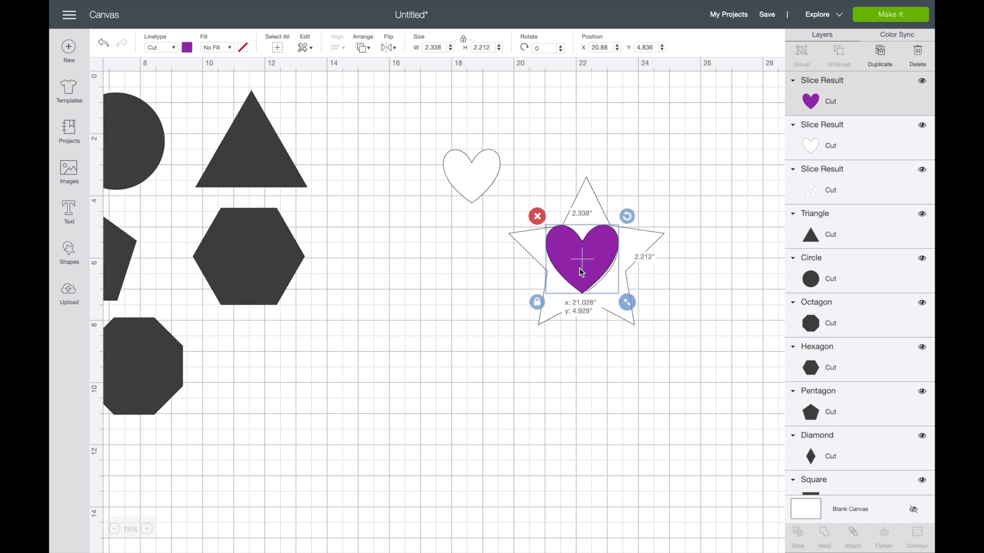
pyautogui.moveTo(581, 260); pyautogui.dragTo(587, 263)
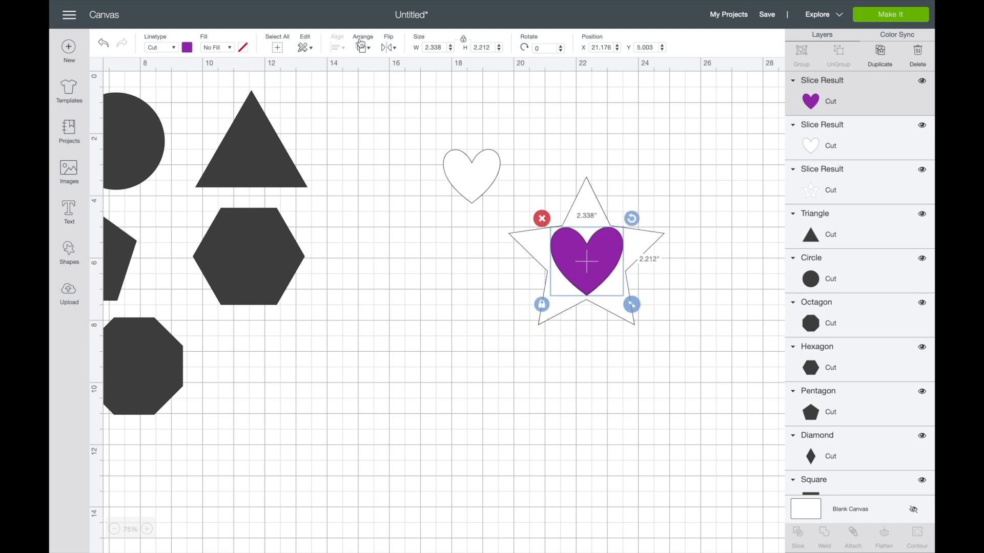
pyautogui.click(363, 48)
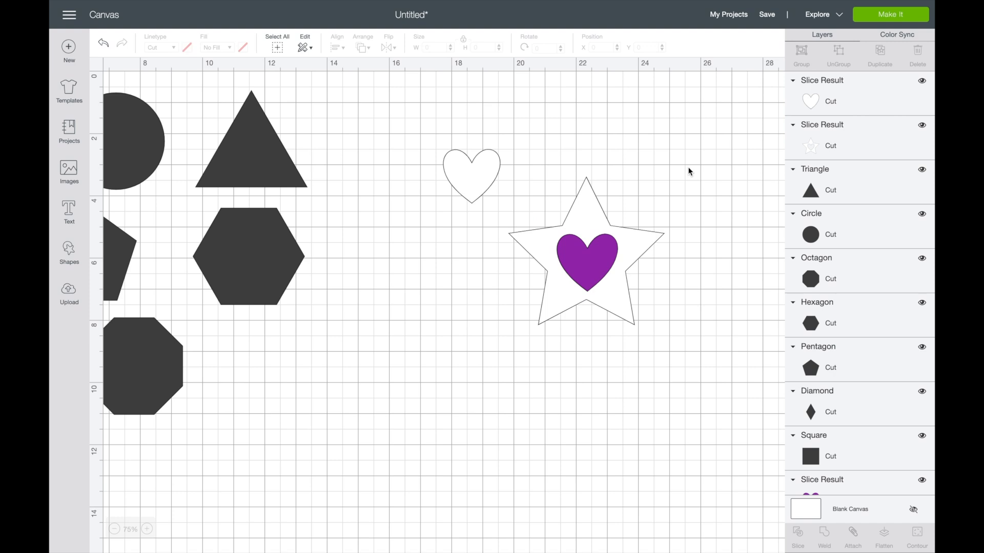
pyautogui.moveTo(583, 258)
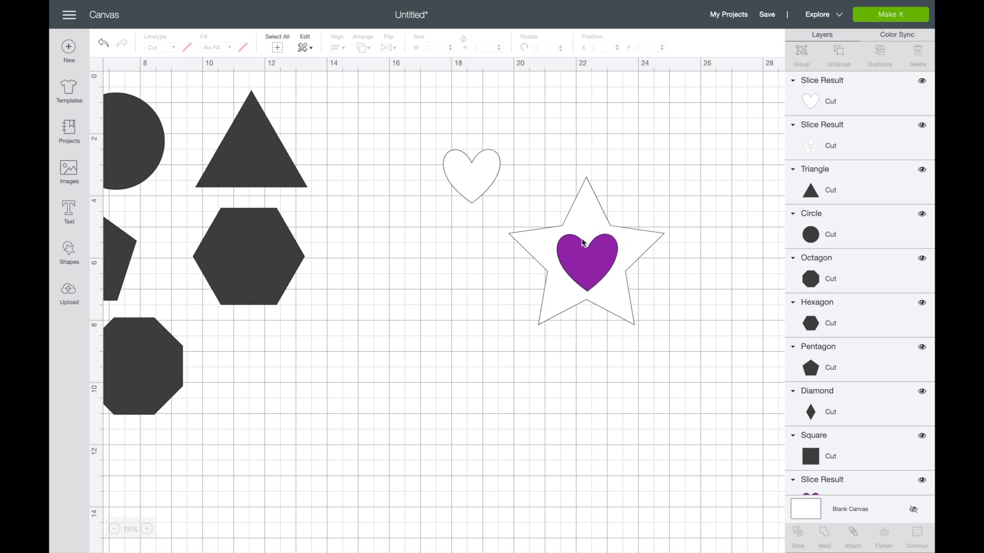
pyautogui.moveTo(560, 259)
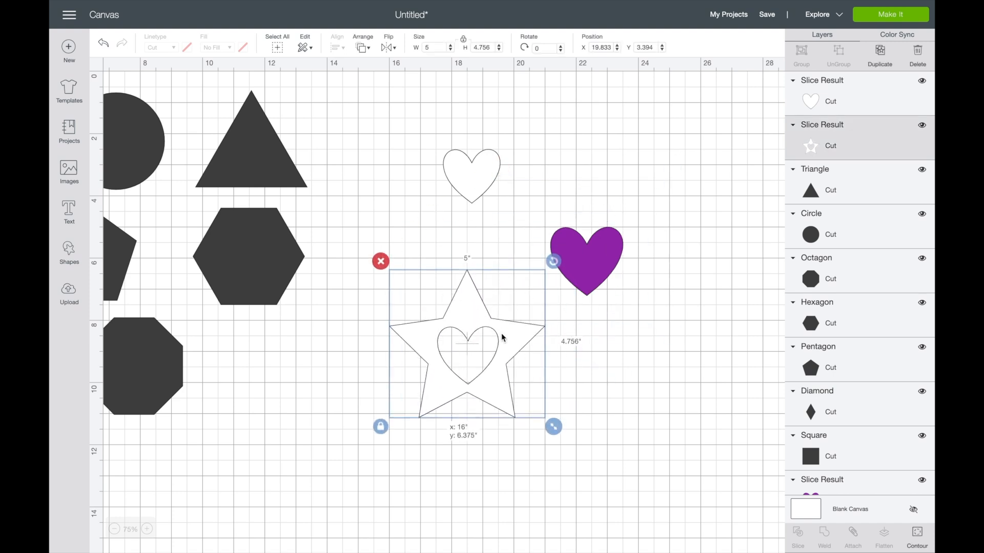
pyautogui.moveTo(467, 342); pyautogui.dragTo(587, 257)
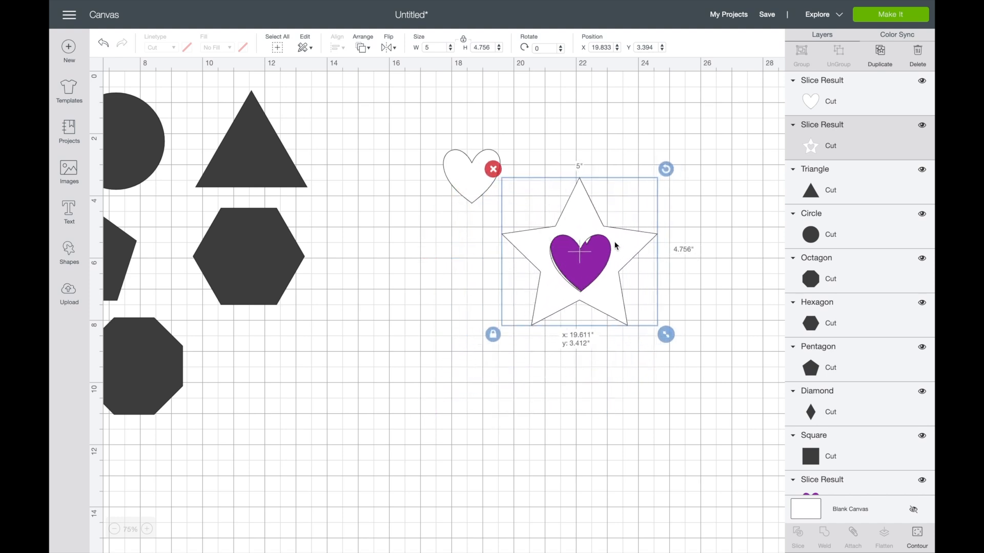
pyautogui.moveTo(578, 254); pyautogui.dragTo(587, 250)
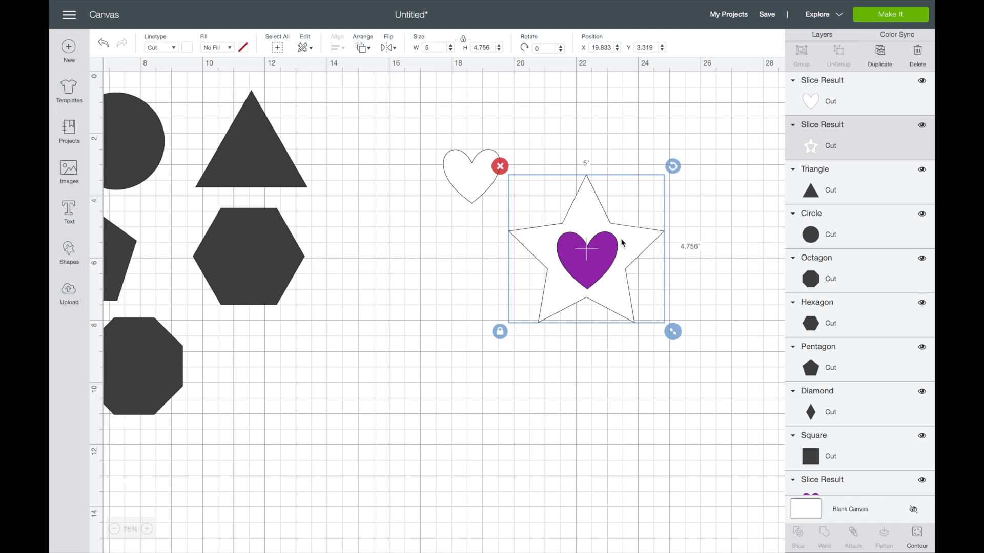
pyautogui.click(474, 261)
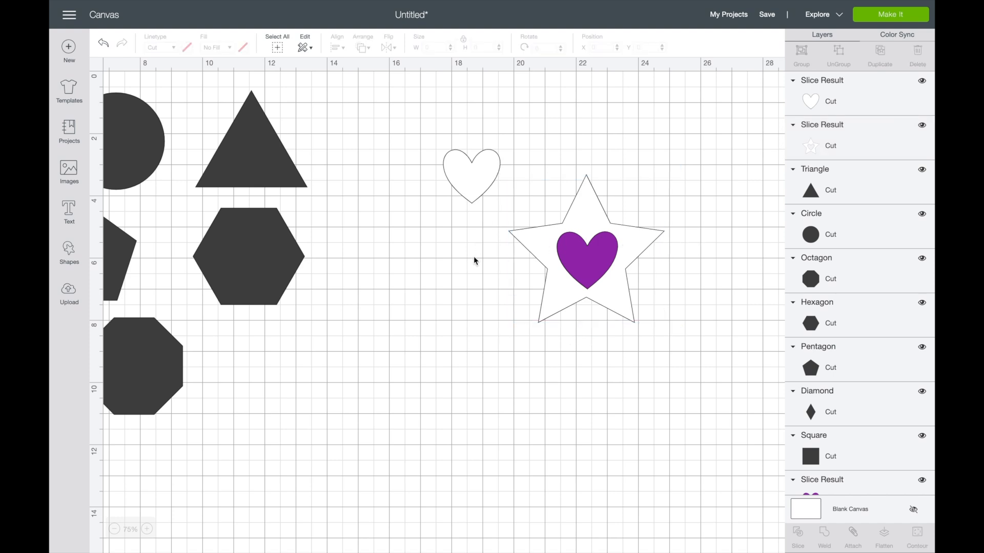
pyautogui.click(245, 256)
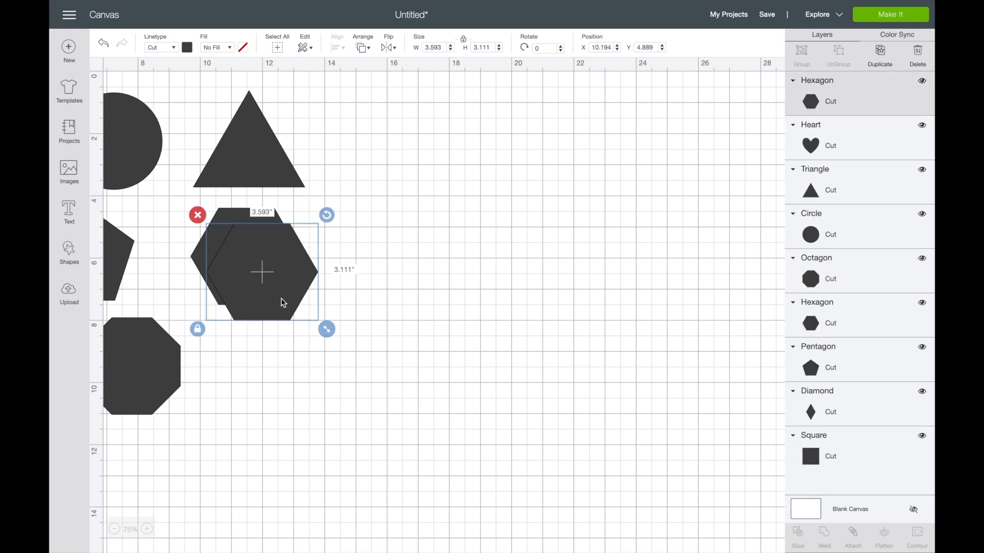
# Step: Spread the two hexagon copies across the canvas and set both fills to white
pyautogui.moveTo(262, 272); pyautogui.dragTo(479, 241)
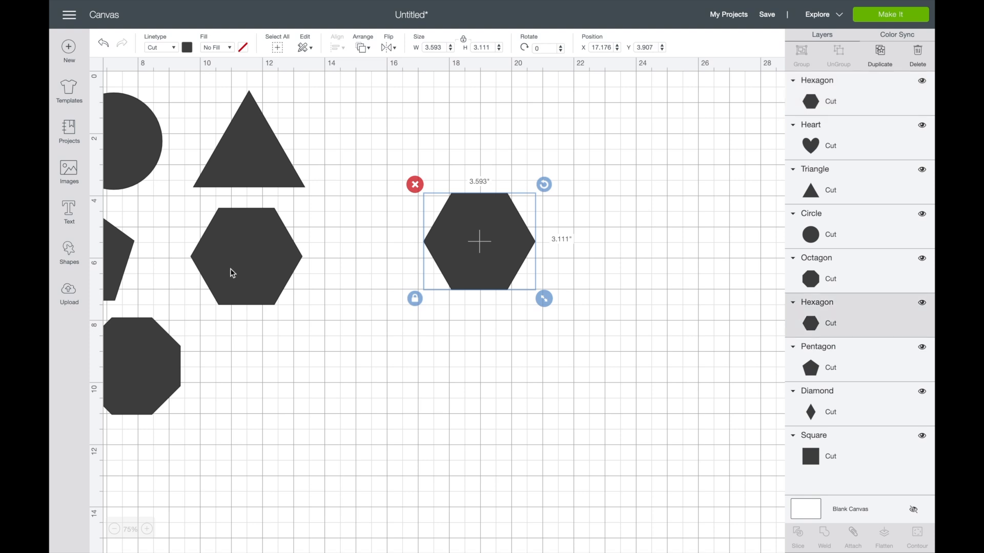
pyautogui.moveTo(478, 242); pyautogui.dragTo(564, 292)
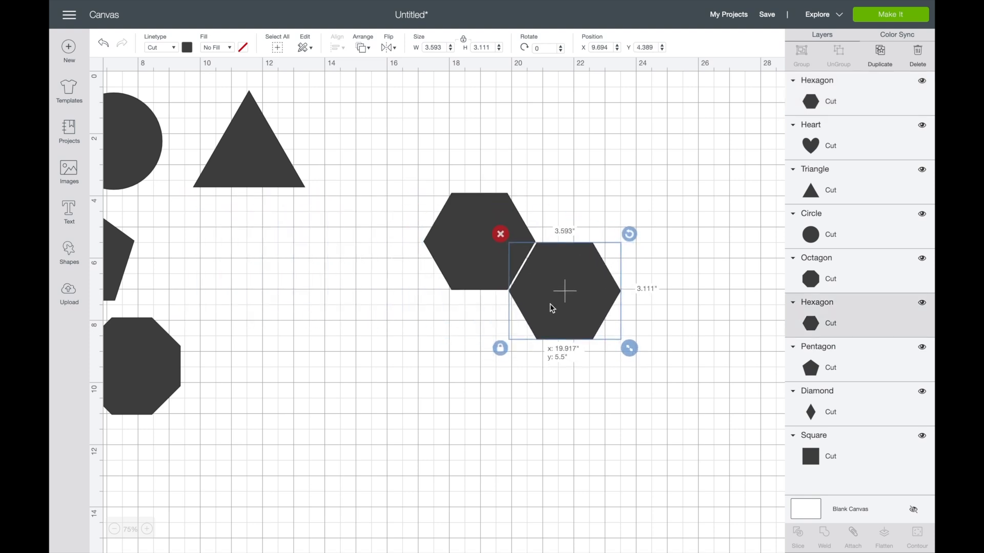
pyautogui.moveTo(563, 291); pyautogui.dragTo(479, 240)
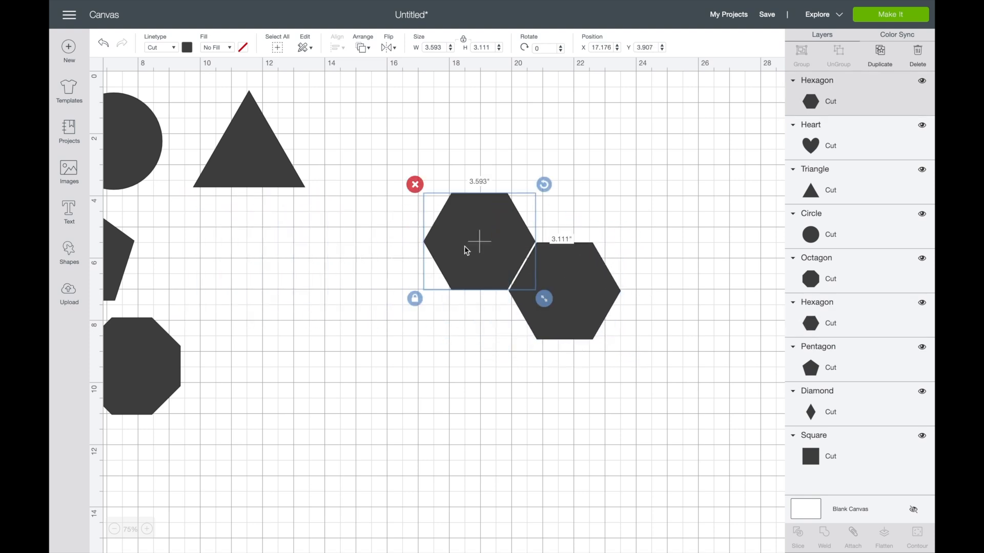
pyautogui.moveTo(480, 242); pyautogui.dragTo(449, 227)
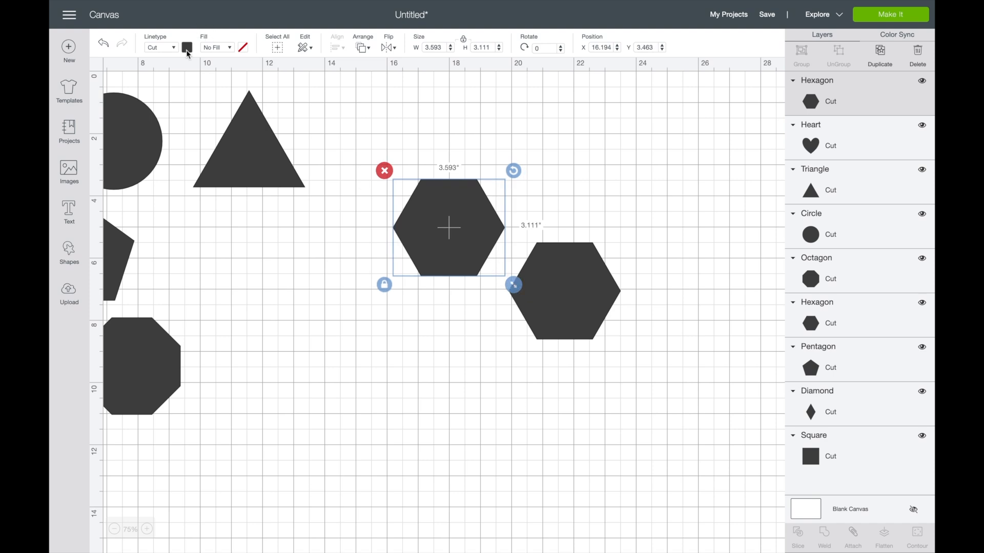
pyautogui.click(186, 46)
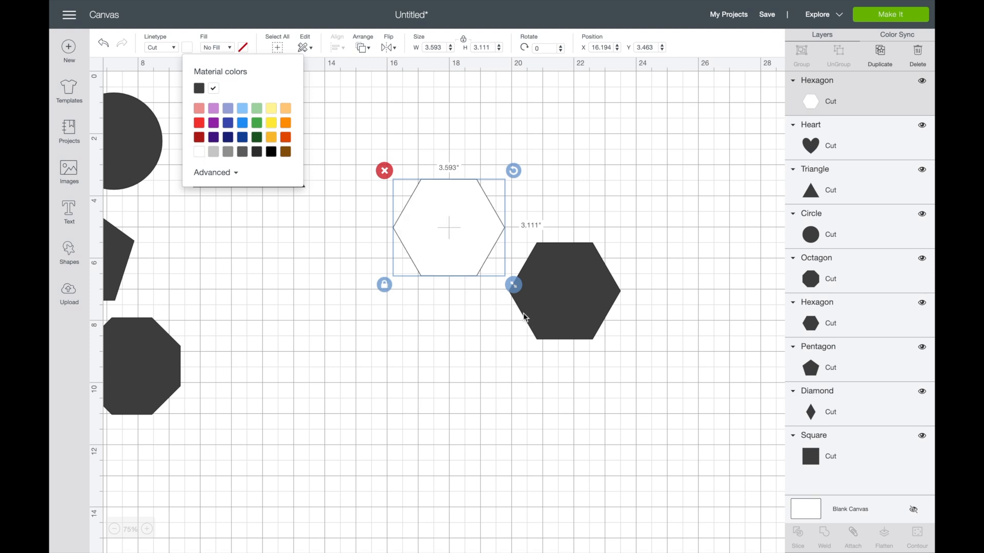
pyautogui.click(573, 297)
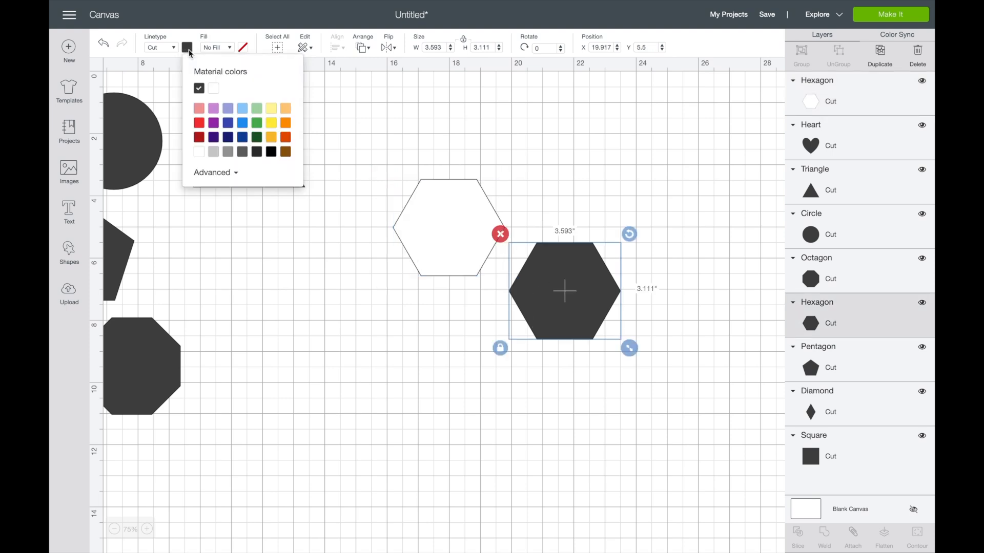
pyautogui.click(213, 88)
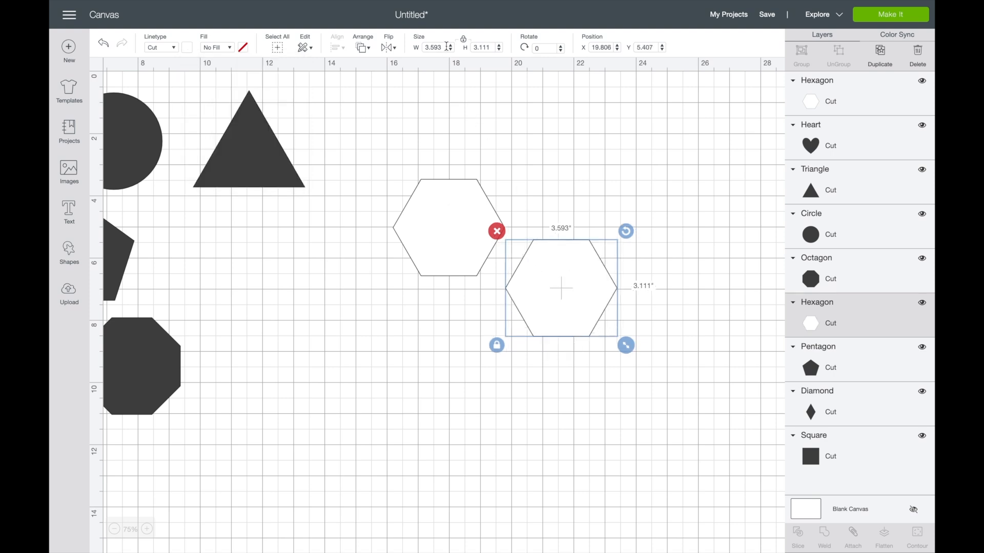
# Step: Shrink one hexagon to about 3.1 inches wide and move it forward in the stack
pyautogui.click(453, 50)
pyautogui.write('3.2')
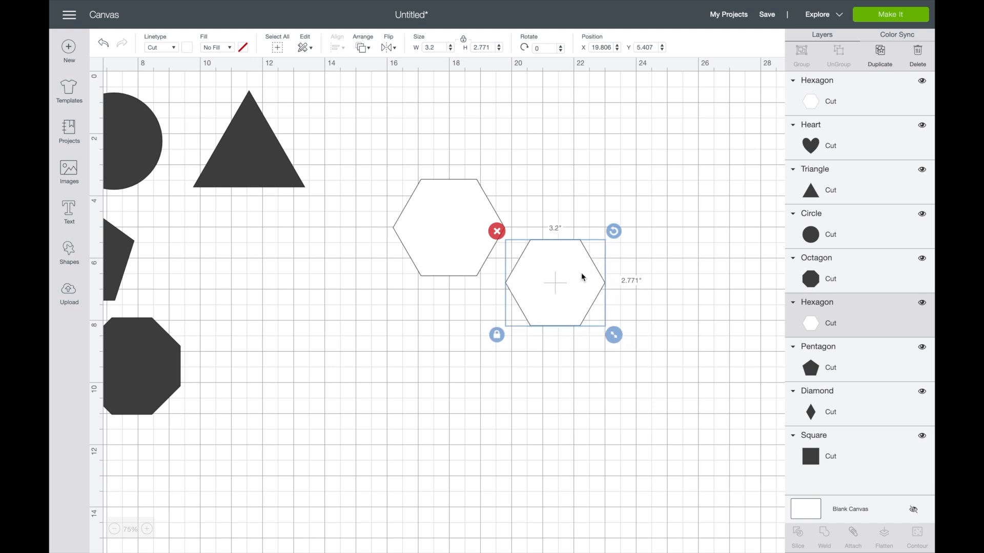
pyautogui.moveTo(554, 282); pyautogui.dragTo(553, 213)
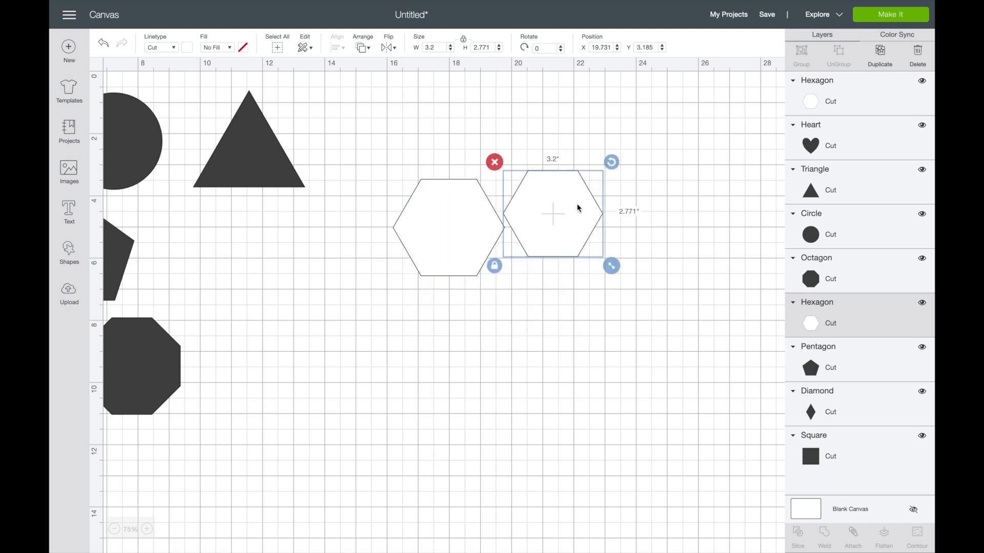
pyautogui.click(363, 47)
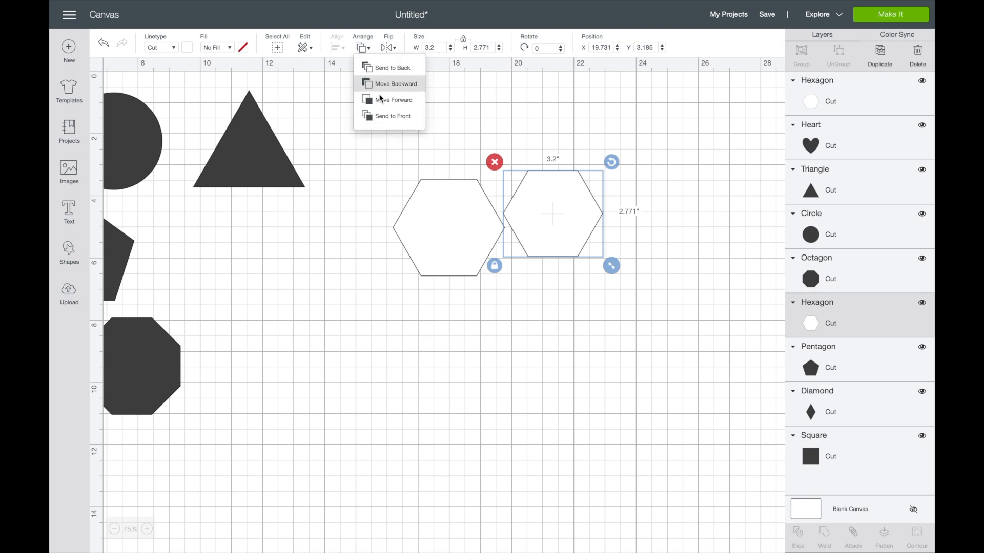
pyautogui.click(396, 83)
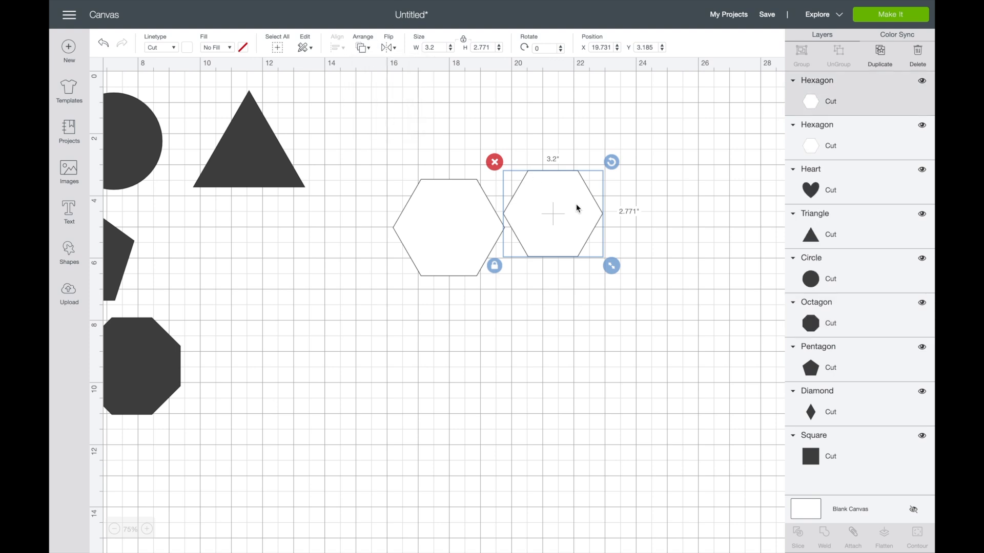
# Step: Nest the smaller hexagon centred inside the larger one
pyautogui.moveTo(553, 216); pyautogui.dragTo(449, 227)
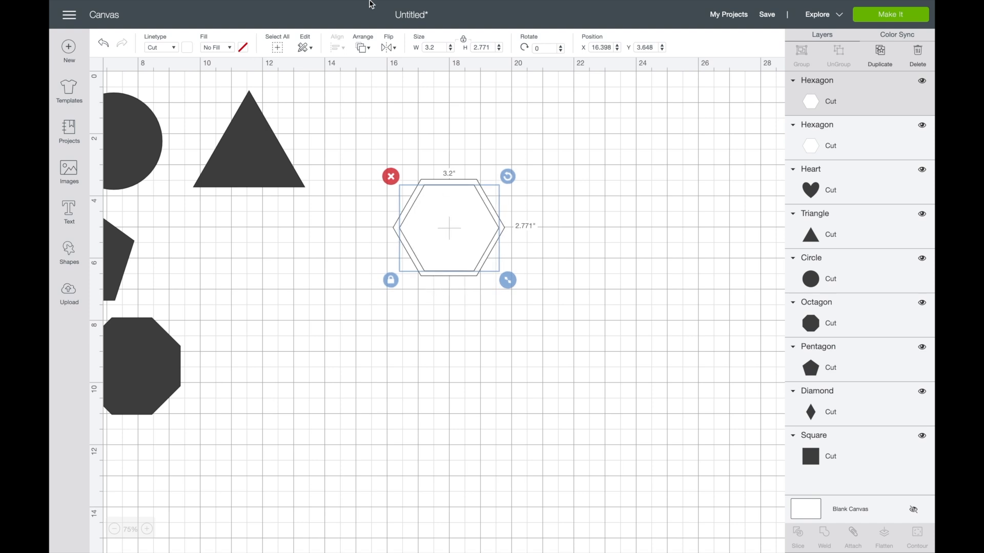
pyautogui.click(449, 50)
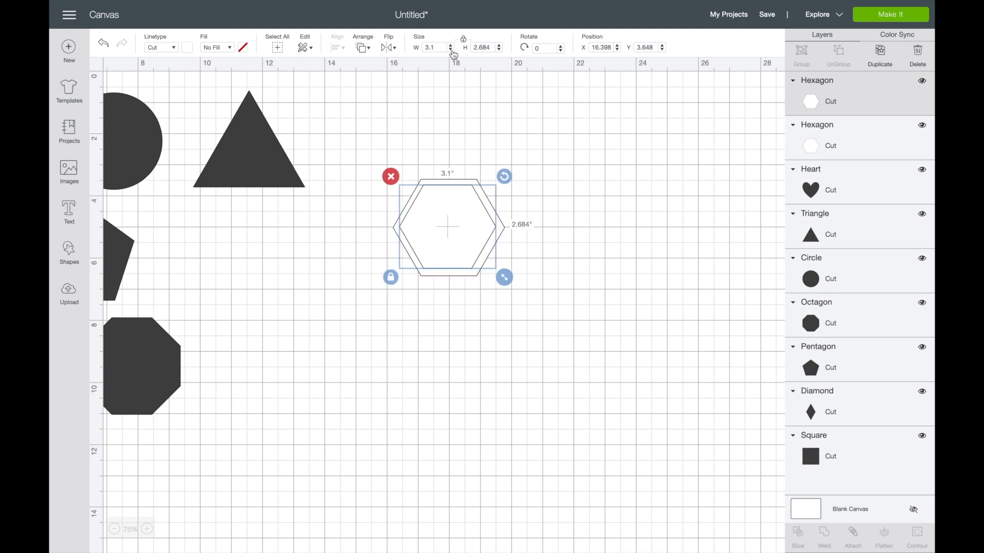
pyautogui.moveTo(449, 229); pyautogui.dragTo(450, 232)
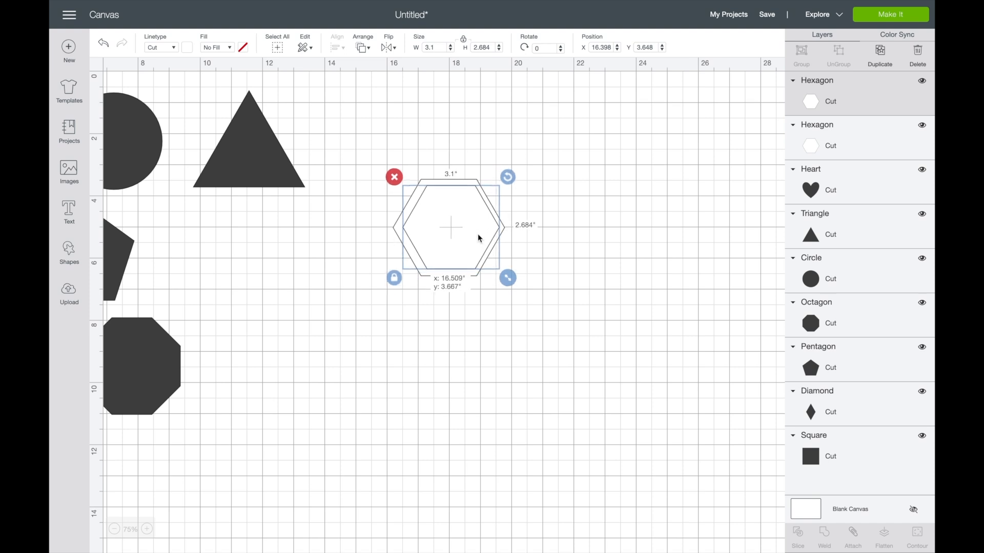
pyautogui.moveTo(450, 228); pyautogui.dragTo(445, 227)
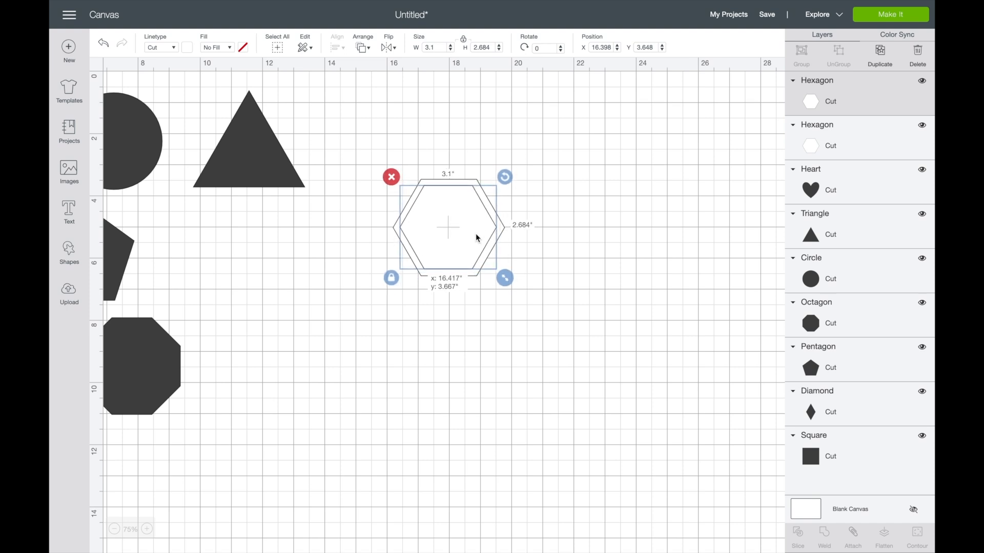
pyautogui.click(591, 141)
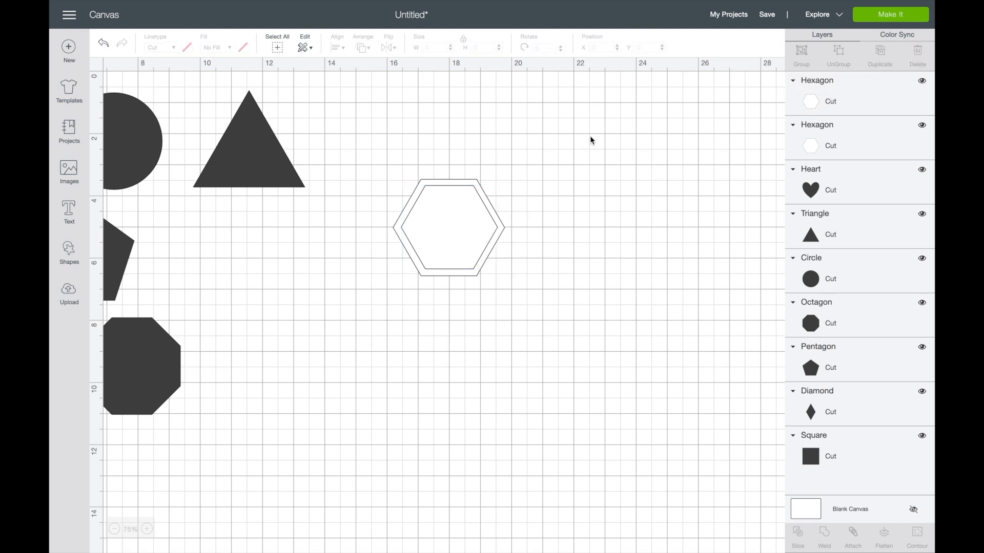
pyautogui.moveTo(505, 228)
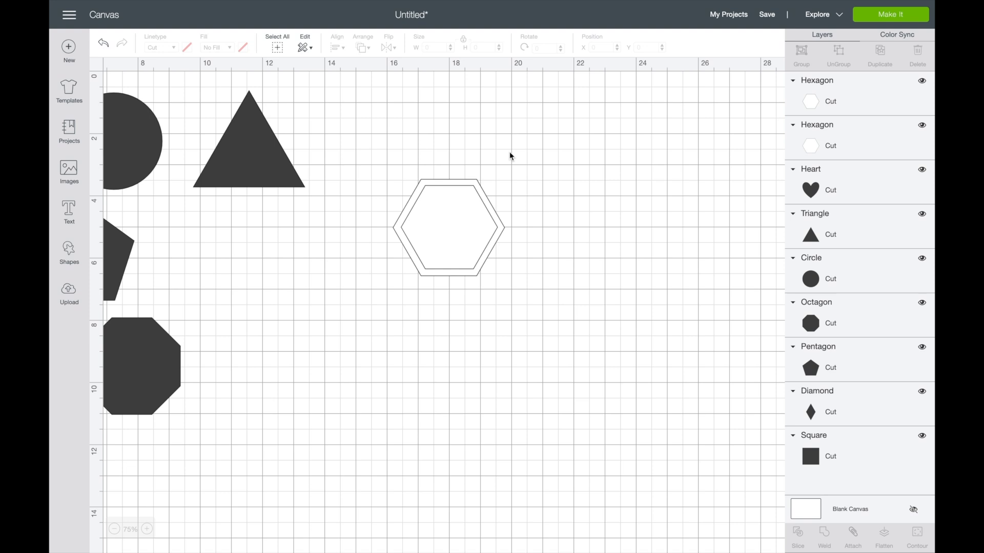
# Step: Centre the two hexagons on each other and slice them into a hollow frame
pyautogui.click(449, 227)
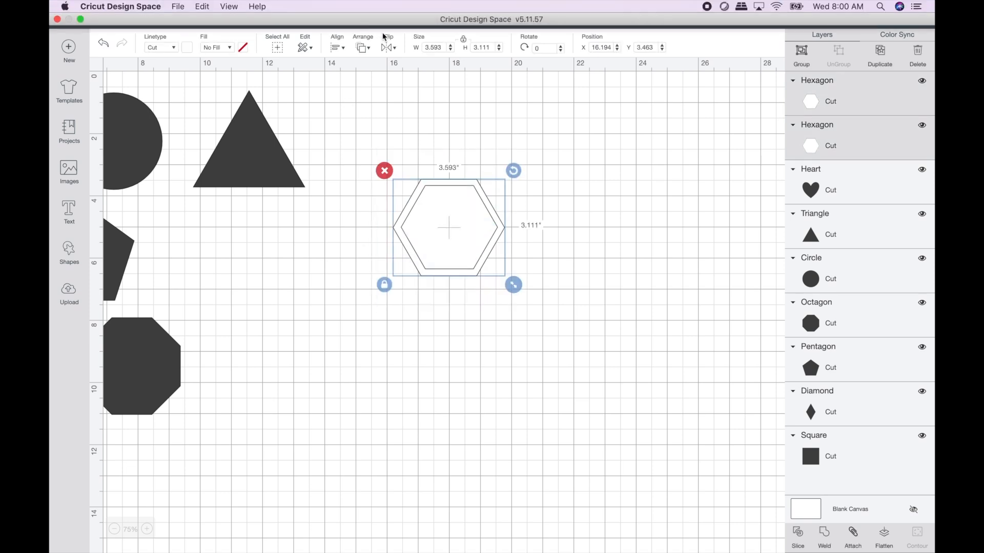
pyautogui.click(337, 46)
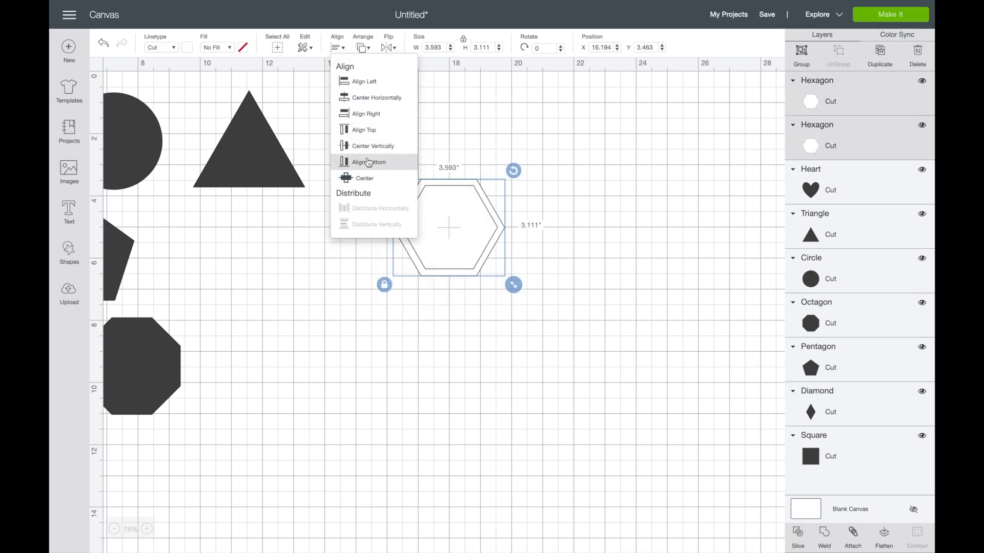
pyautogui.click(489, 153)
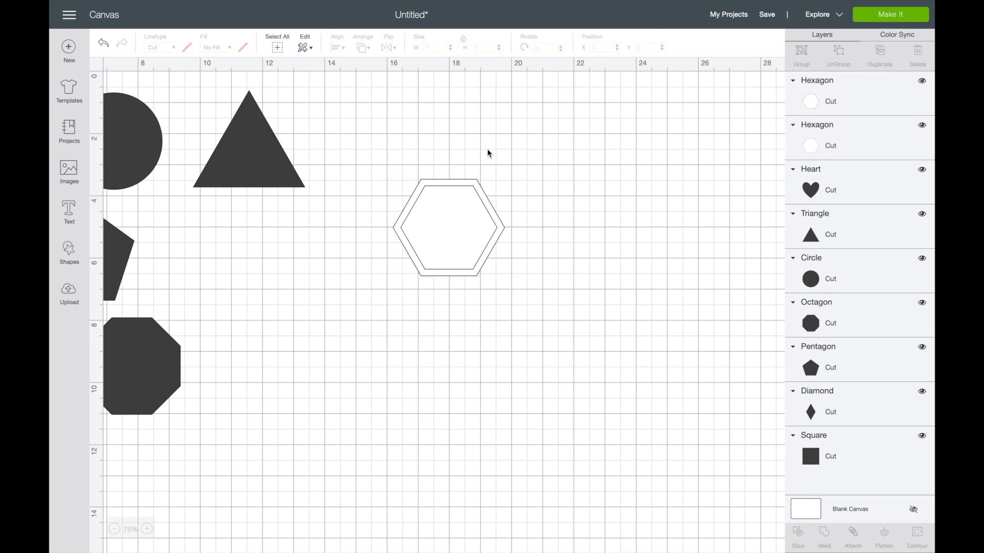
pyautogui.moveTo(520, 160)
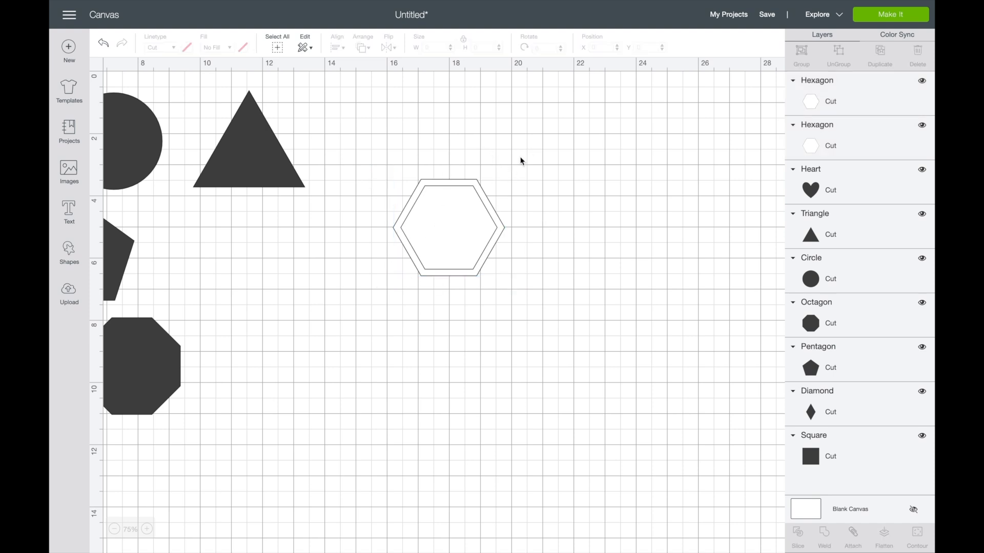
pyautogui.click(449, 229)
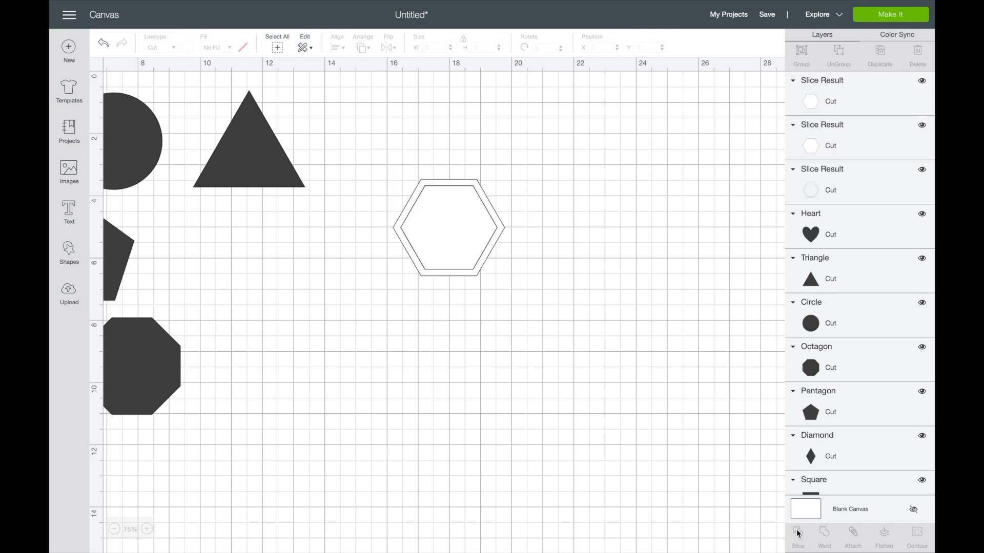
# Step: Drag the leftover solid white hexagons off to the left side
pyautogui.moveTo(447, 227); pyautogui.dragTo(339, 299)
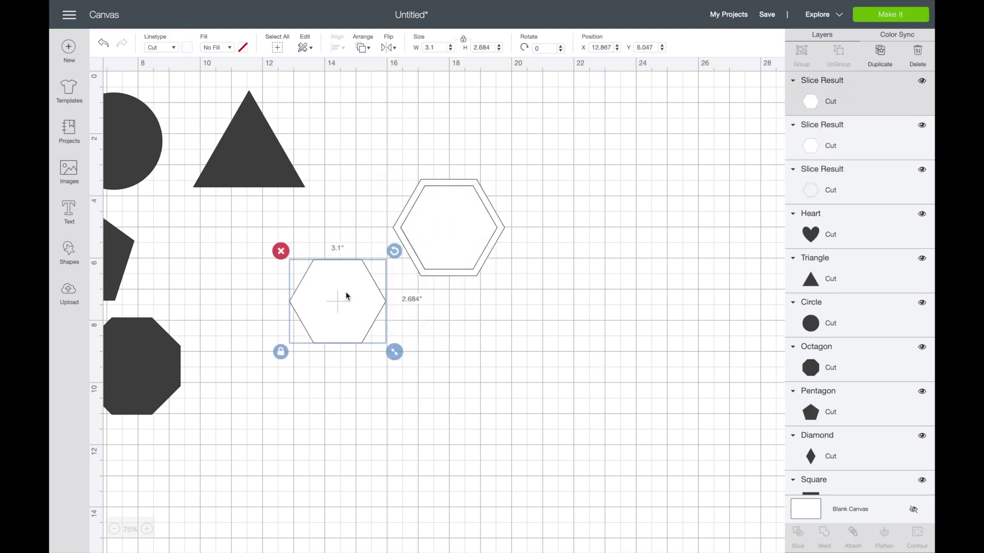
pyautogui.moveTo(339, 301); pyautogui.dragTo(595, 201)
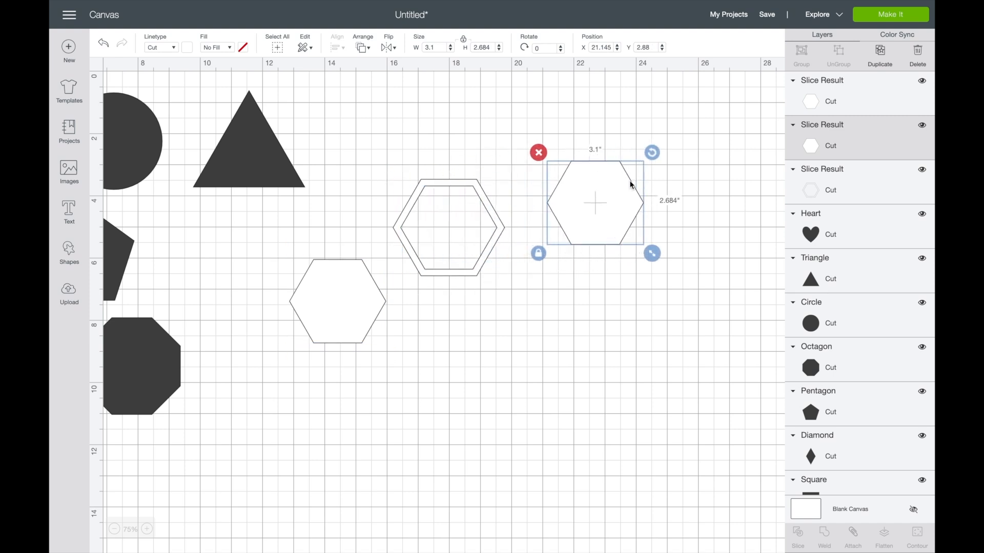
pyautogui.moveTo(596, 202); pyautogui.dragTo(290, 242)
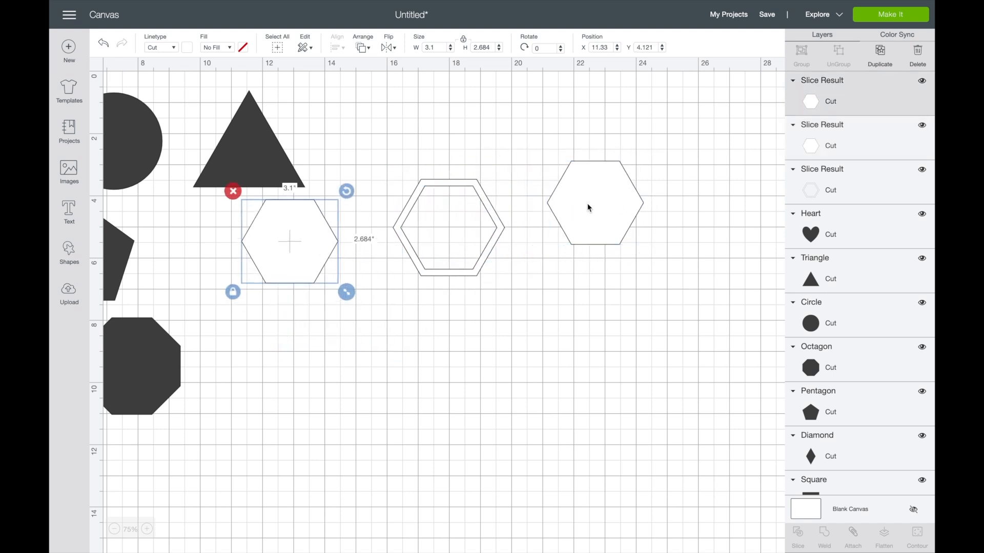
pyautogui.moveTo(289, 242); pyautogui.dragTo(276, 339)
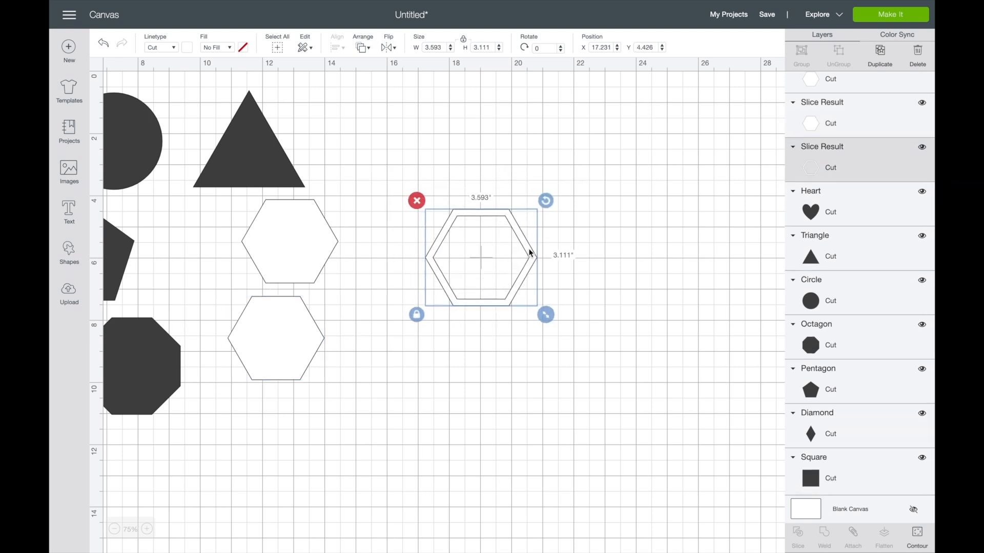
# Step: Arrange five outlined hexagon copies into a tight honeycomb cluster
pyautogui.moveTo(481, 254); pyautogui.dragTo(495, 270)
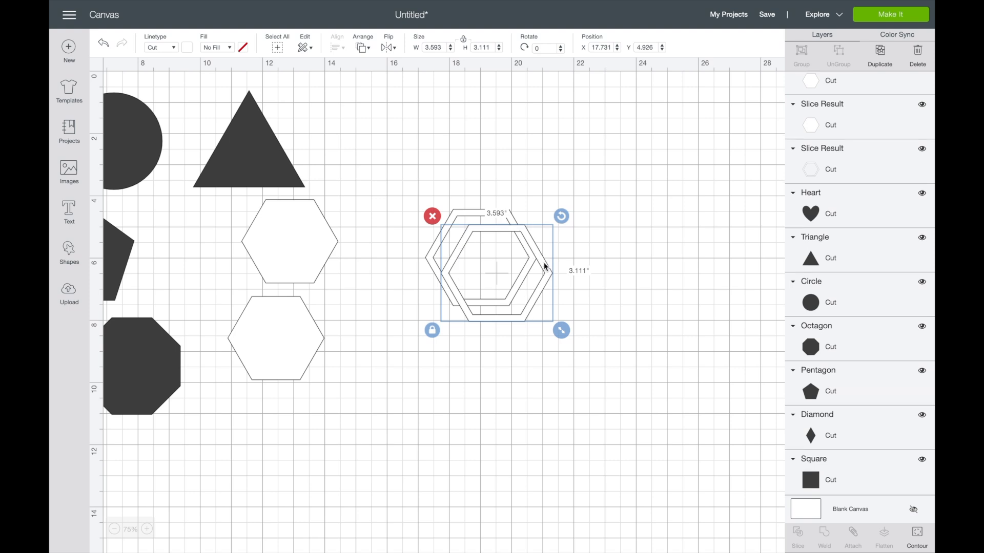
pyautogui.moveTo(496, 273); pyautogui.dragTo(565, 308)
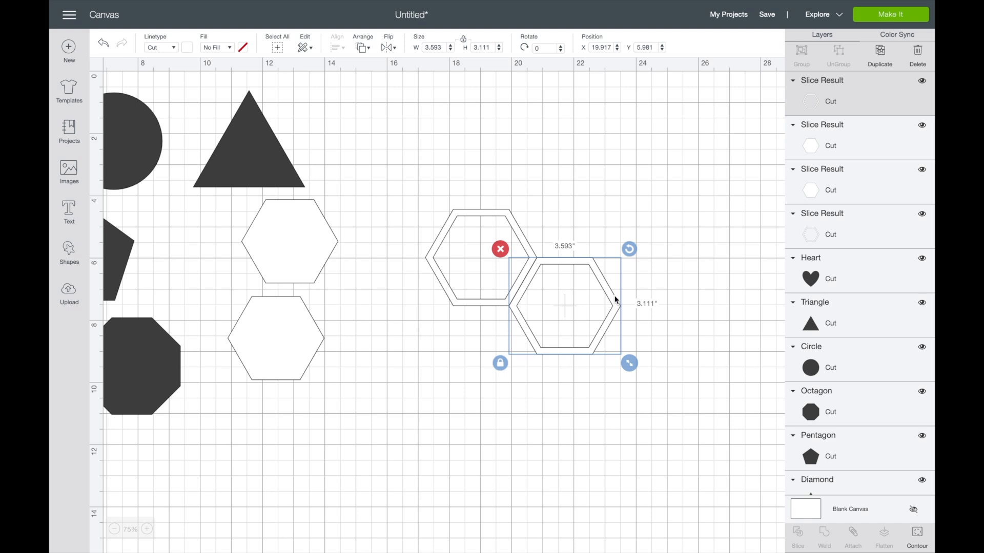
pyautogui.moveTo(564, 307); pyautogui.dragTo(580, 321)
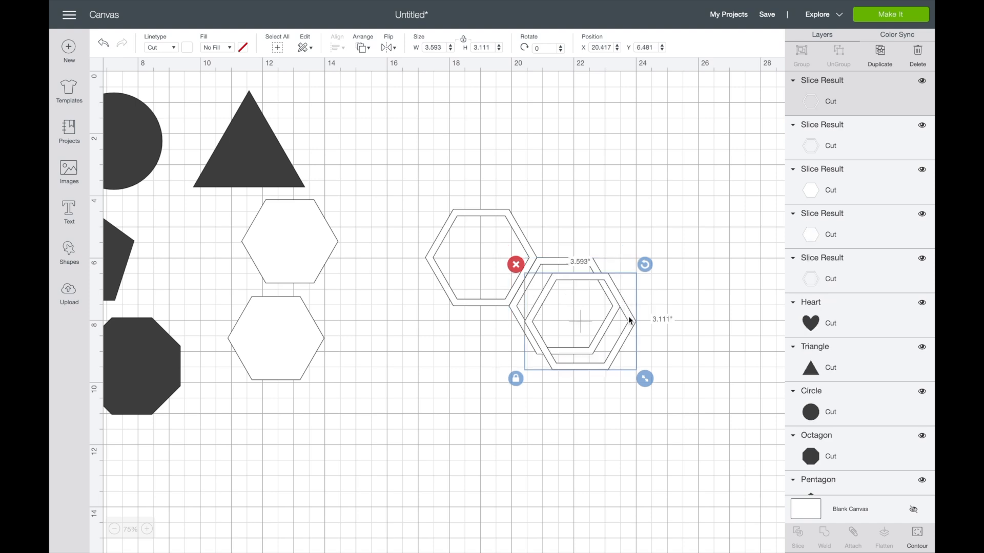
pyautogui.moveTo(580, 320); pyautogui.dragTo(565, 207)
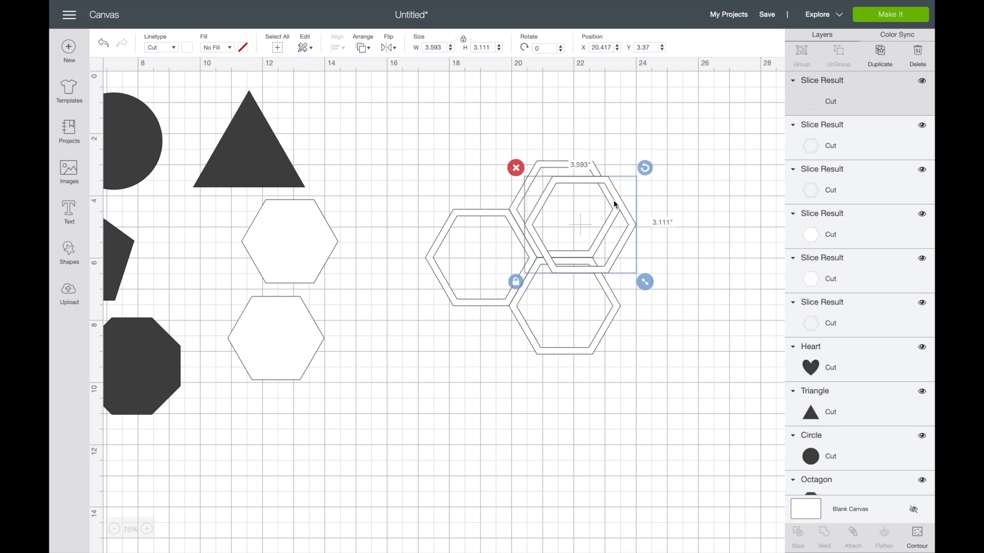
pyautogui.moveTo(578, 222); pyautogui.dragTo(652, 257)
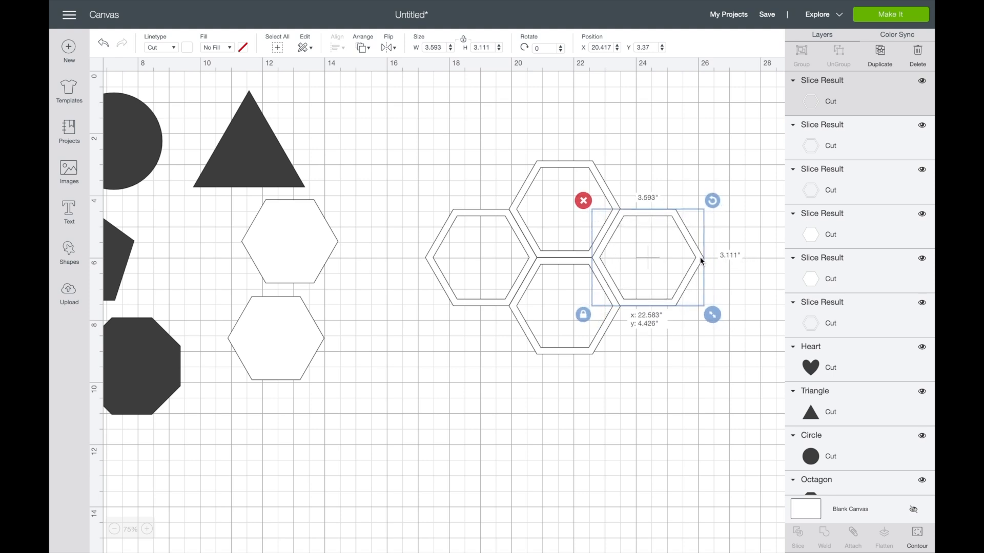
pyautogui.moveTo(649, 257); pyautogui.dragTo(665, 273)
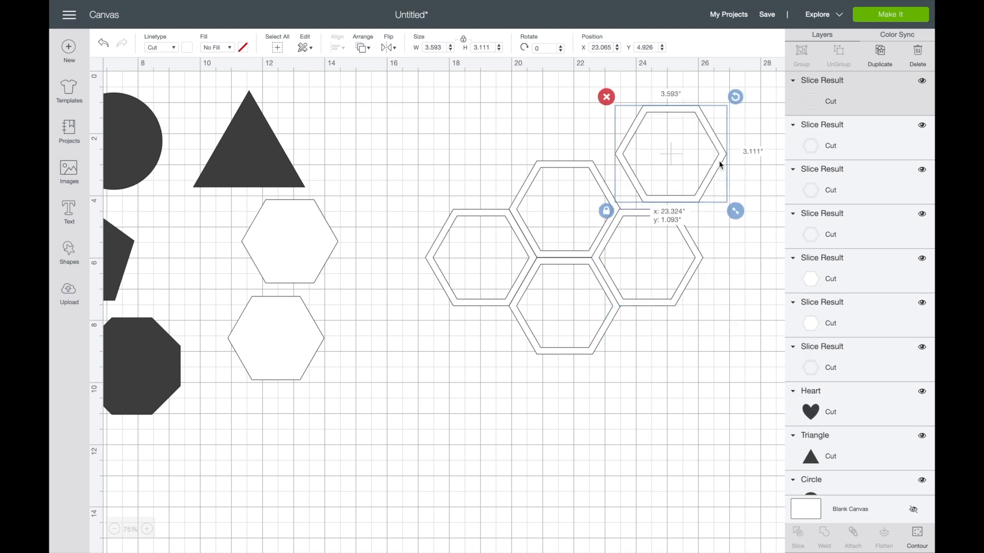
pyautogui.moveTo(671, 153); pyautogui.dragTo(649, 165)
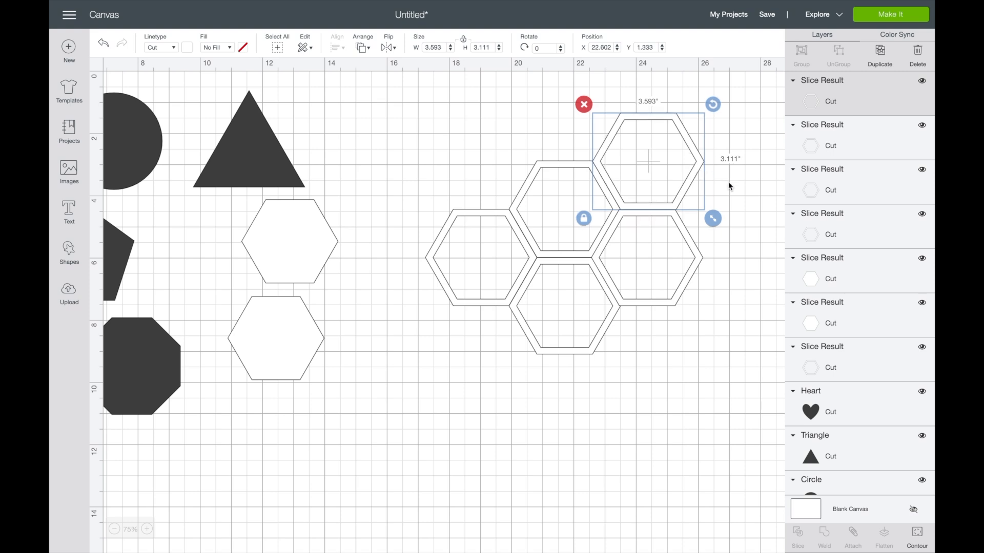
# Step: Weld all five outlines together, then tuck the top hexagon against its neighbours
pyautogui.click(519, 281)
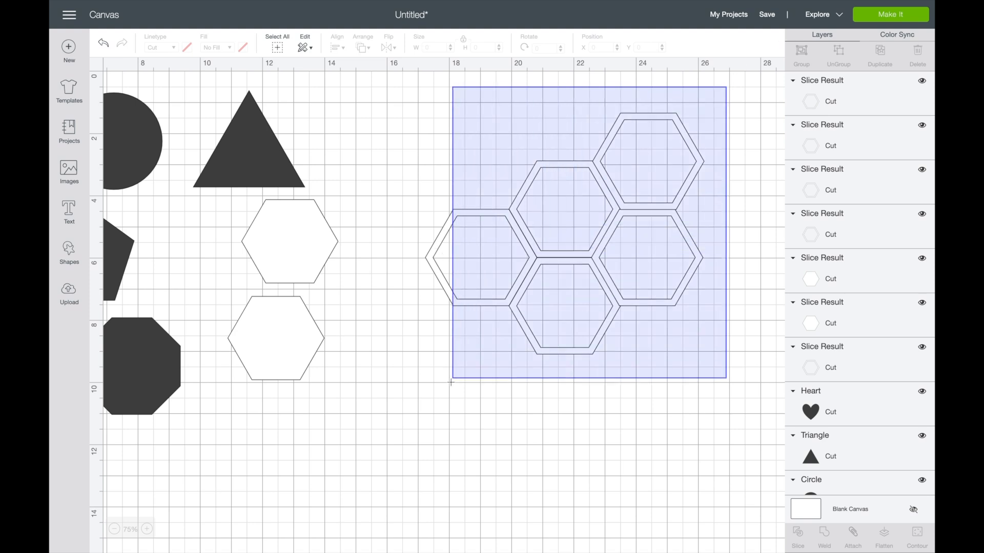
pyautogui.click(565, 233)
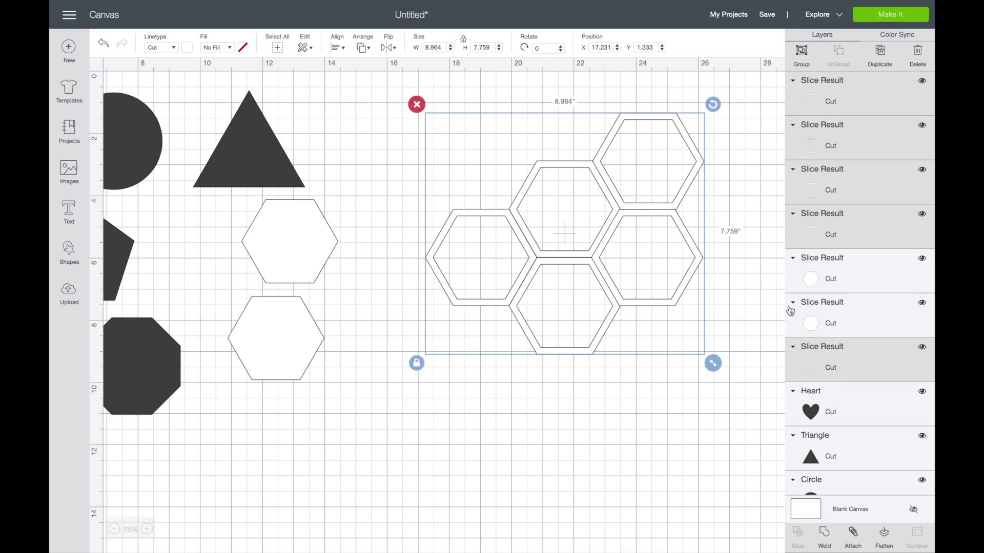
pyautogui.click(824, 536)
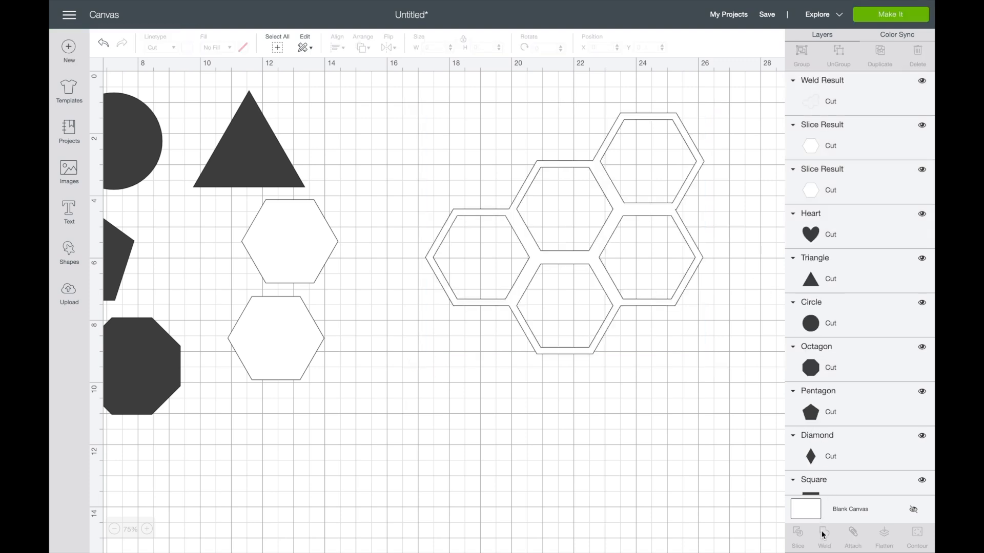
pyautogui.moveTo(501, 204)
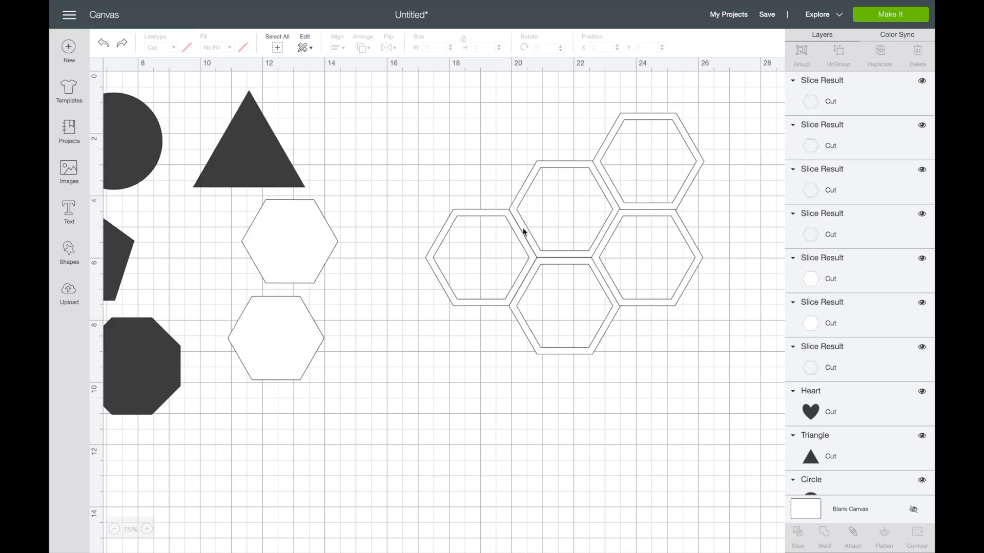
pyautogui.click(558, 213)
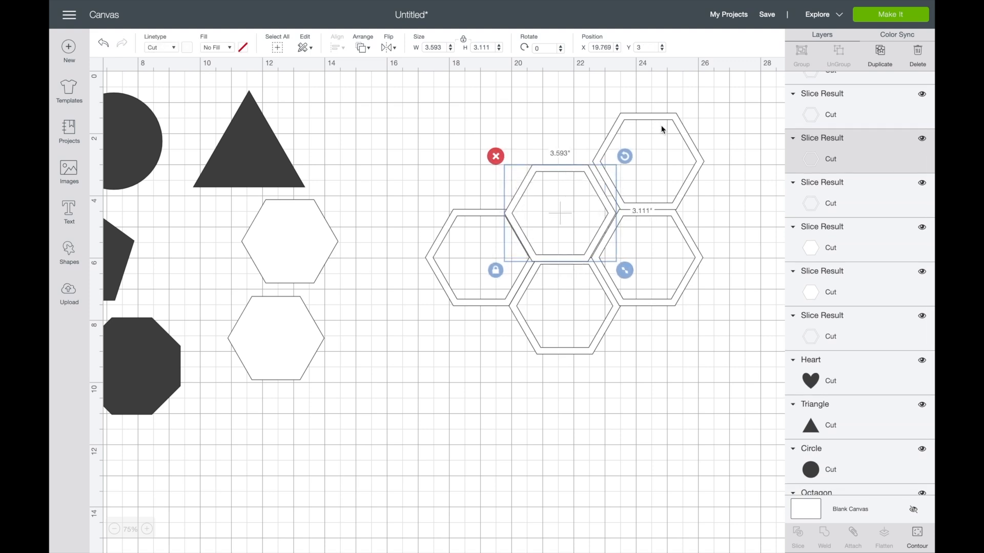
pyautogui.moveTo(559, 214); pyautogui.dragTo(640, 165)
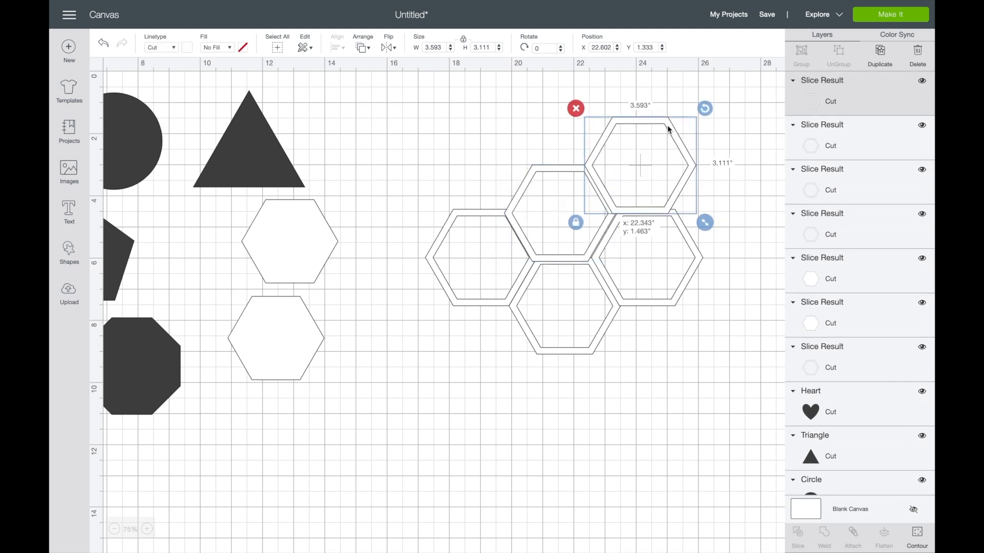
pyautogui.moveTo(638, 165); pyautogui.dragTo(637, 171)
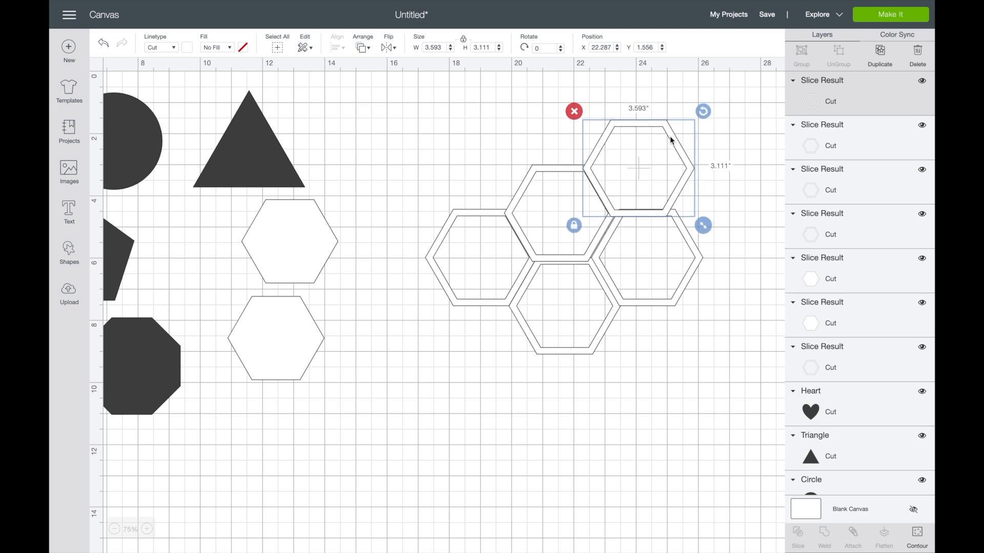
pyautogui.moveTo(637, 166); pyautogui.dragTo(637, 274)
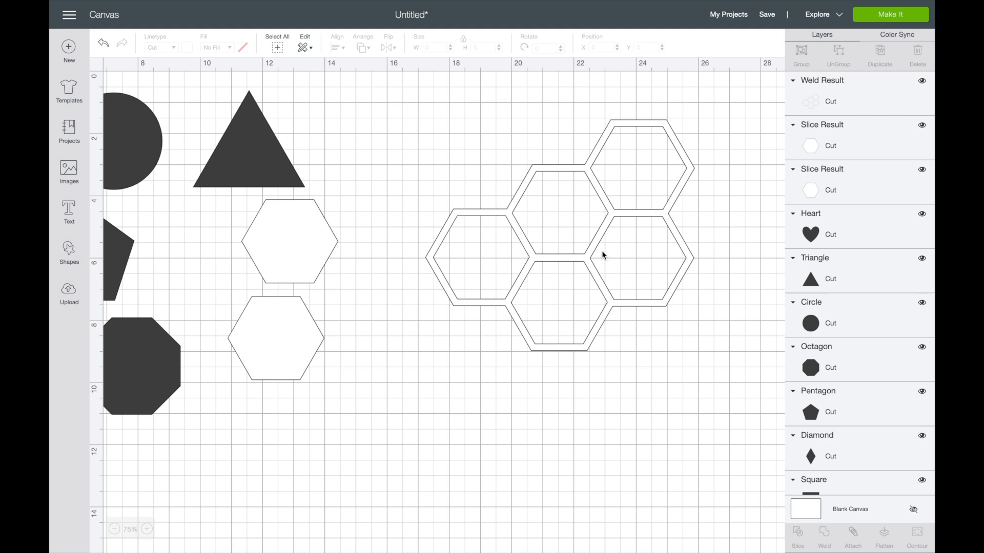
# Step: Pull a solid hexagon clear of the honeycomb and enlarge it to about 3.3 inches wide
pyautogui.click(604, 255)
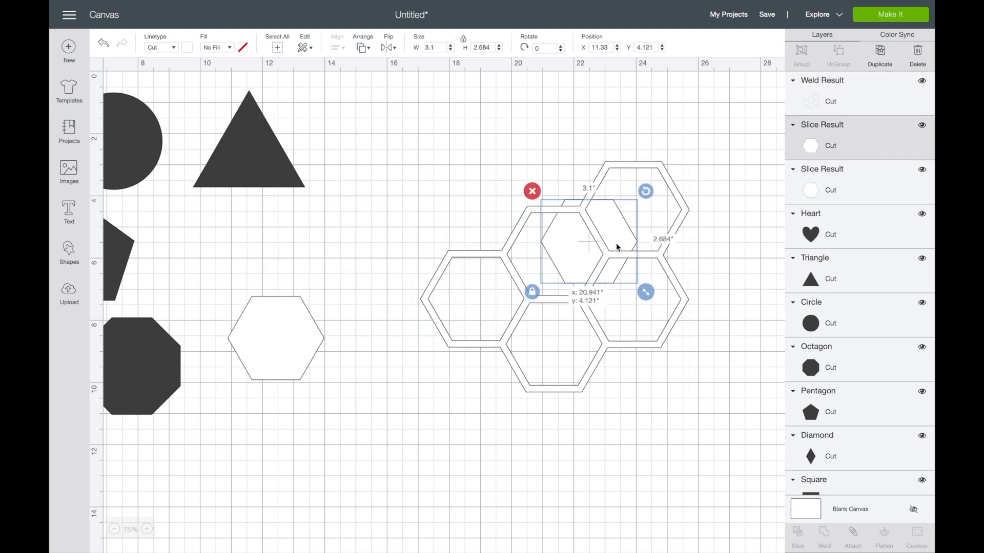
pyautogui.moveTo(589, 245); pyautogui.dragTo(634, 210)
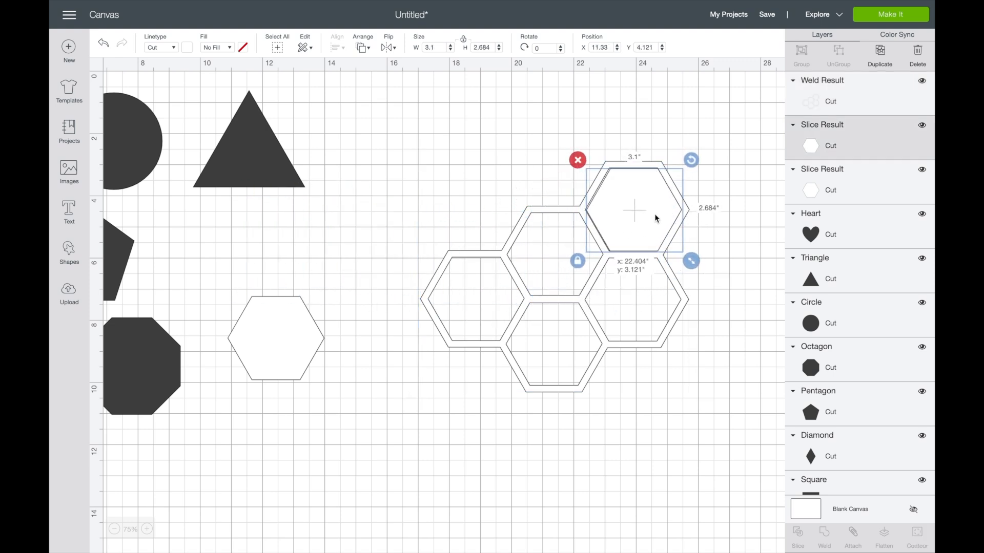
pyautogui.moveTo(634, 210); pyautogui.dragTo(390, 155)
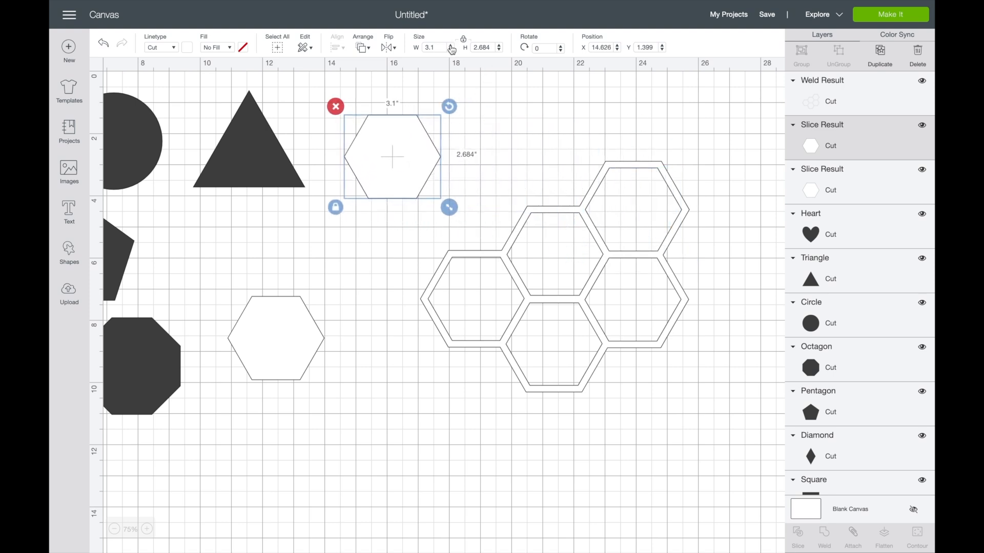
pyautogui.moveTo(449, 207); pyautogui.dragTo(455, 213)
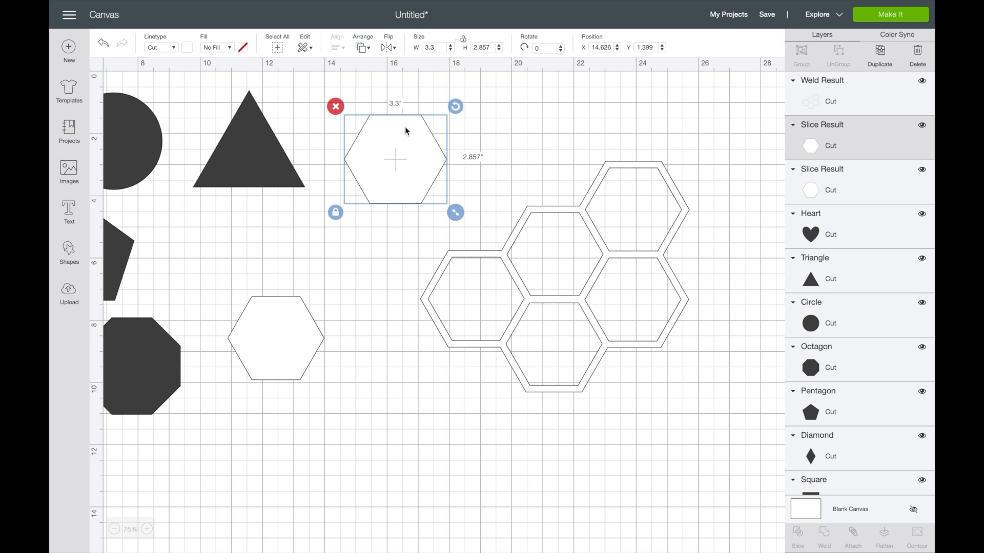
# Step: Colour the enlarged hexagon red and fit it into the top-right cell
pyautogui.click(186, 47)
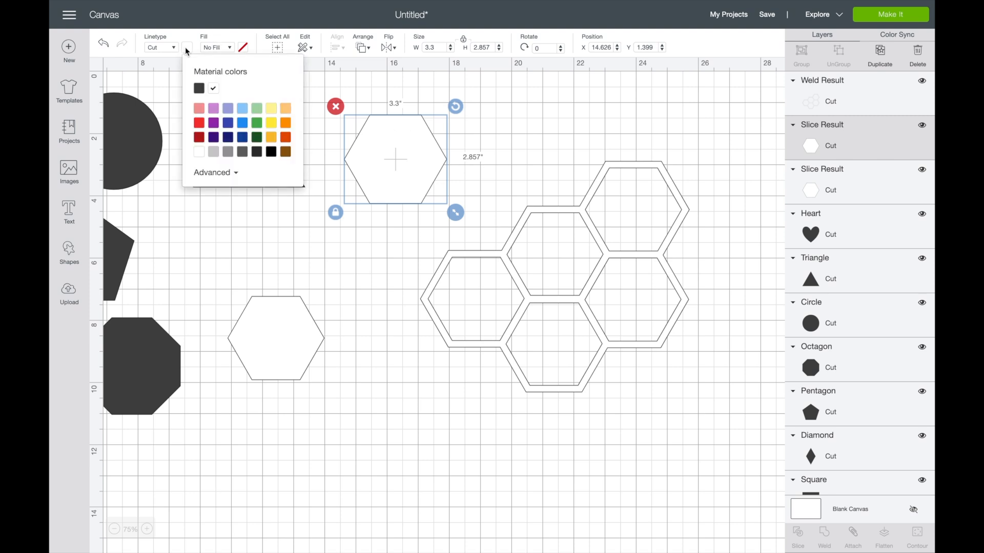
pyautogui.click(199, 122)
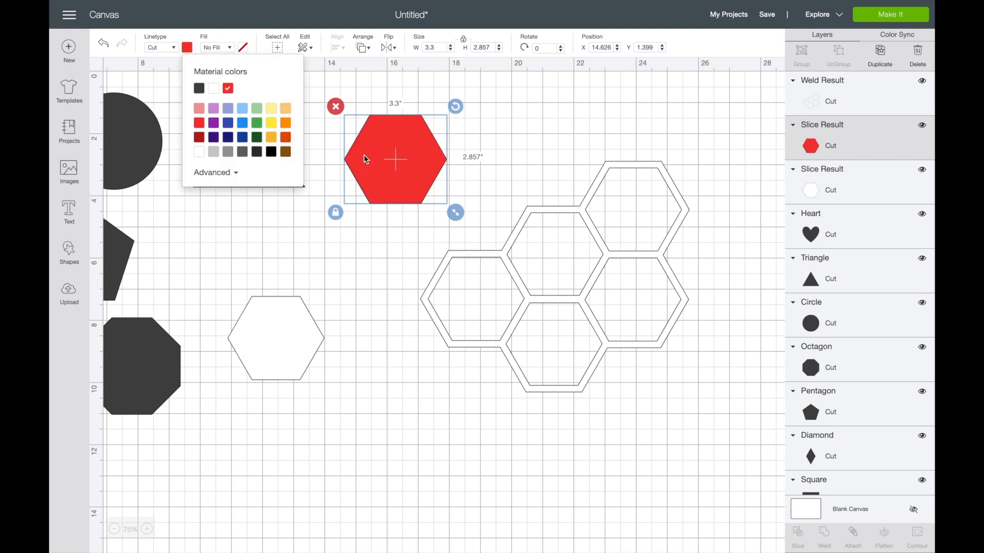
pyautogui.moveTo(395, 159); pyautogui.dragTo(634, 209)
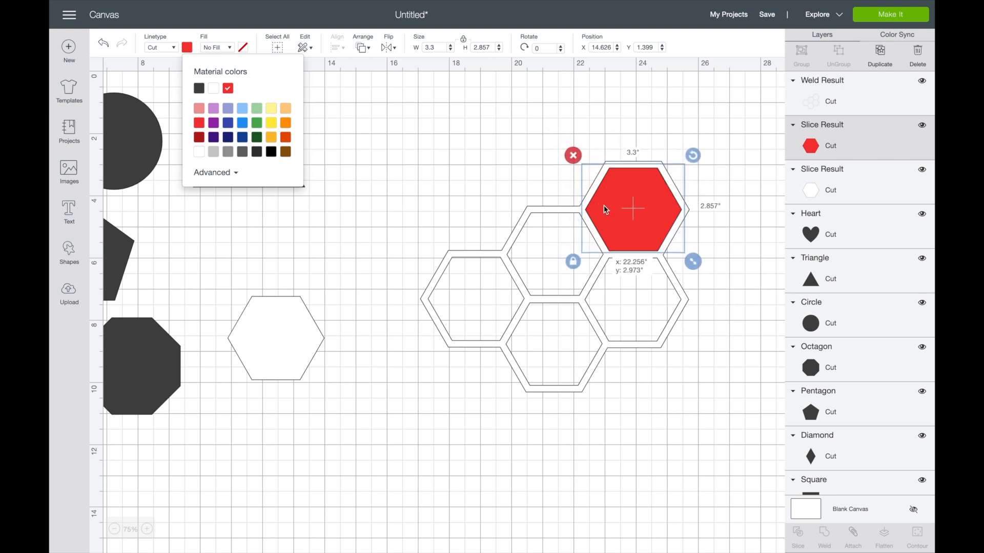
pyautogui.click(478, 223)
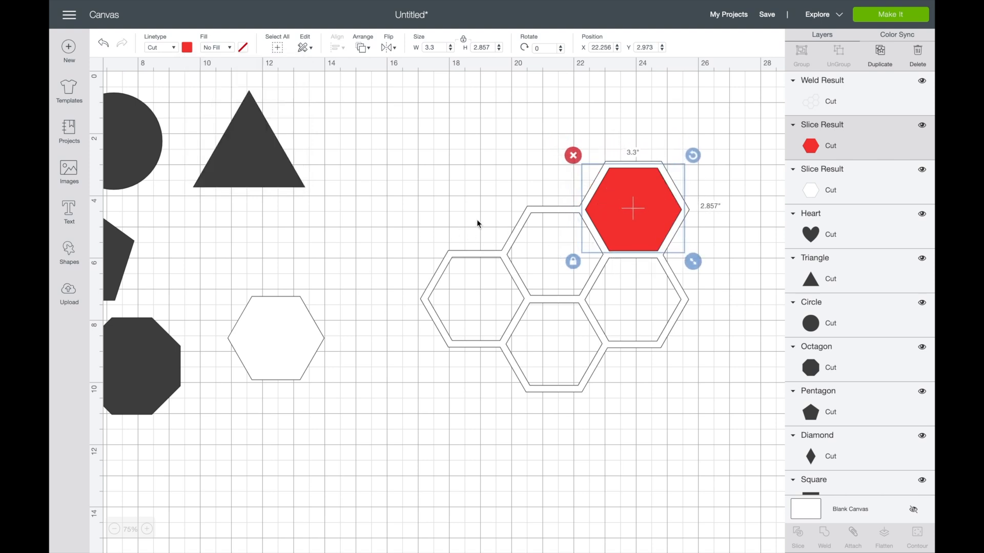
# Step: Fit a red hexagon copy into the upper middle cell and recolour it yellow
pyautogui.moveTo(632, 209); pyautogui.dragTo(648, 224)
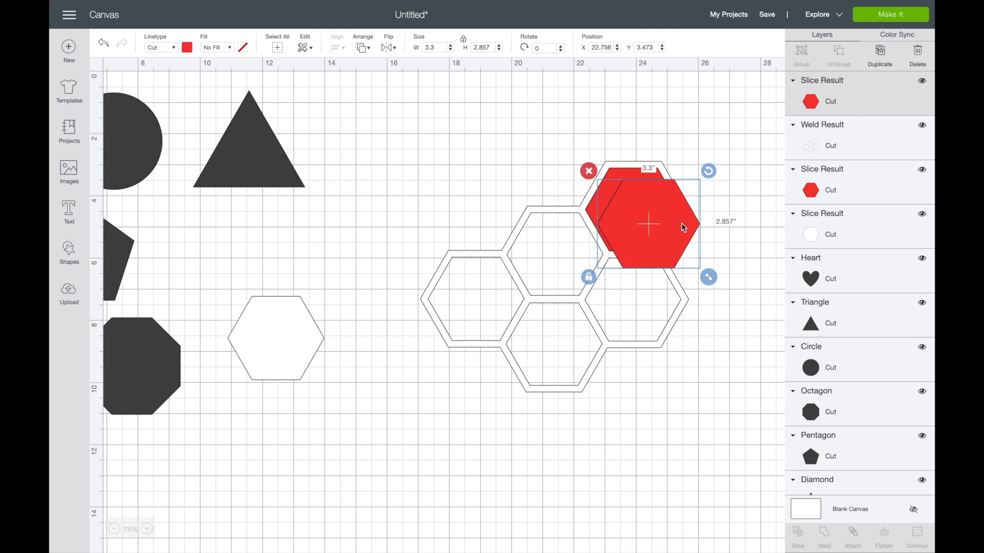
pyautogui.moveTo(648, 225); pyautogui.dragTo(555, 255)
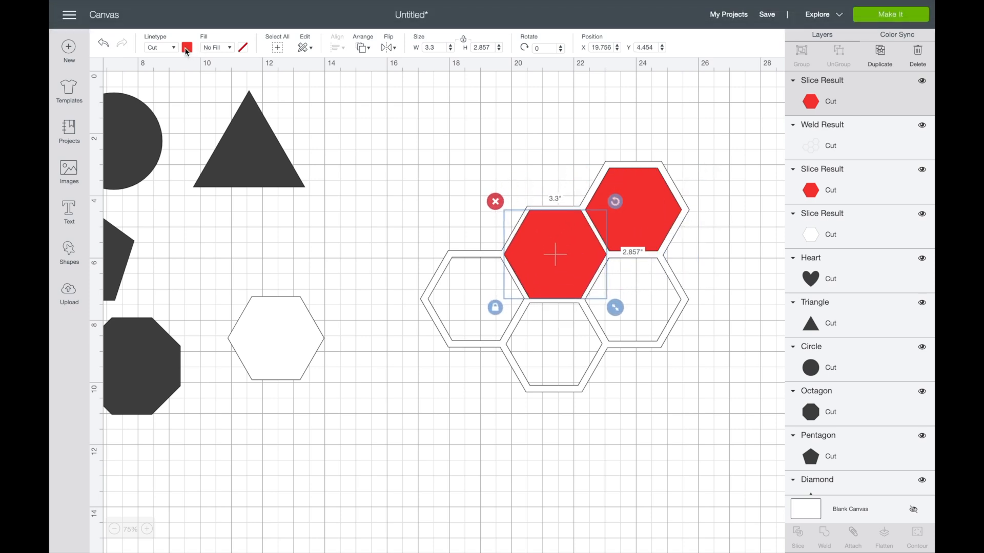
pyautogui.click(188, 47)
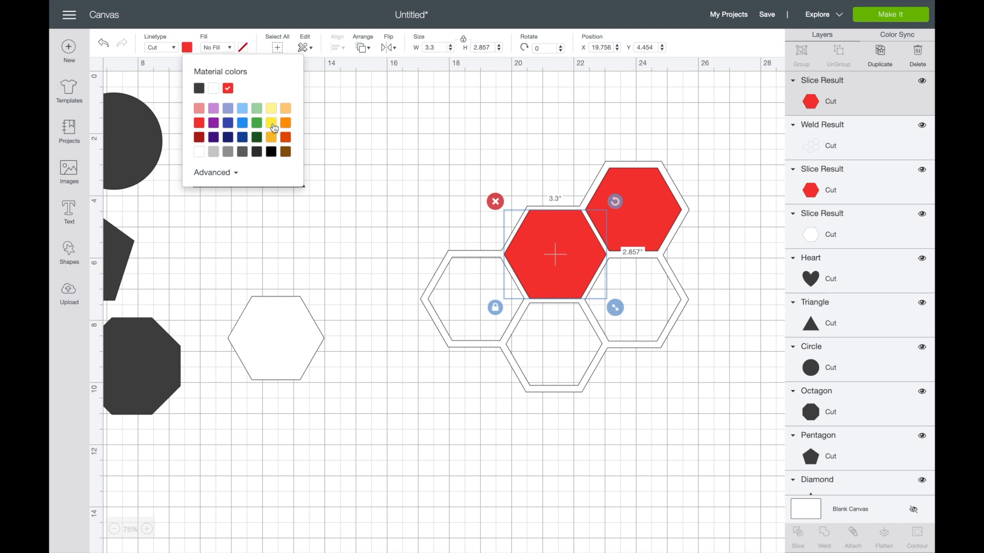
pyautogui.click(271, 122)
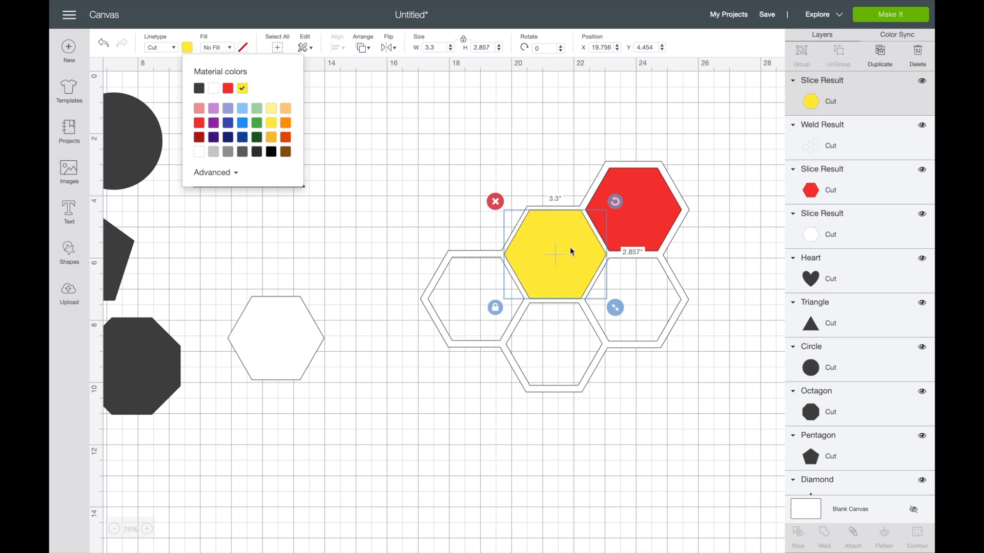
pyautogui.click(362, 48)
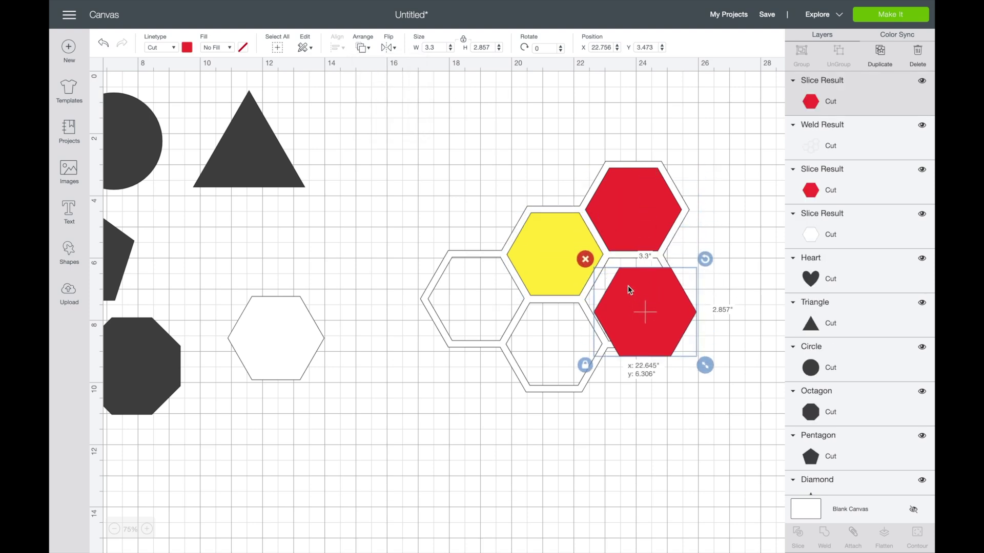
# Step: Colour the right-cell hexagon orange and place another red hexagon toward the bottom cell
pyautogui.moveTo(646, 313); pyautogui.dragTo(632, 299)
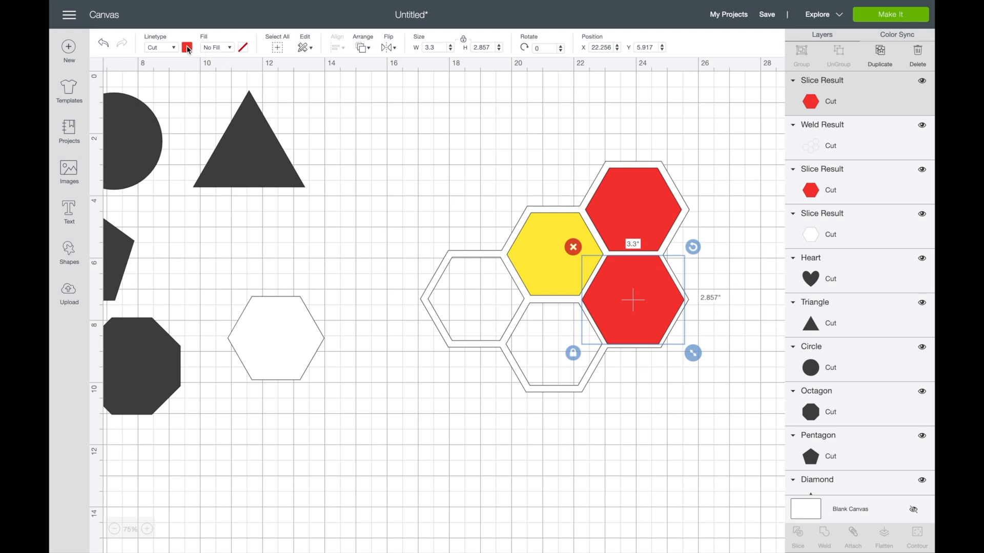
pyautogui.click(188, 47)
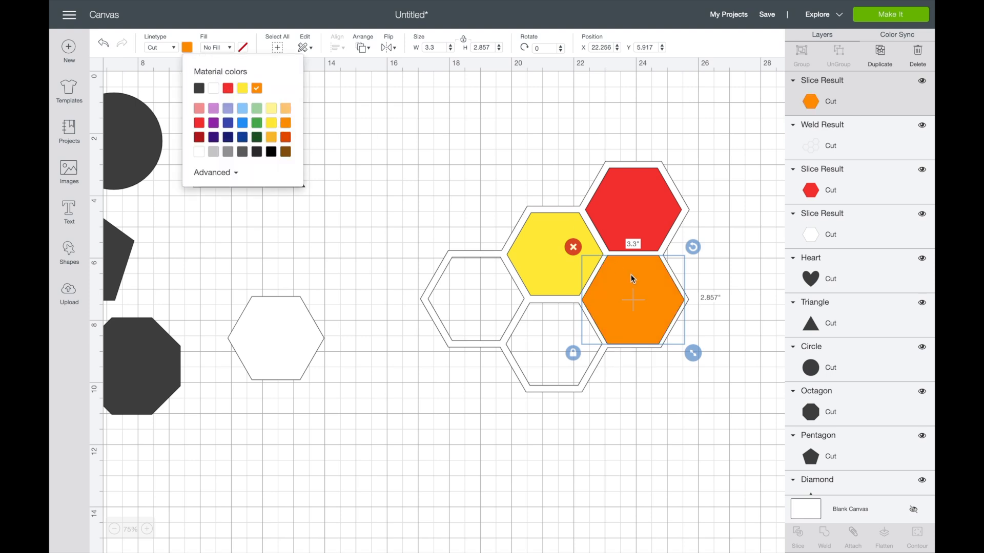
pyautogui.click(363, 48)
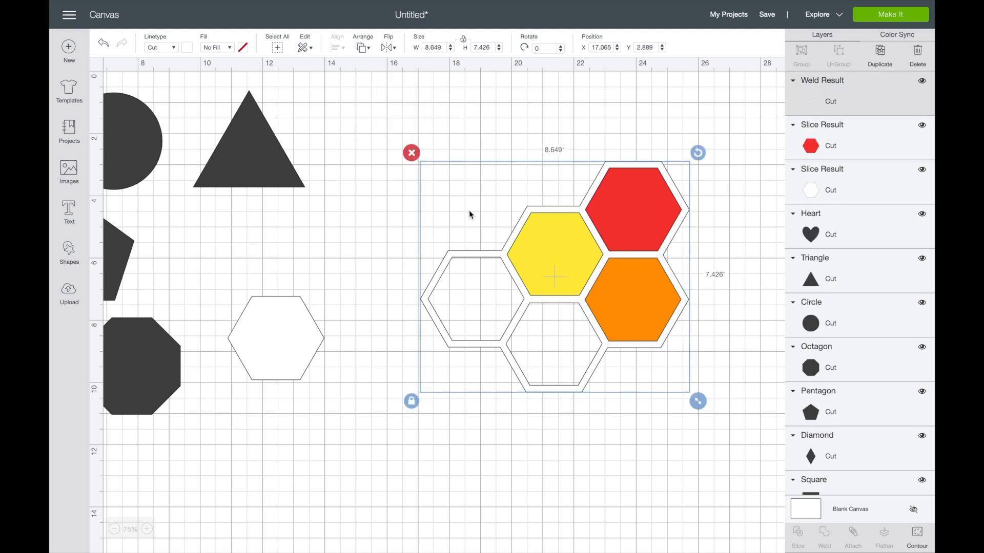
pyautogui.moveTo(642, 247)
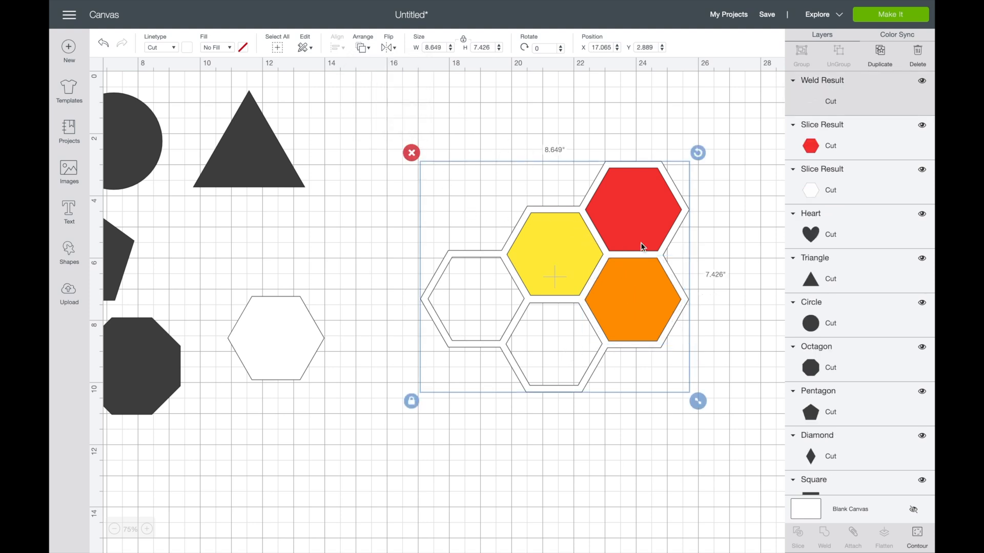
pyautogui.moveTo(644, 201)
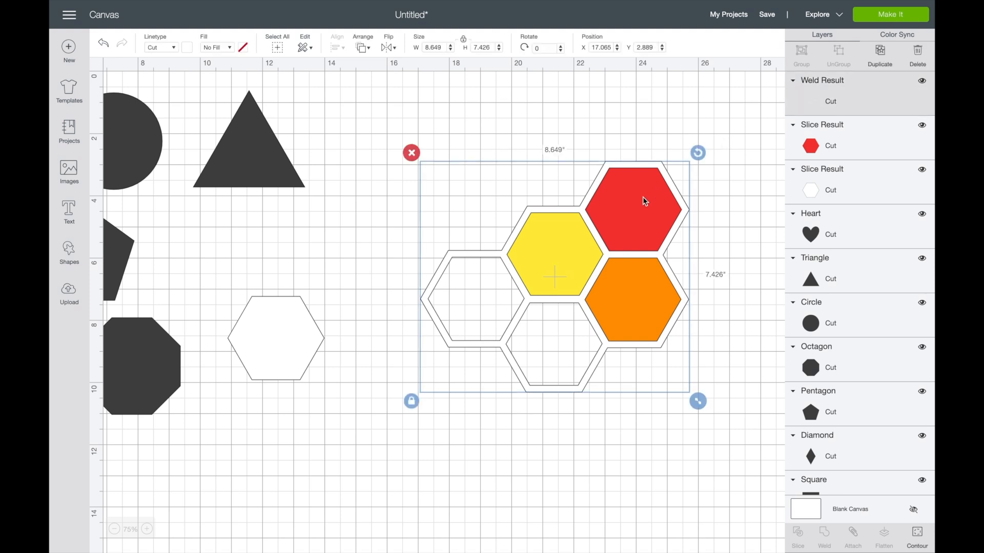
pyautogui.moveTo(570, 313)
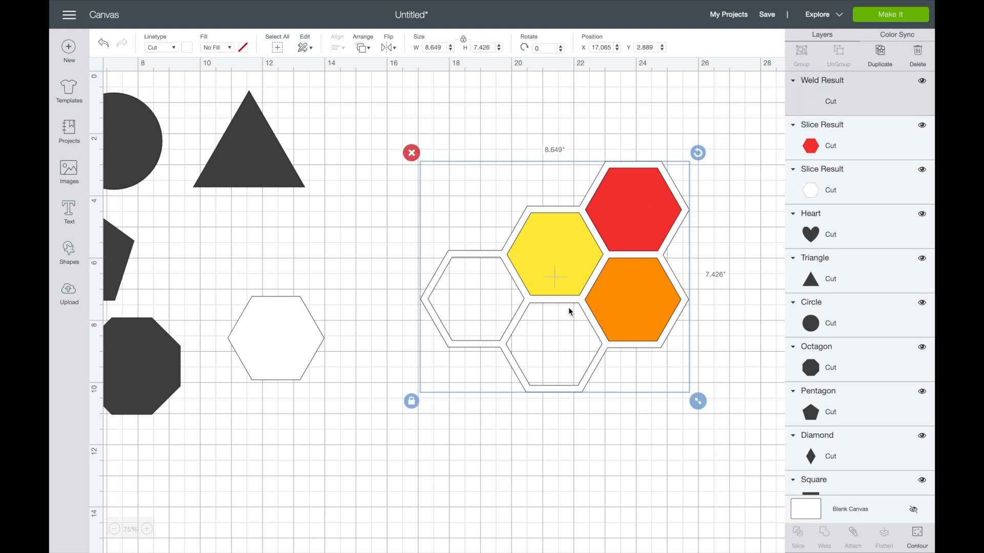
pyautogui.moveTo(555, 277); pyautogui.dragTo(484, 235)
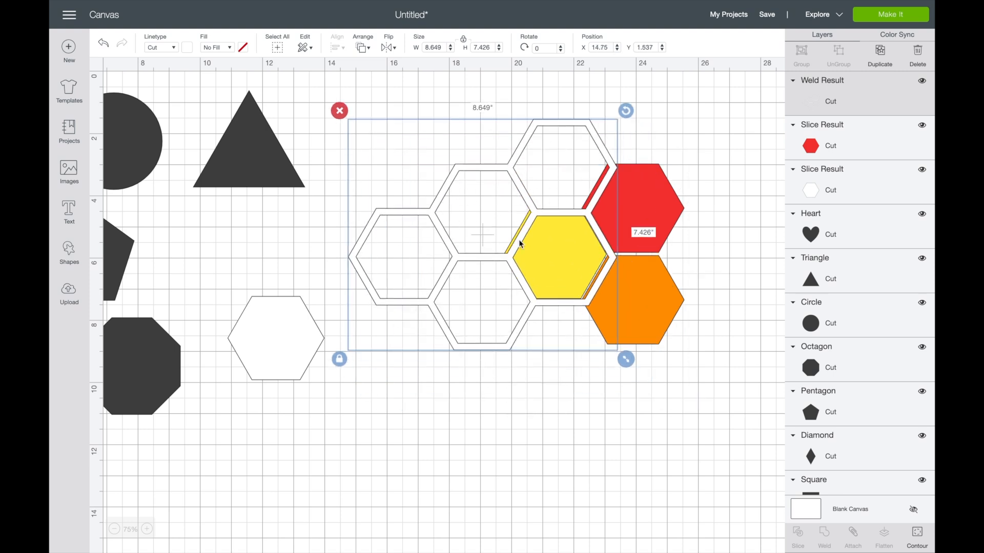
pyautogui.click(638, 300)
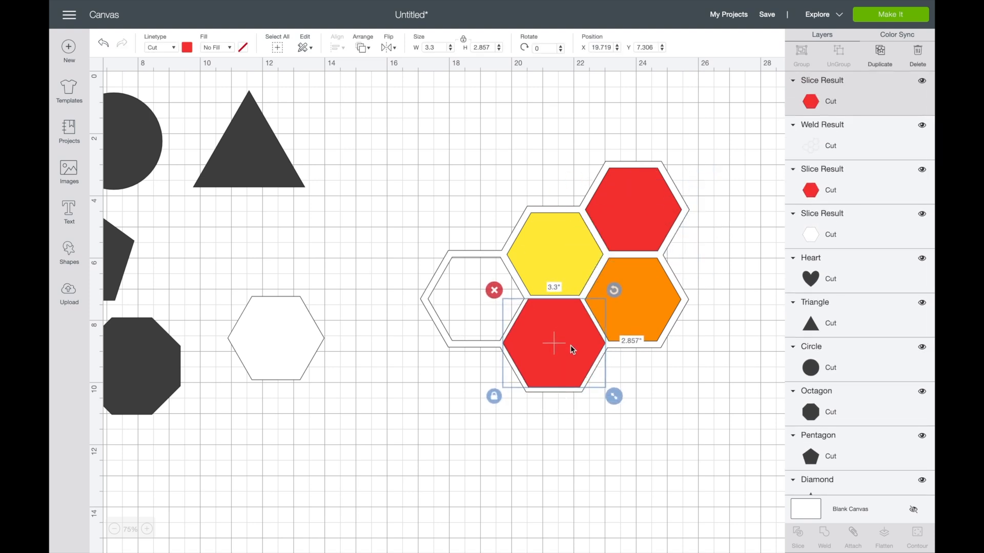
# Step: Make the bottom hexagon green, move it backward, and colour the left-cell hexagon blue
pyautogui.click(185, 47)
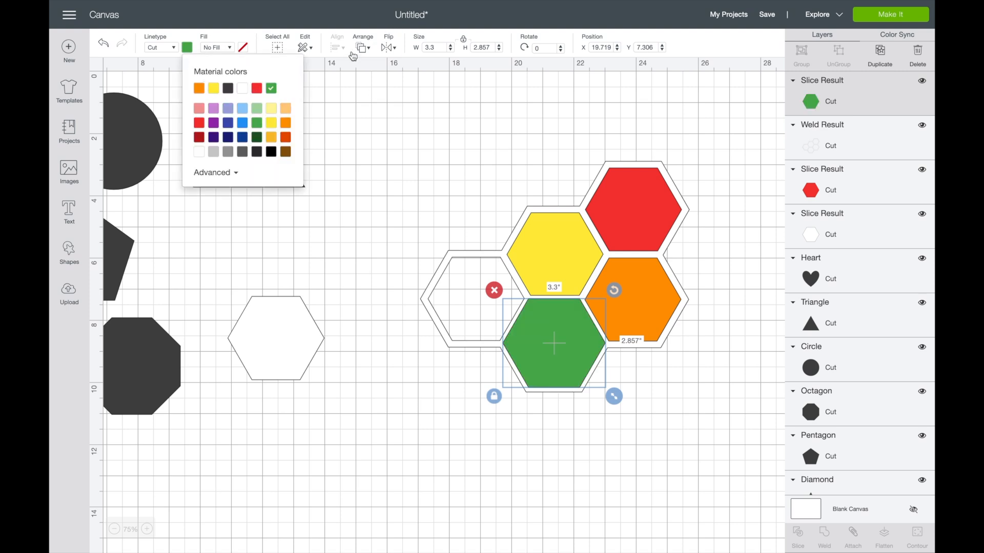
pyautogui.click(362, 47)
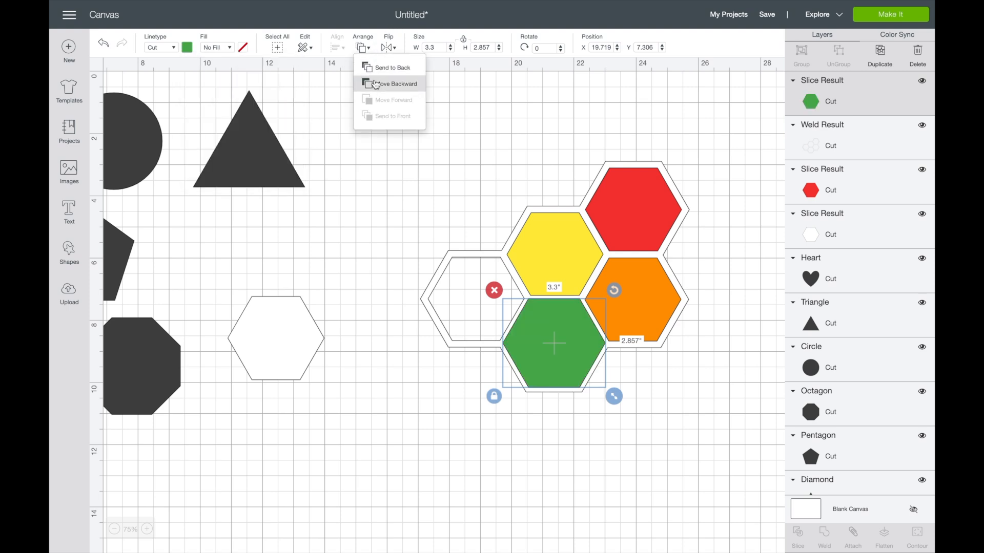
pyautogui.click(393, 84)
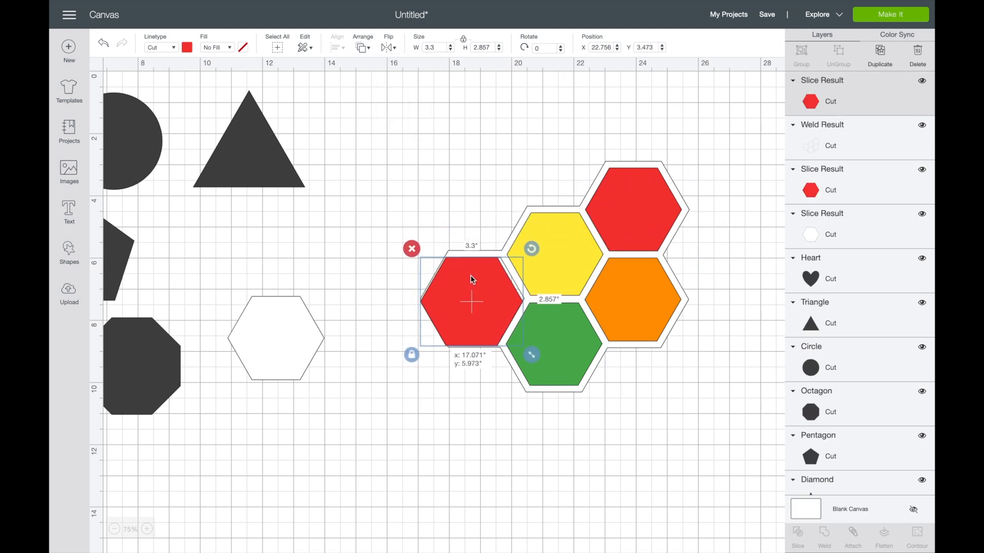
pyautogui.moveTo(472, 300); pyautogui.dragTo(477, 297)
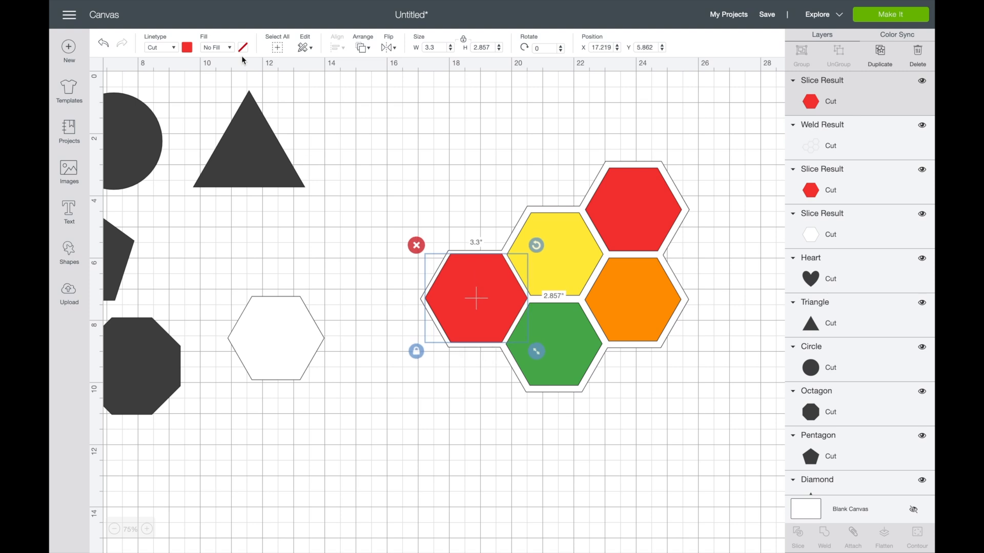
pyautogui.click(227, 124)
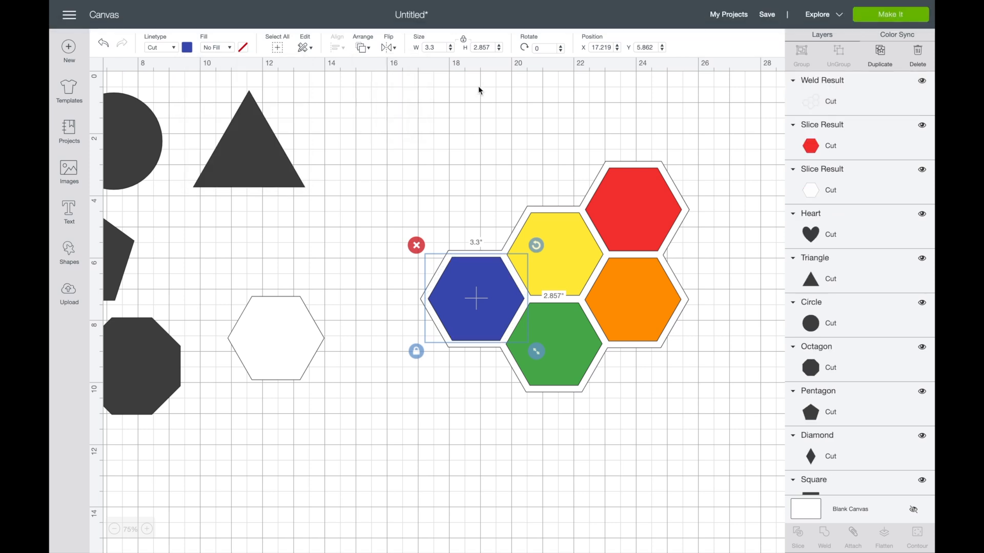
pyautogui.click(343, 408)
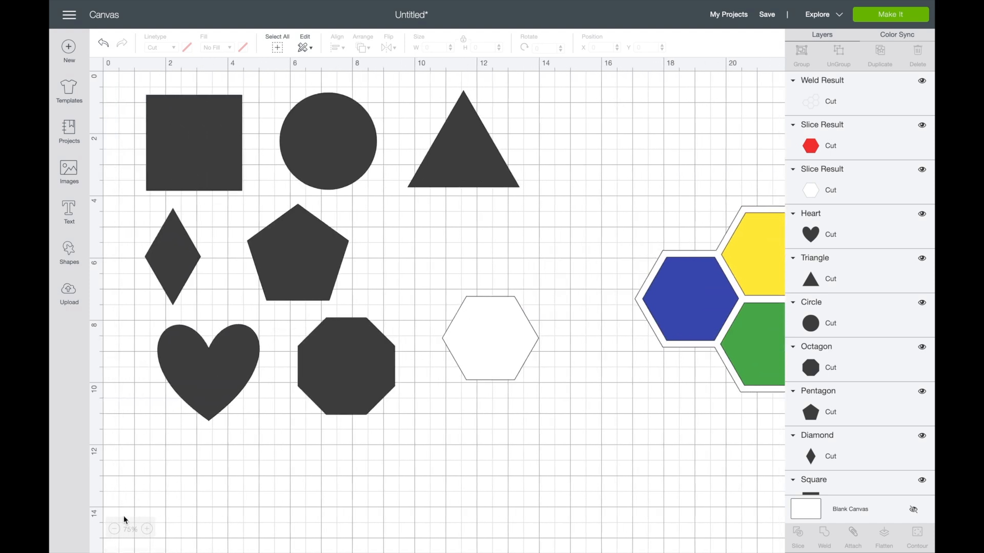
# Step: Delete the leftover basic shapes and send the honeycomb to Make It for mat preview
pyautogui.click(114, 529)
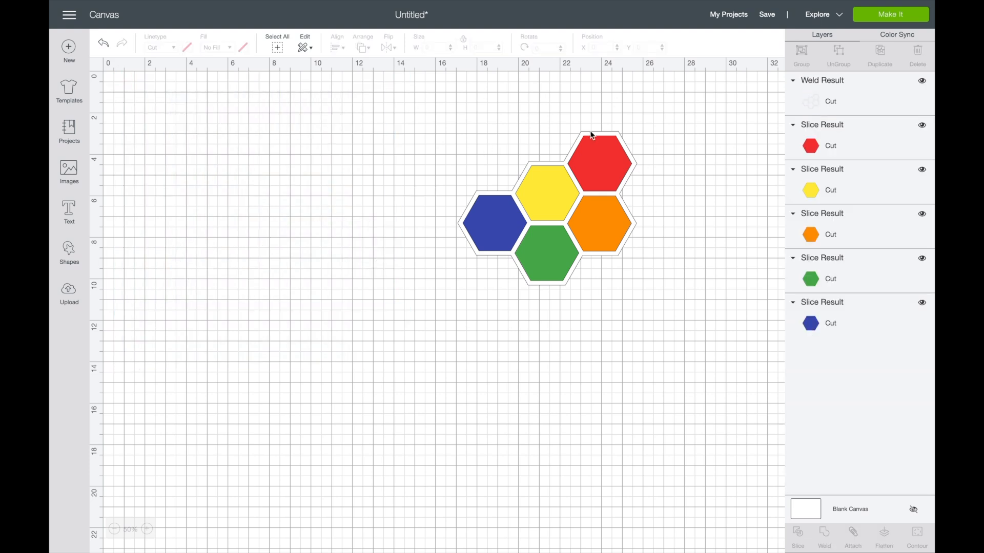
pyautogui.click(891, 14)
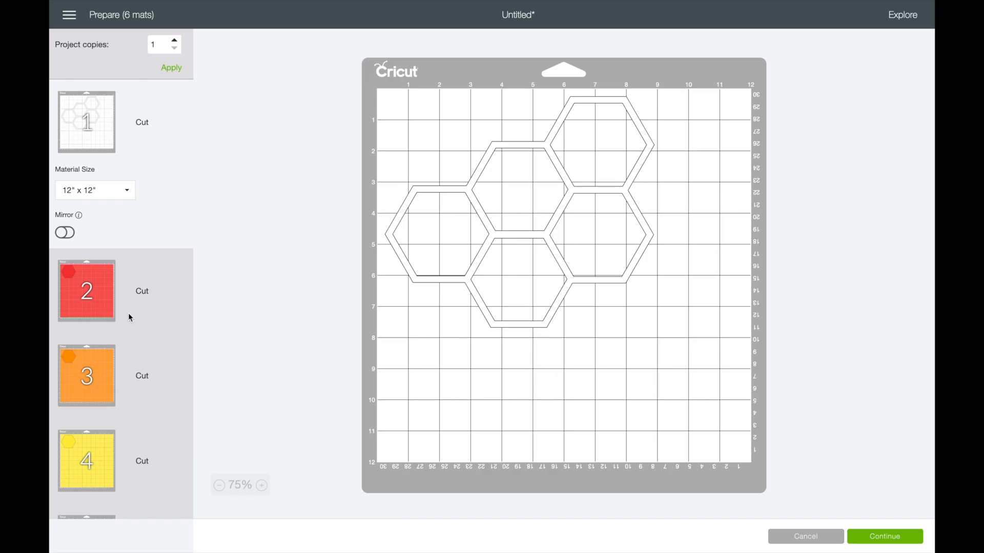
# Step: Scroll through the six mat thumbnails: white outline, then red, orange, yellow, green and blue
pyautogui.scroll(-3)
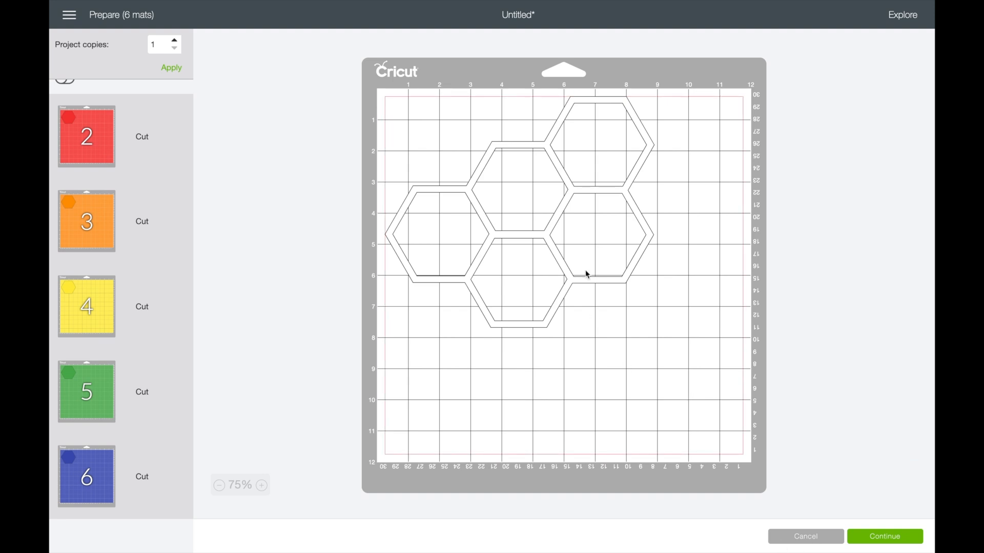
pyautogui.moveTo(798, 306)
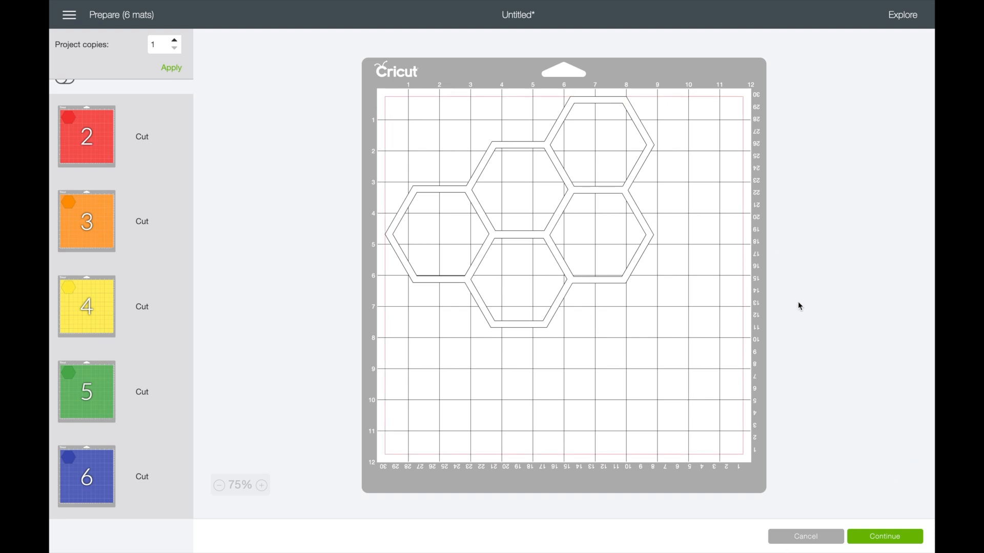
pyautogui.moveTo(795, 460)
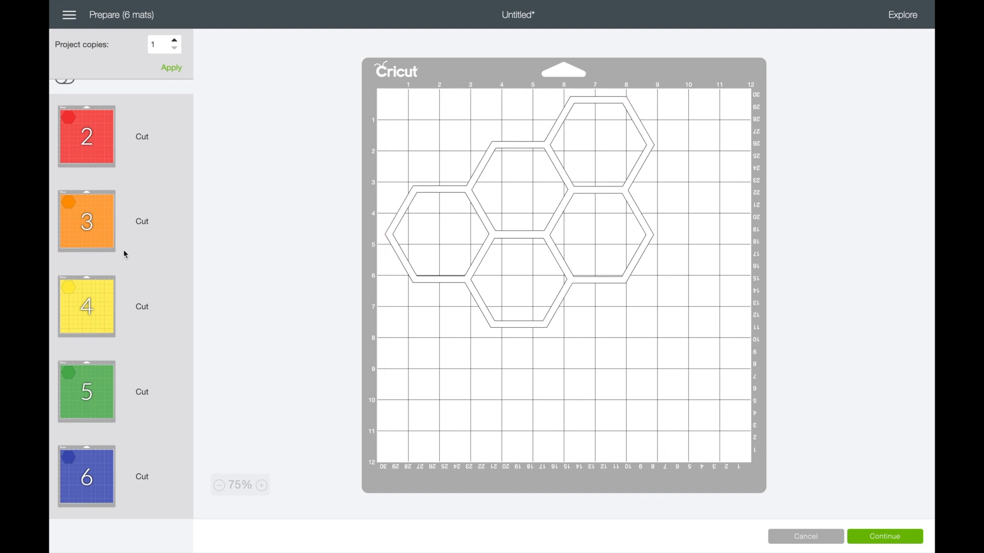
pyautogui.moveTo(81, 351)
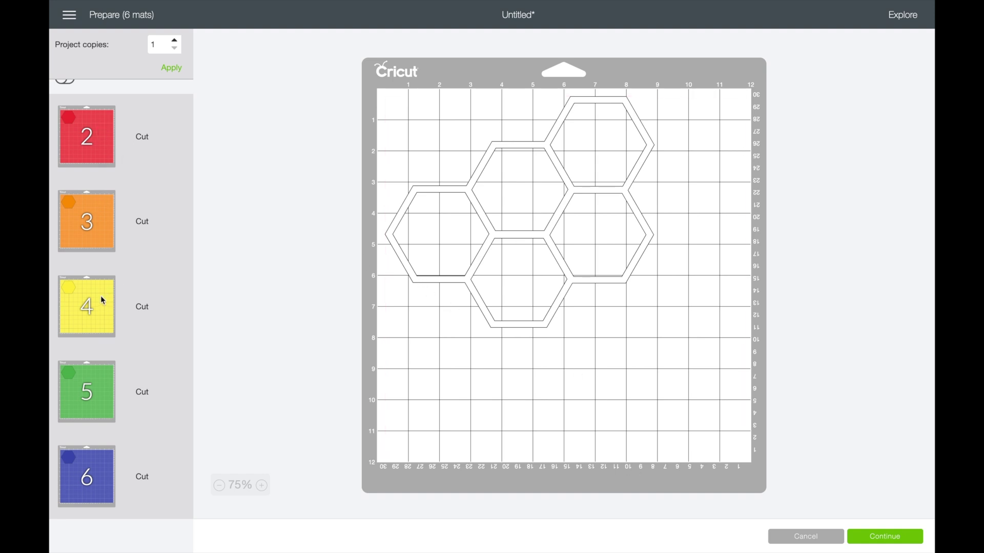
pyautogui.moveTo(783, 507)
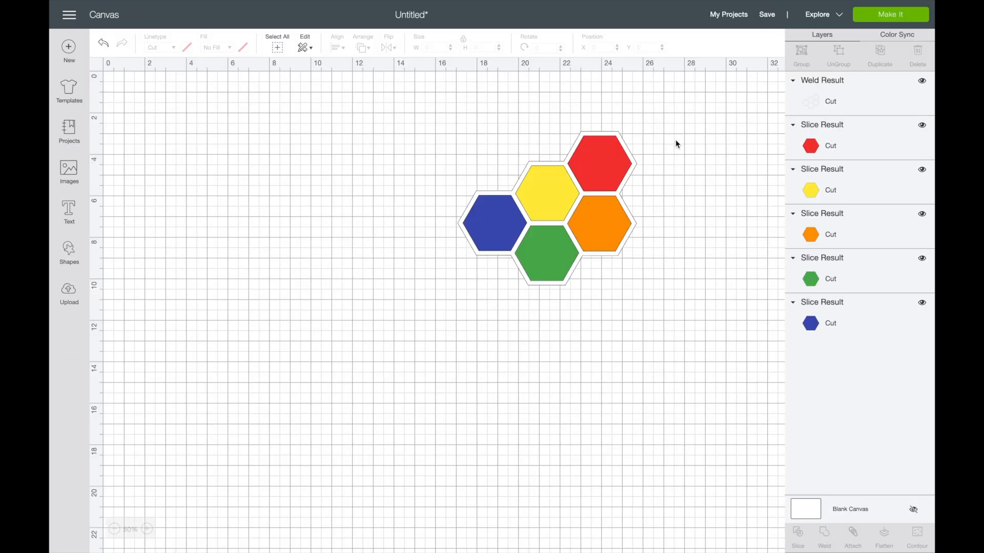
pyautogui.click(147, 530)
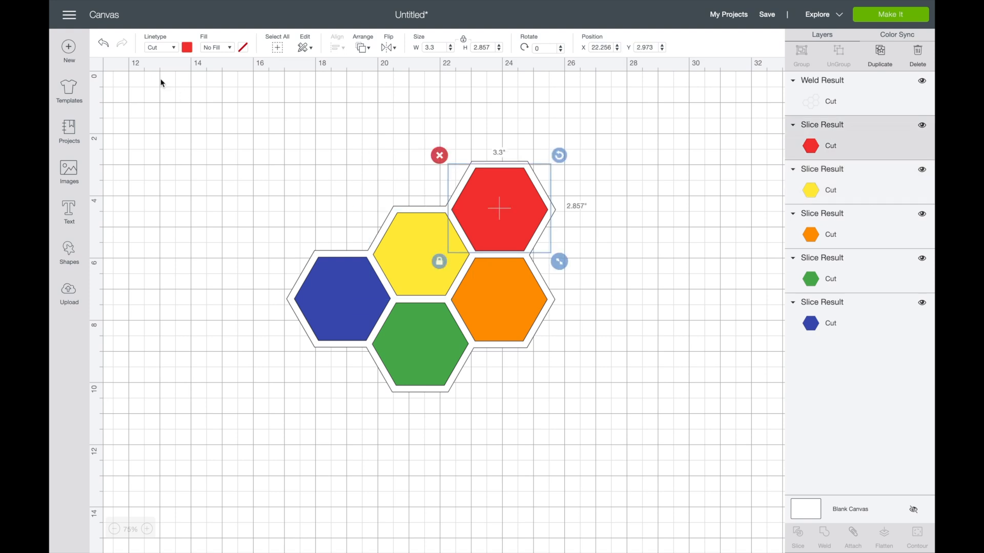
pyautogui.moveTo(195, 175)
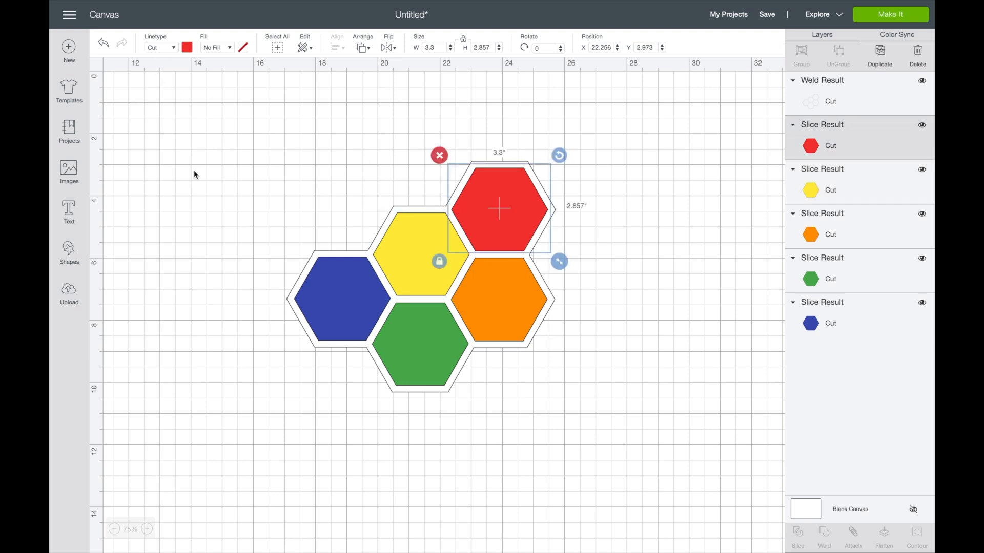
pyautogui.moveTo(674, 161)
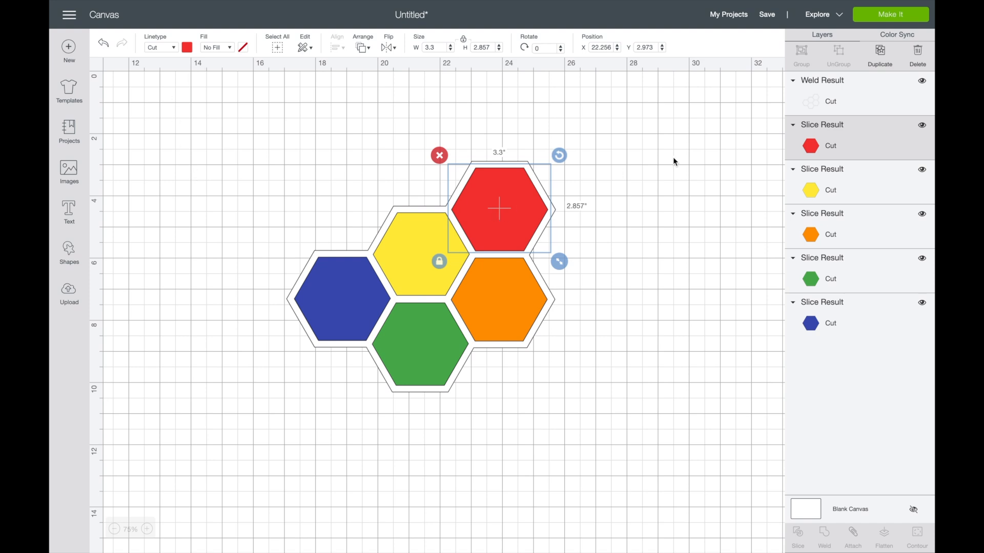
pyautogui.click(360, 175)
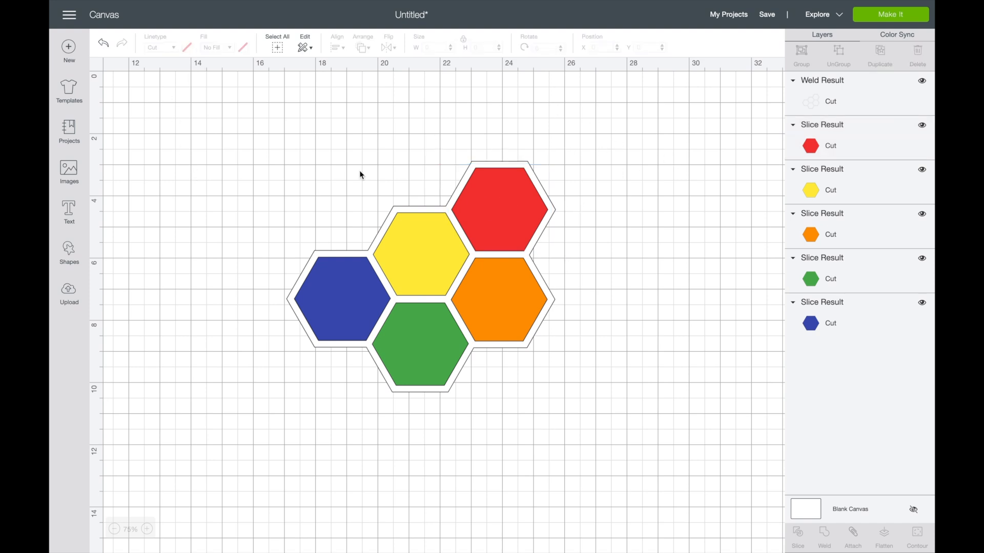